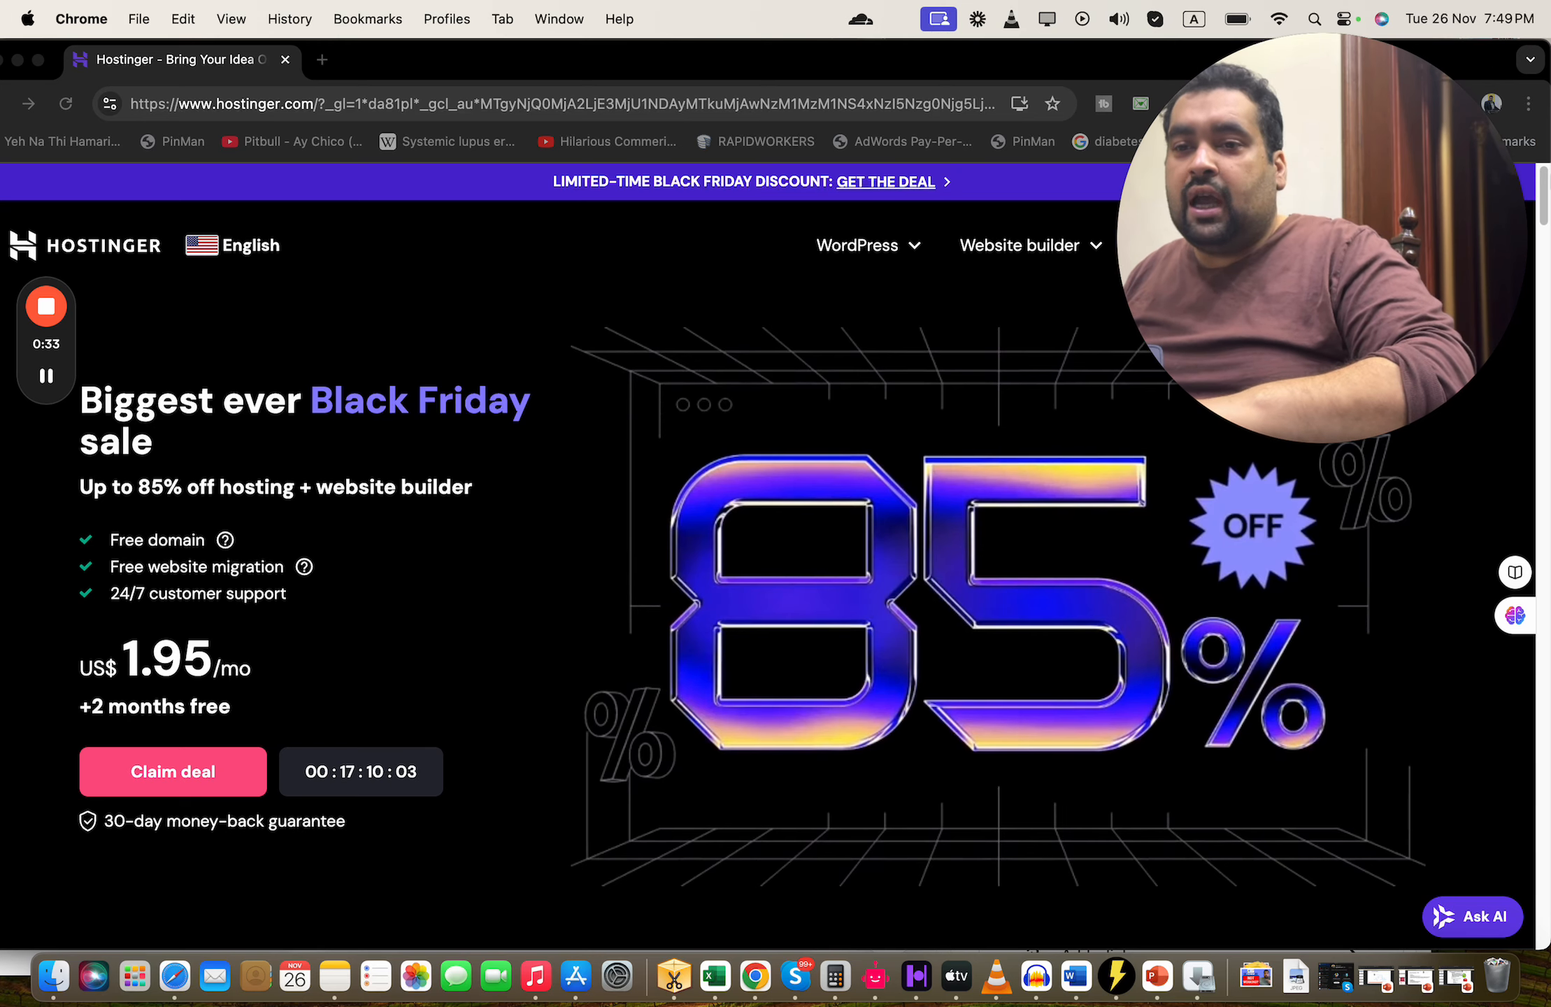
Step: Scroll to the ratings strip and open the context menu on the 4.7 Trustpilot badge
scroll(down, 3)
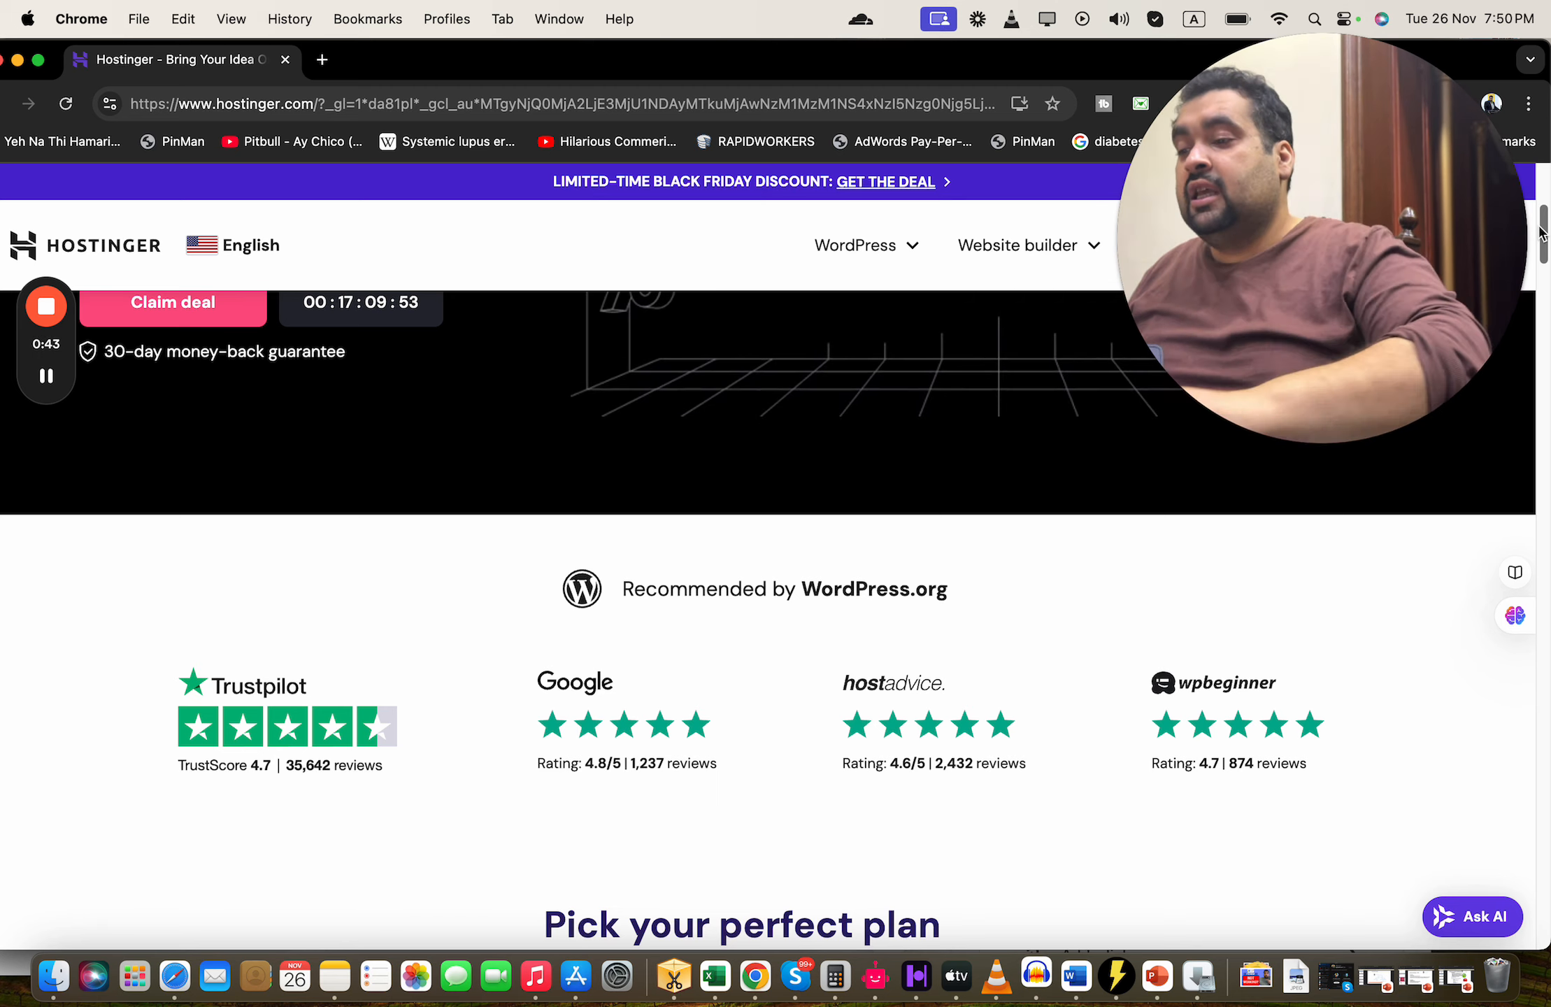
right_click(286, 712)
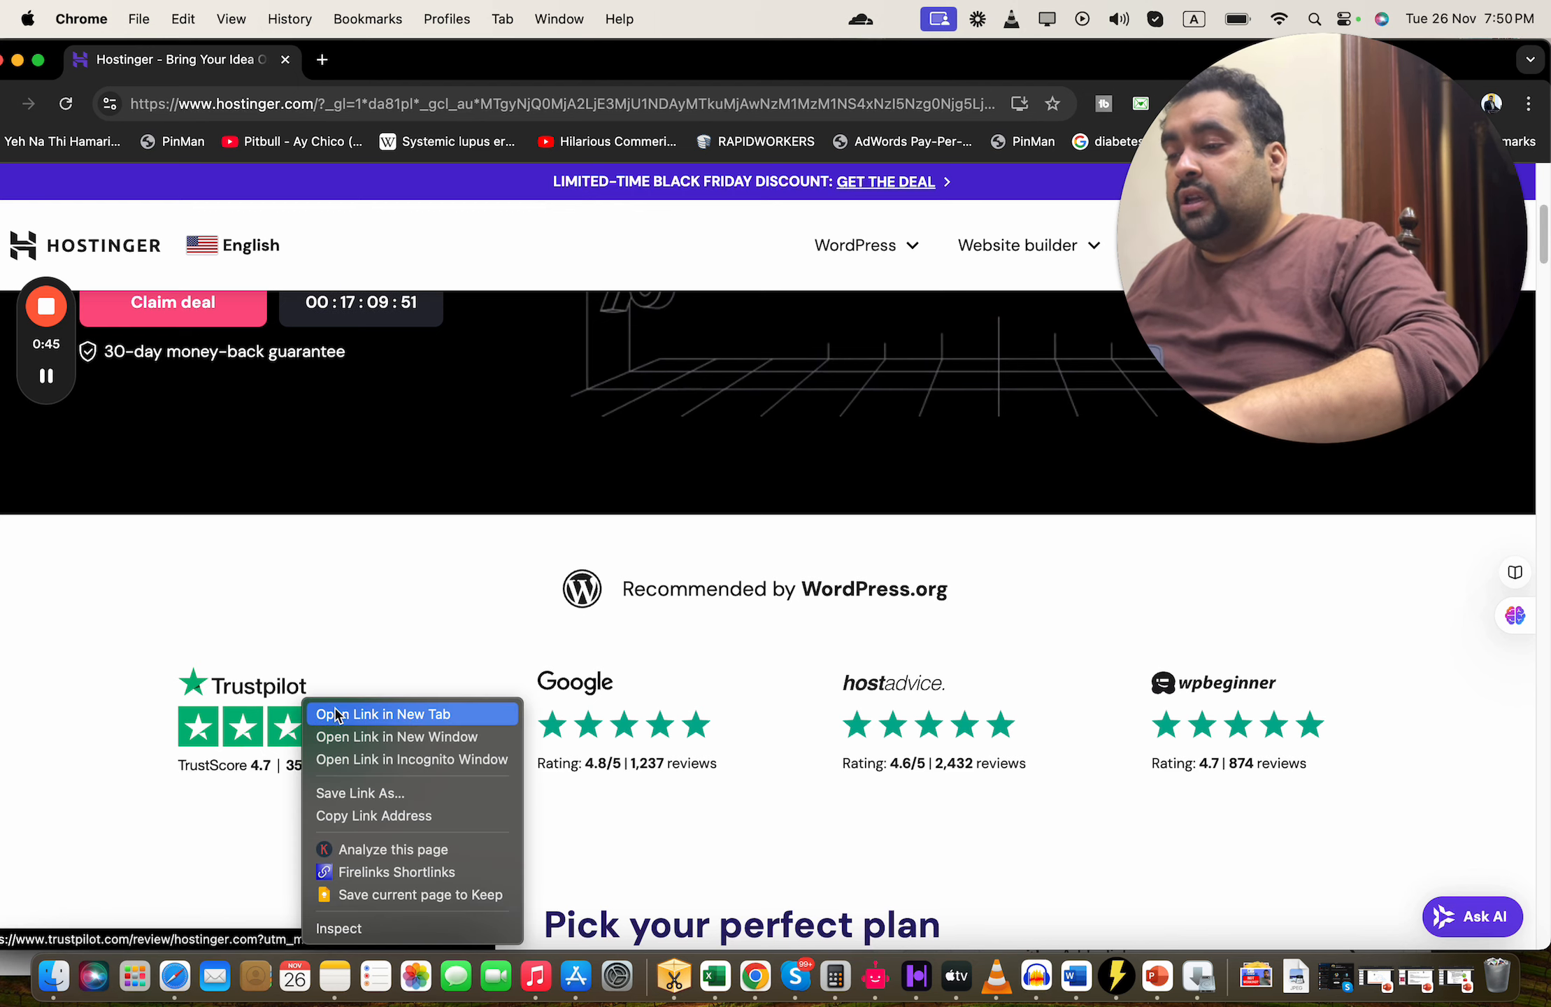
Step: Open the Trustpilot link in a new tab, browse five-star reviews, then return to Hostinger
click(382, 714)
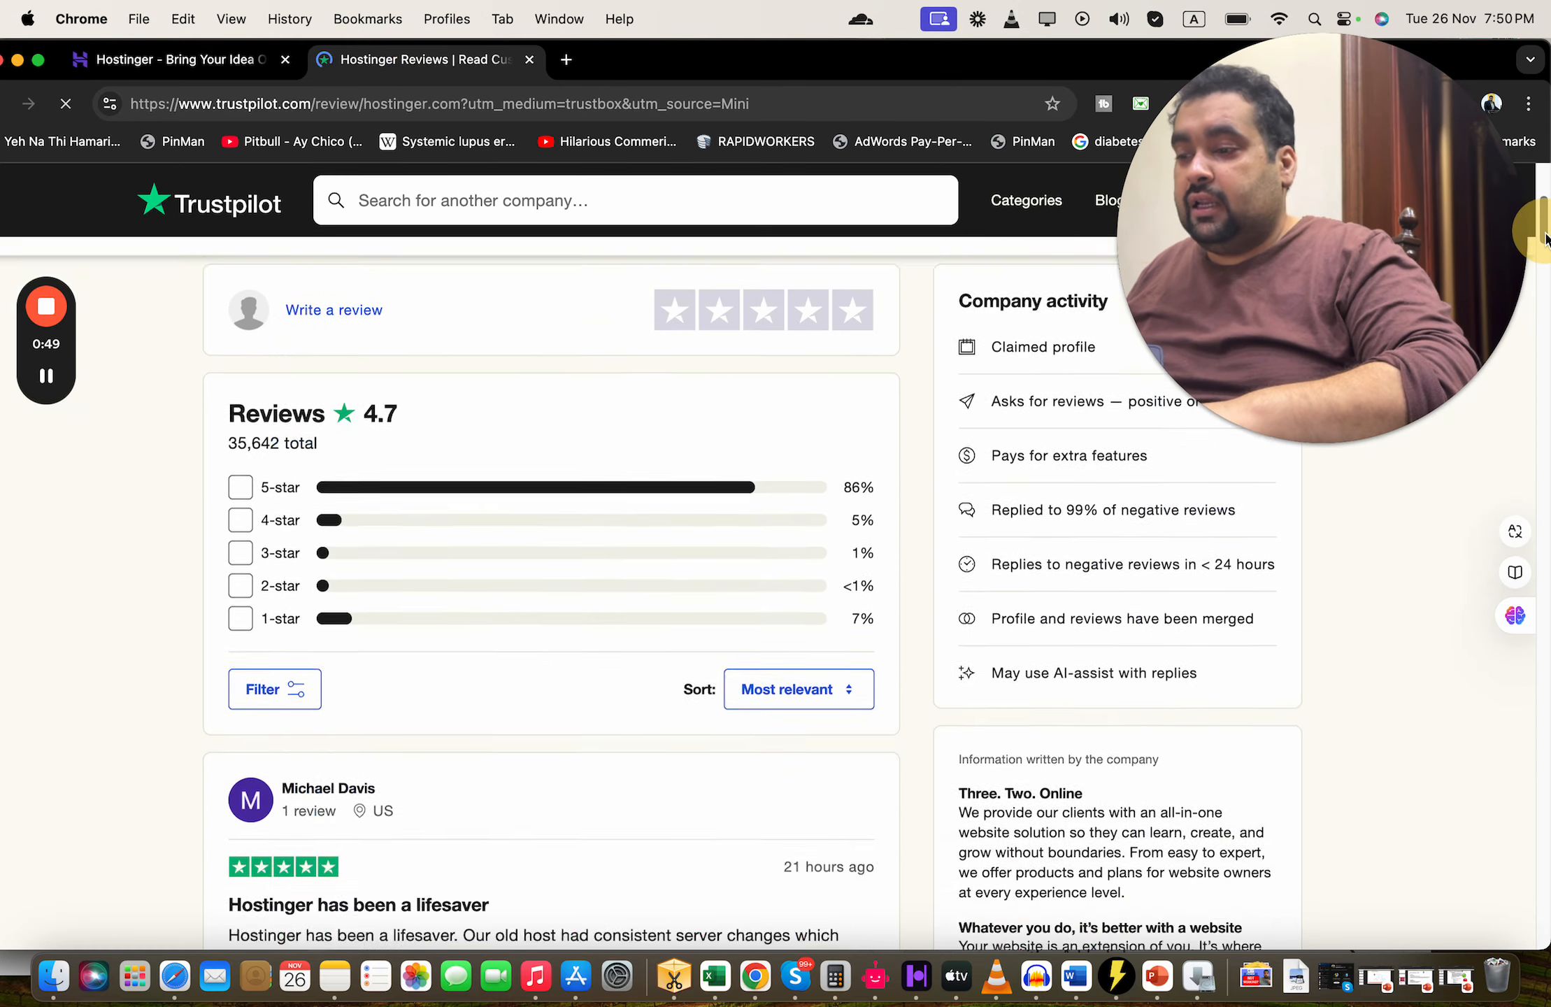
scroll(down, 3)
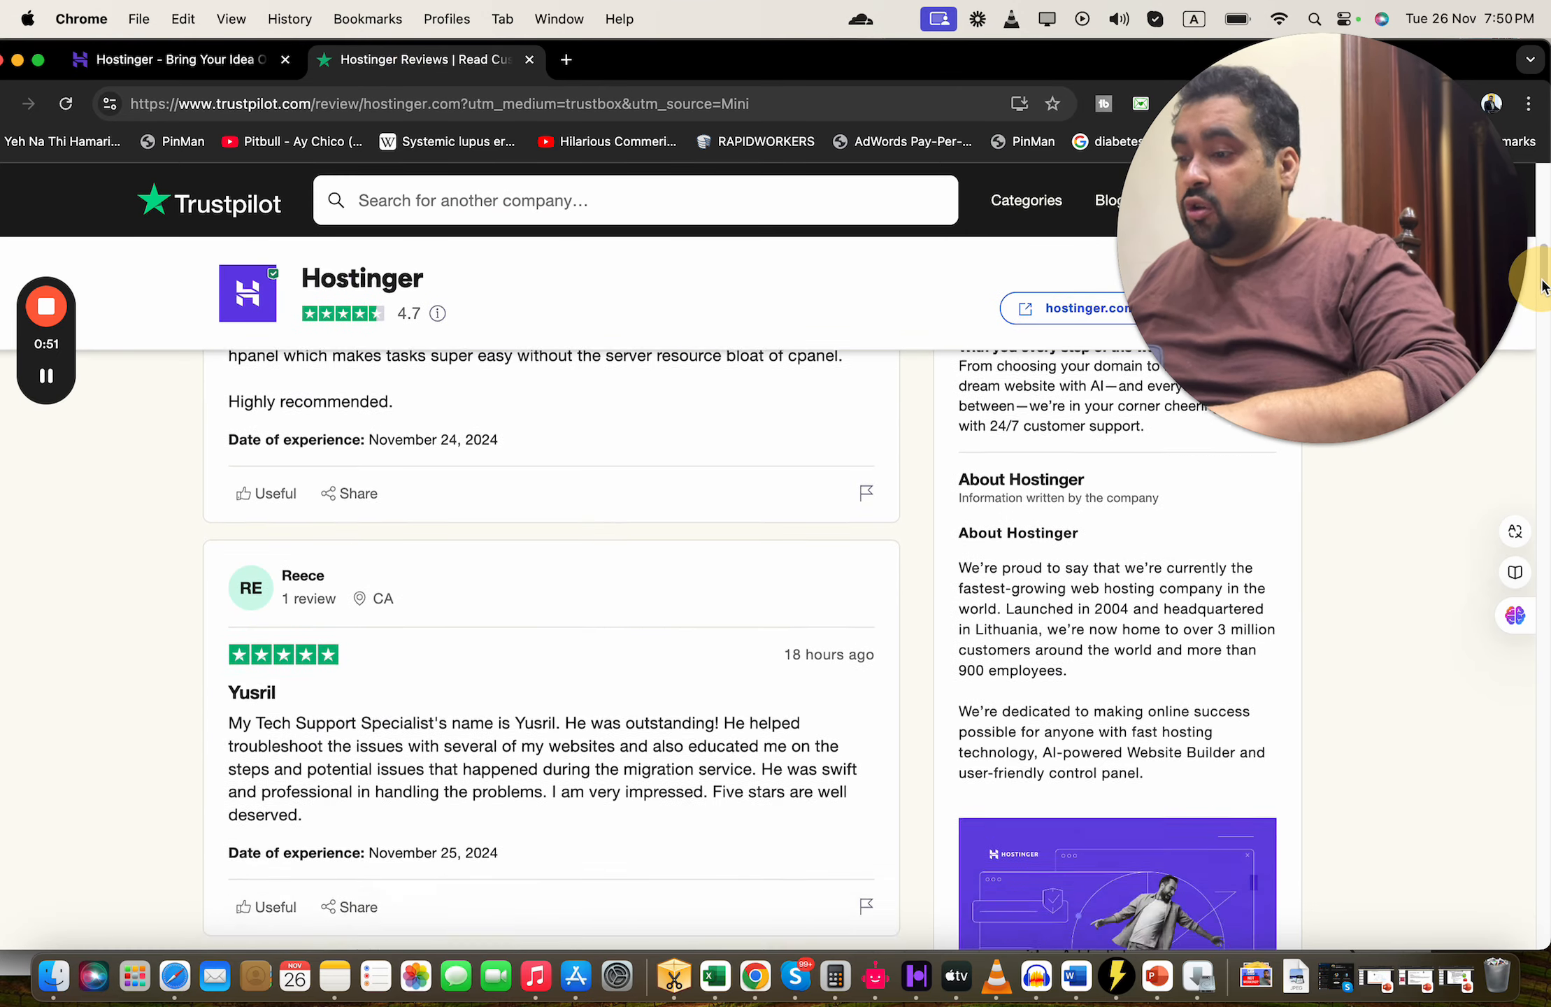
scroll(down, 3)
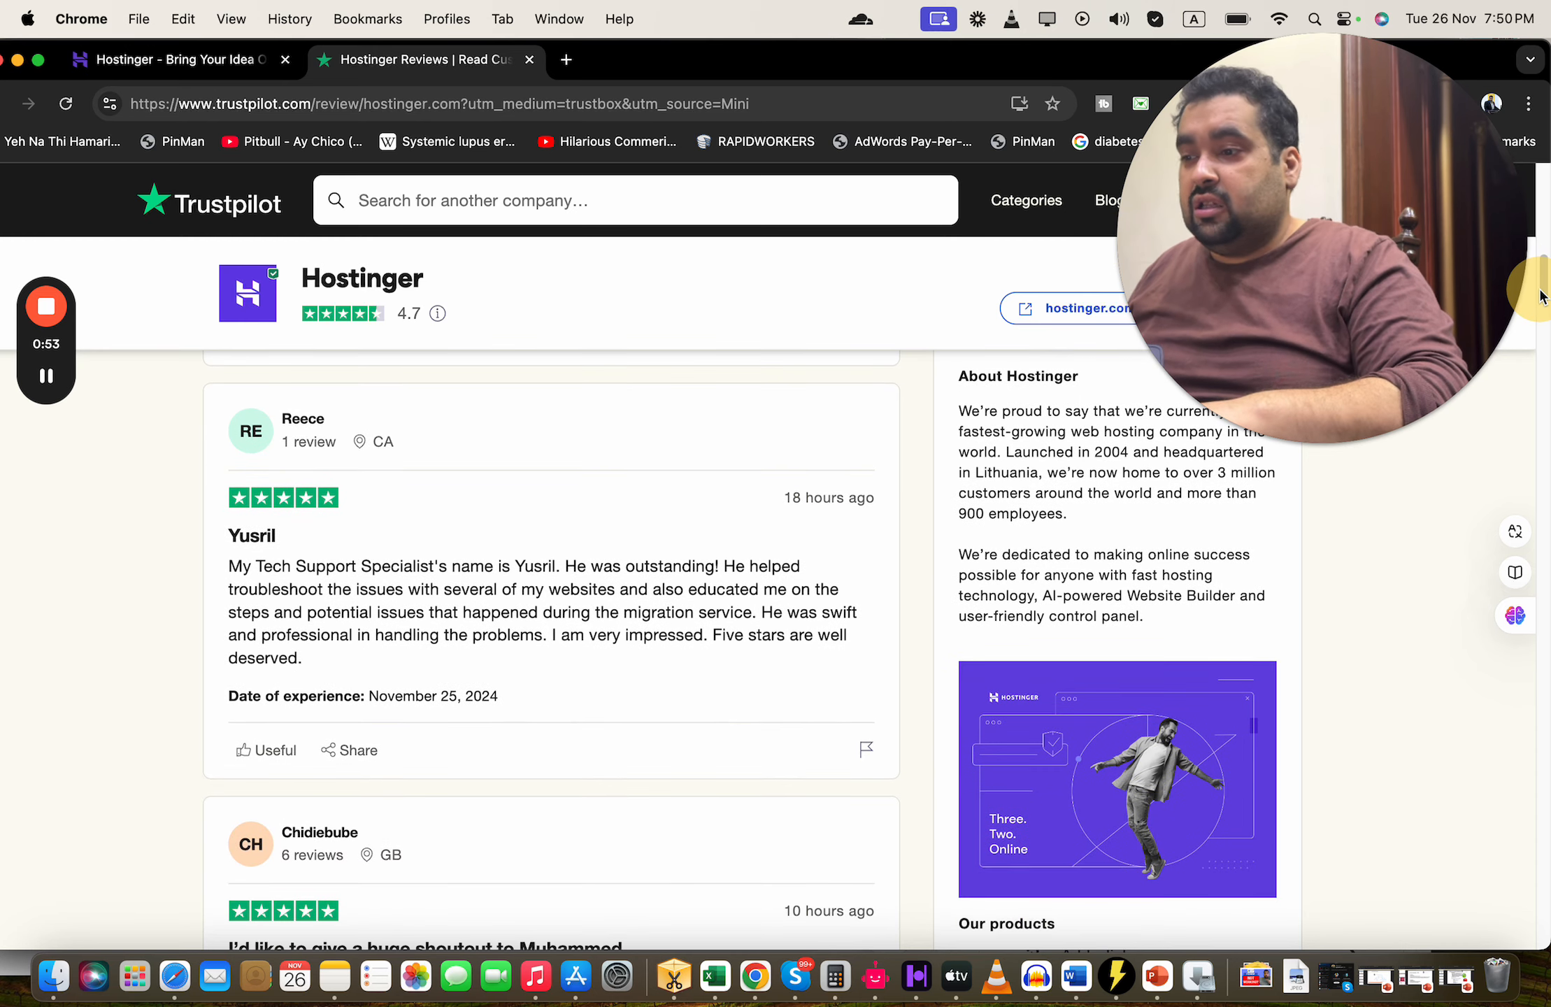
scroll(down, 3)
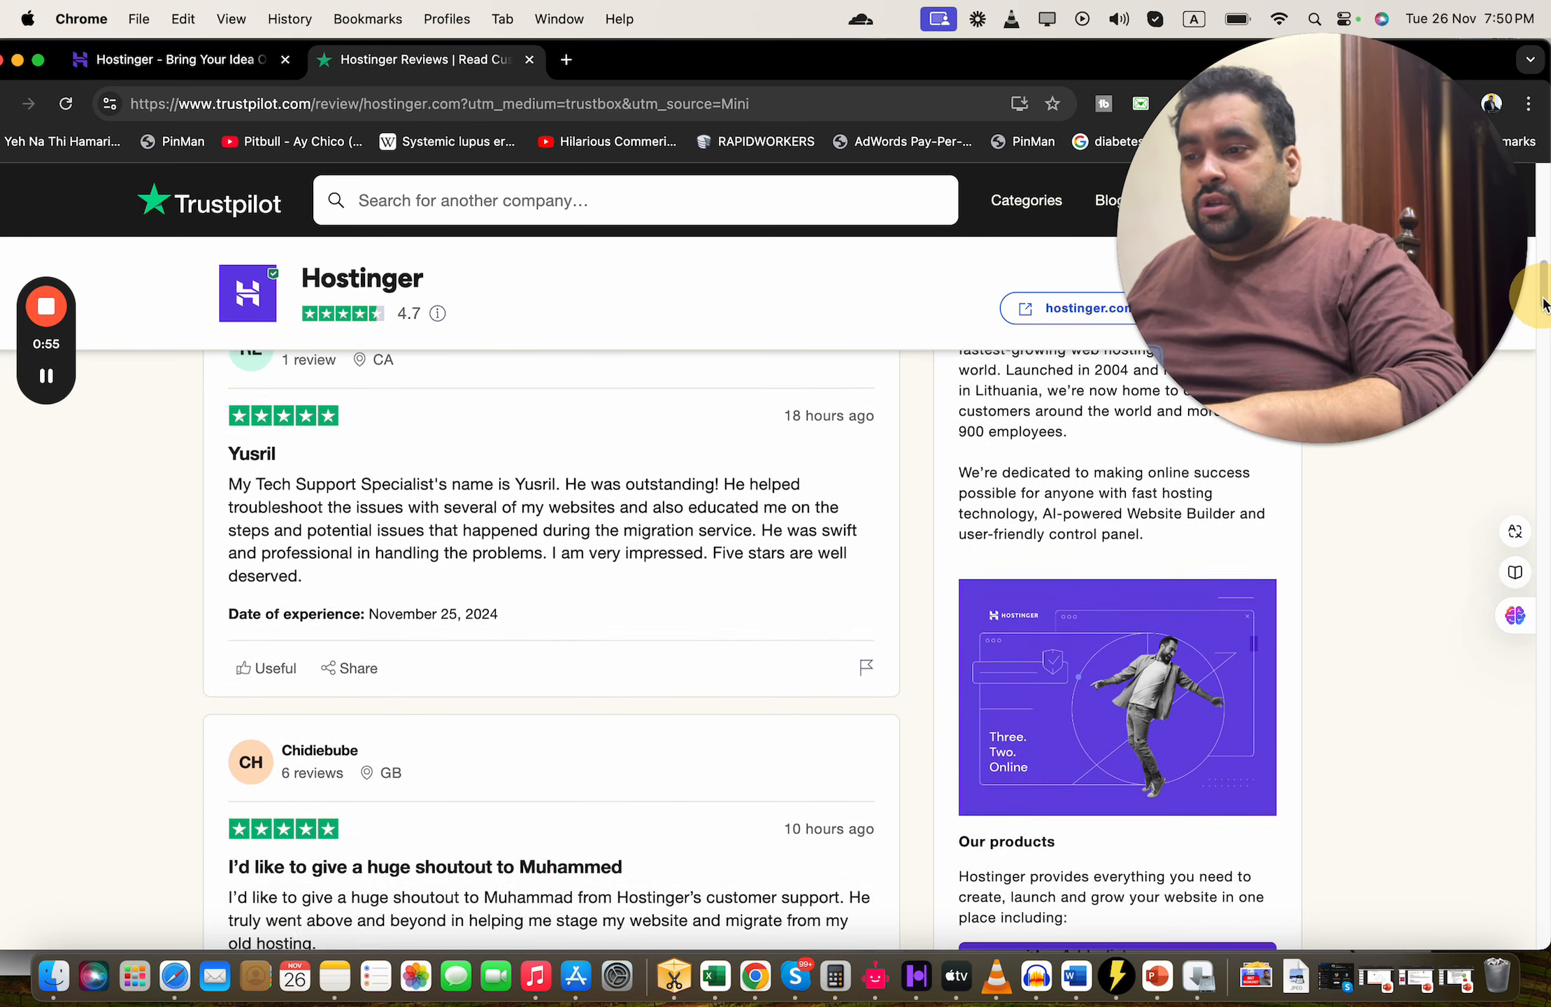
scroll(down, 3)
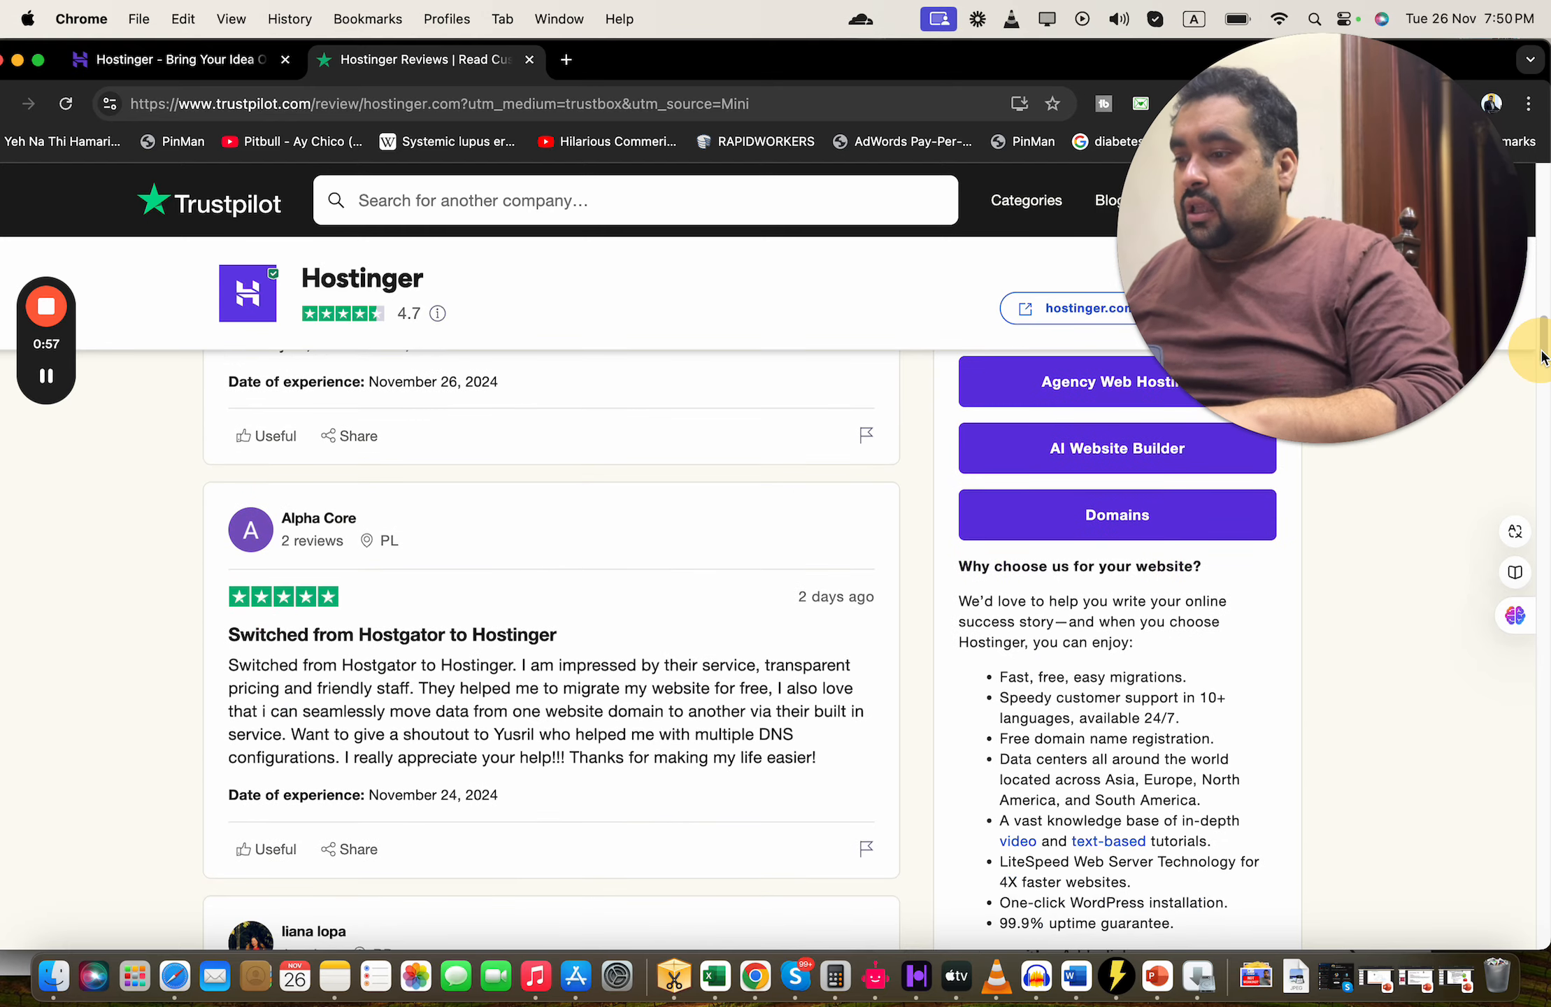
scroll(down, 3)
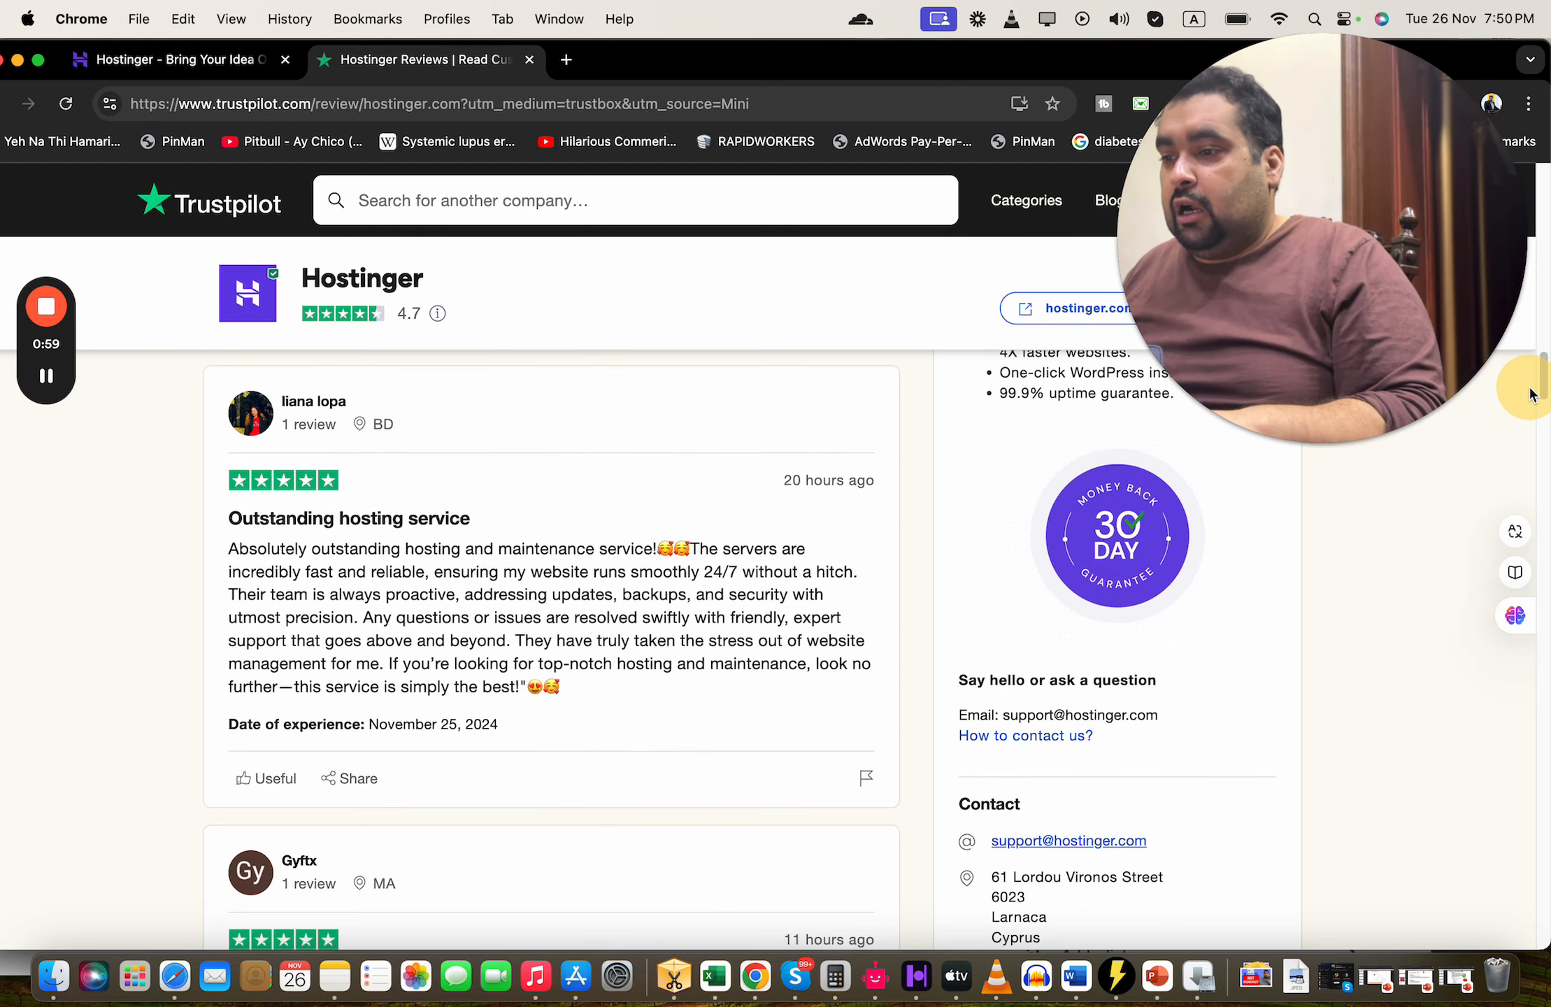
scroll(down, 3)
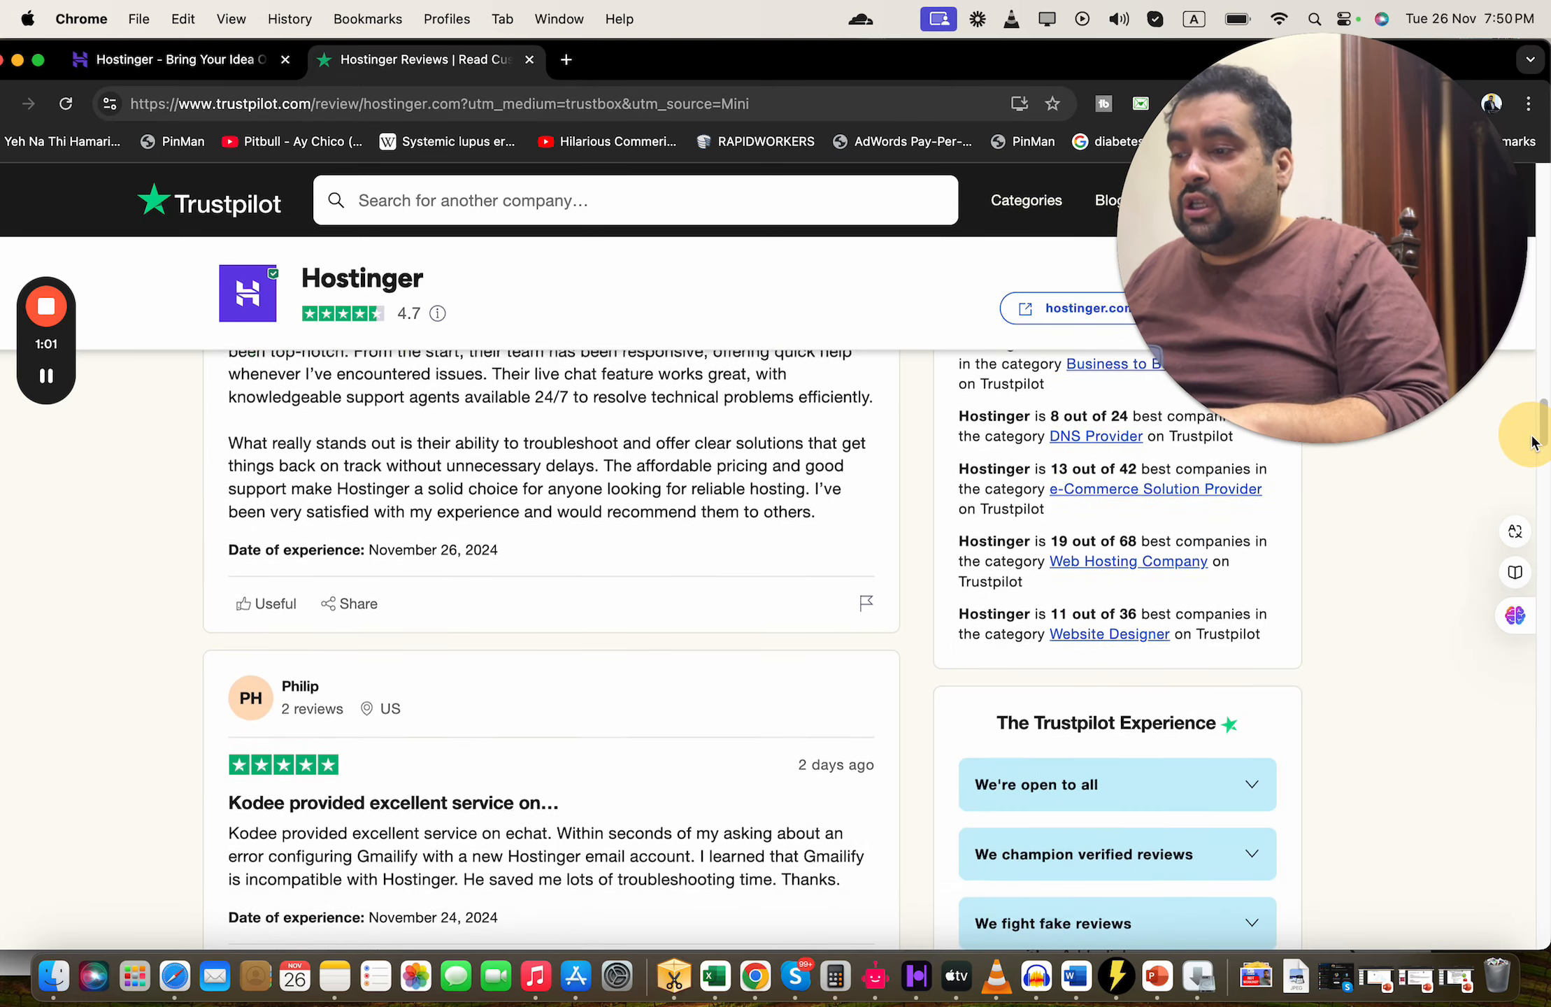
scroll(down, 3)
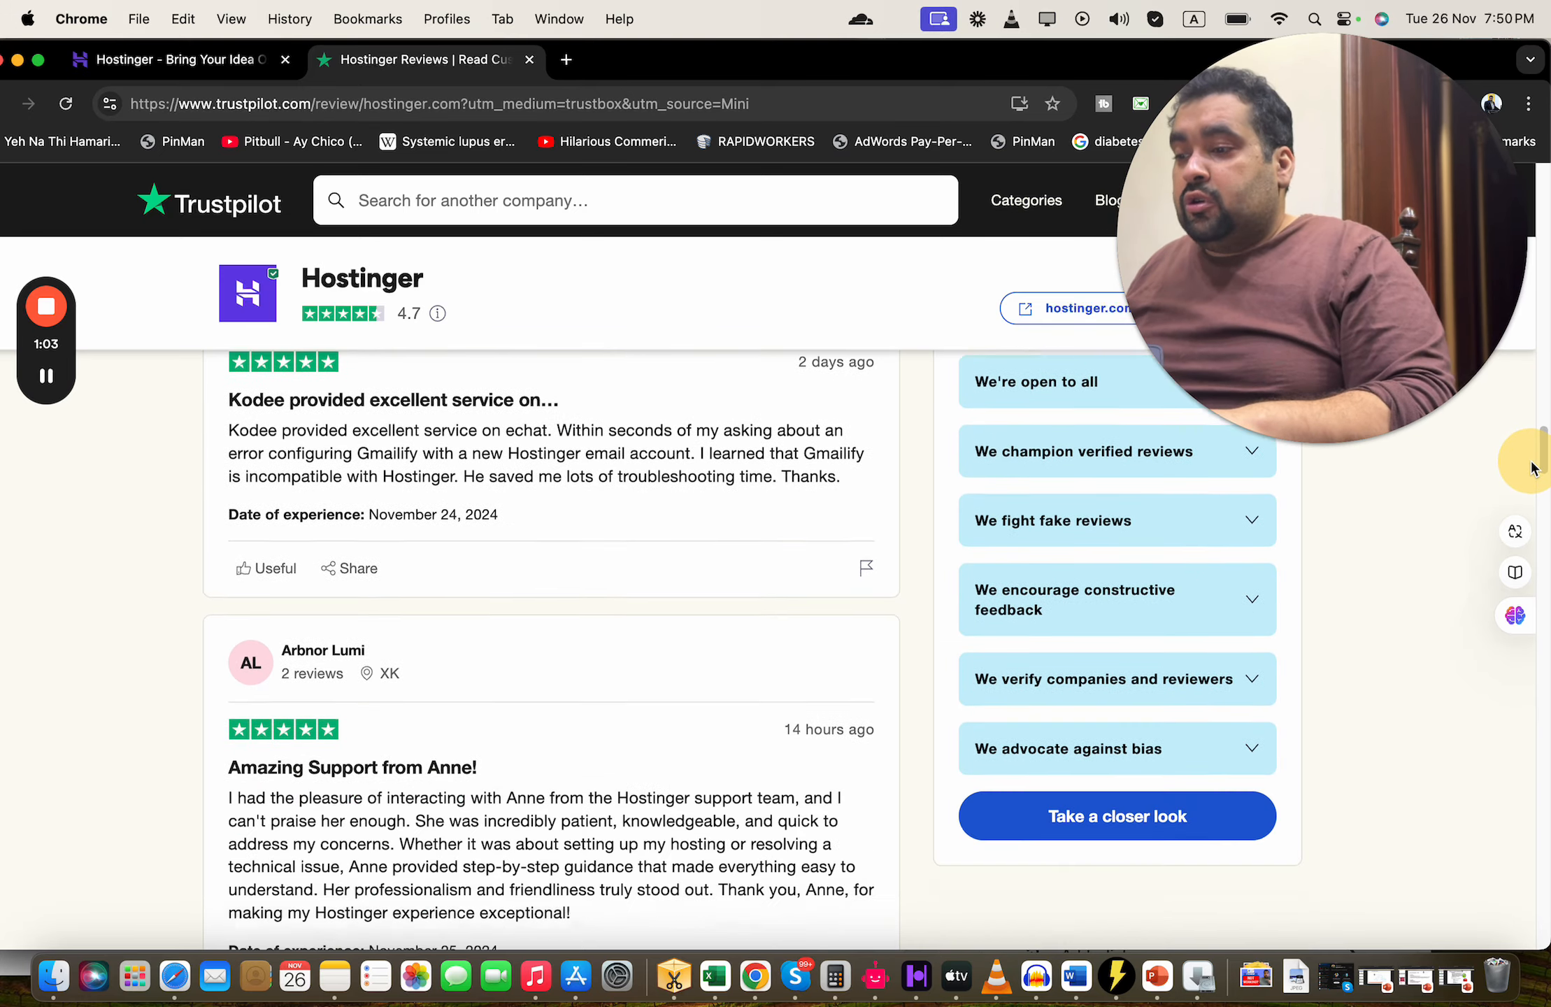
scroll(down, 3)
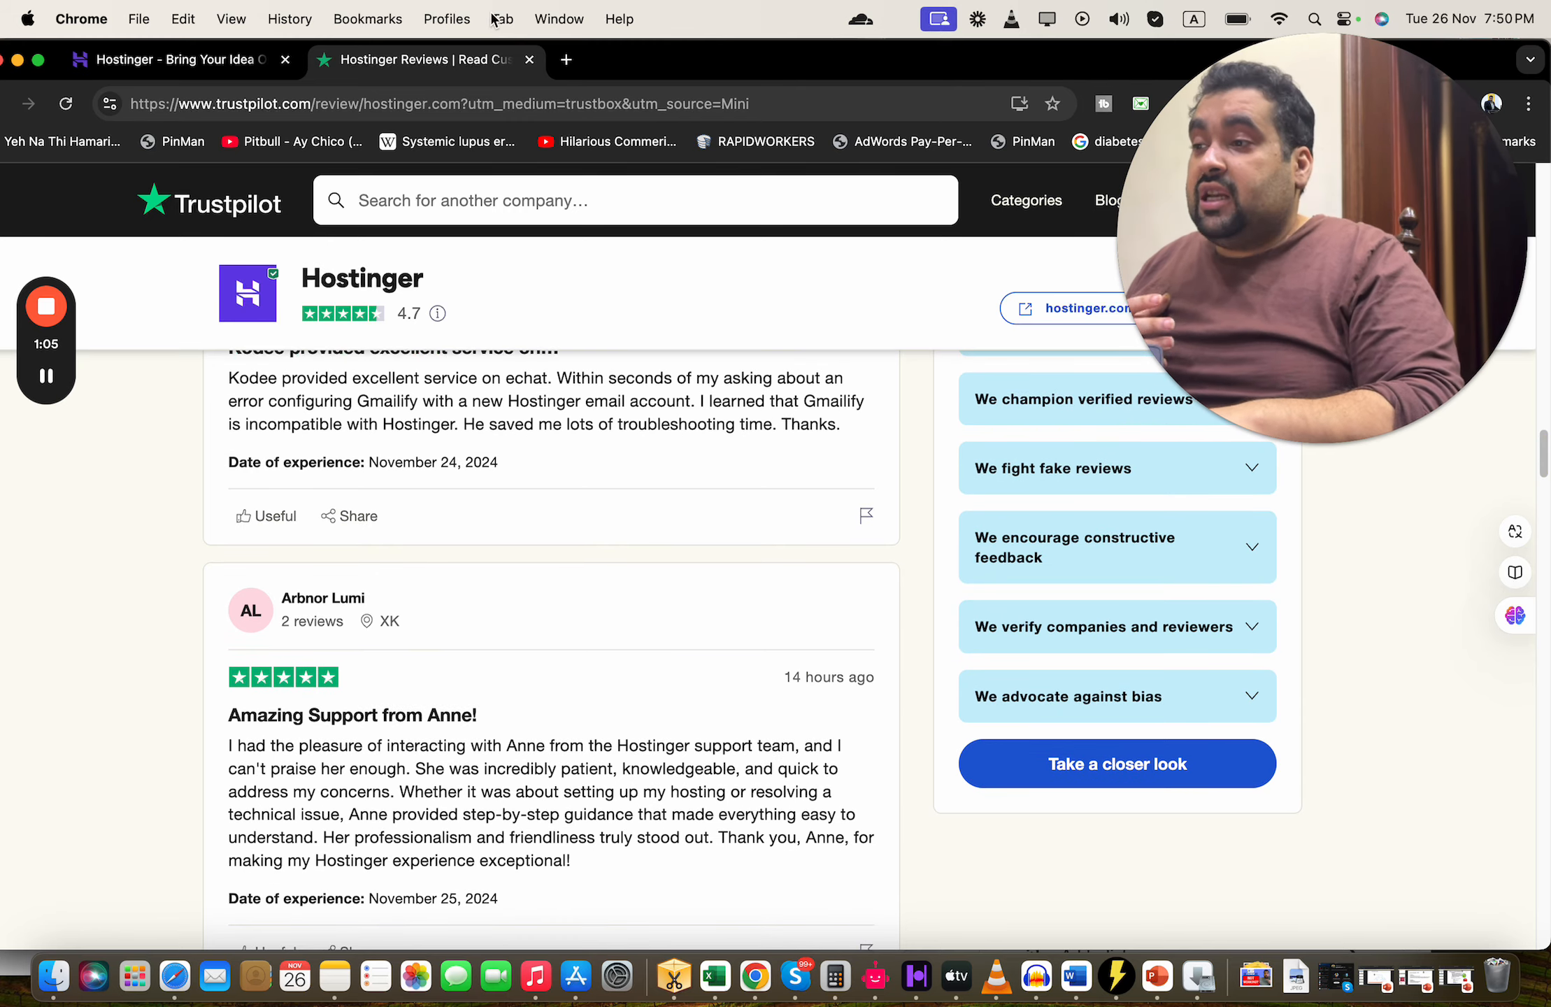
click(178, 59)
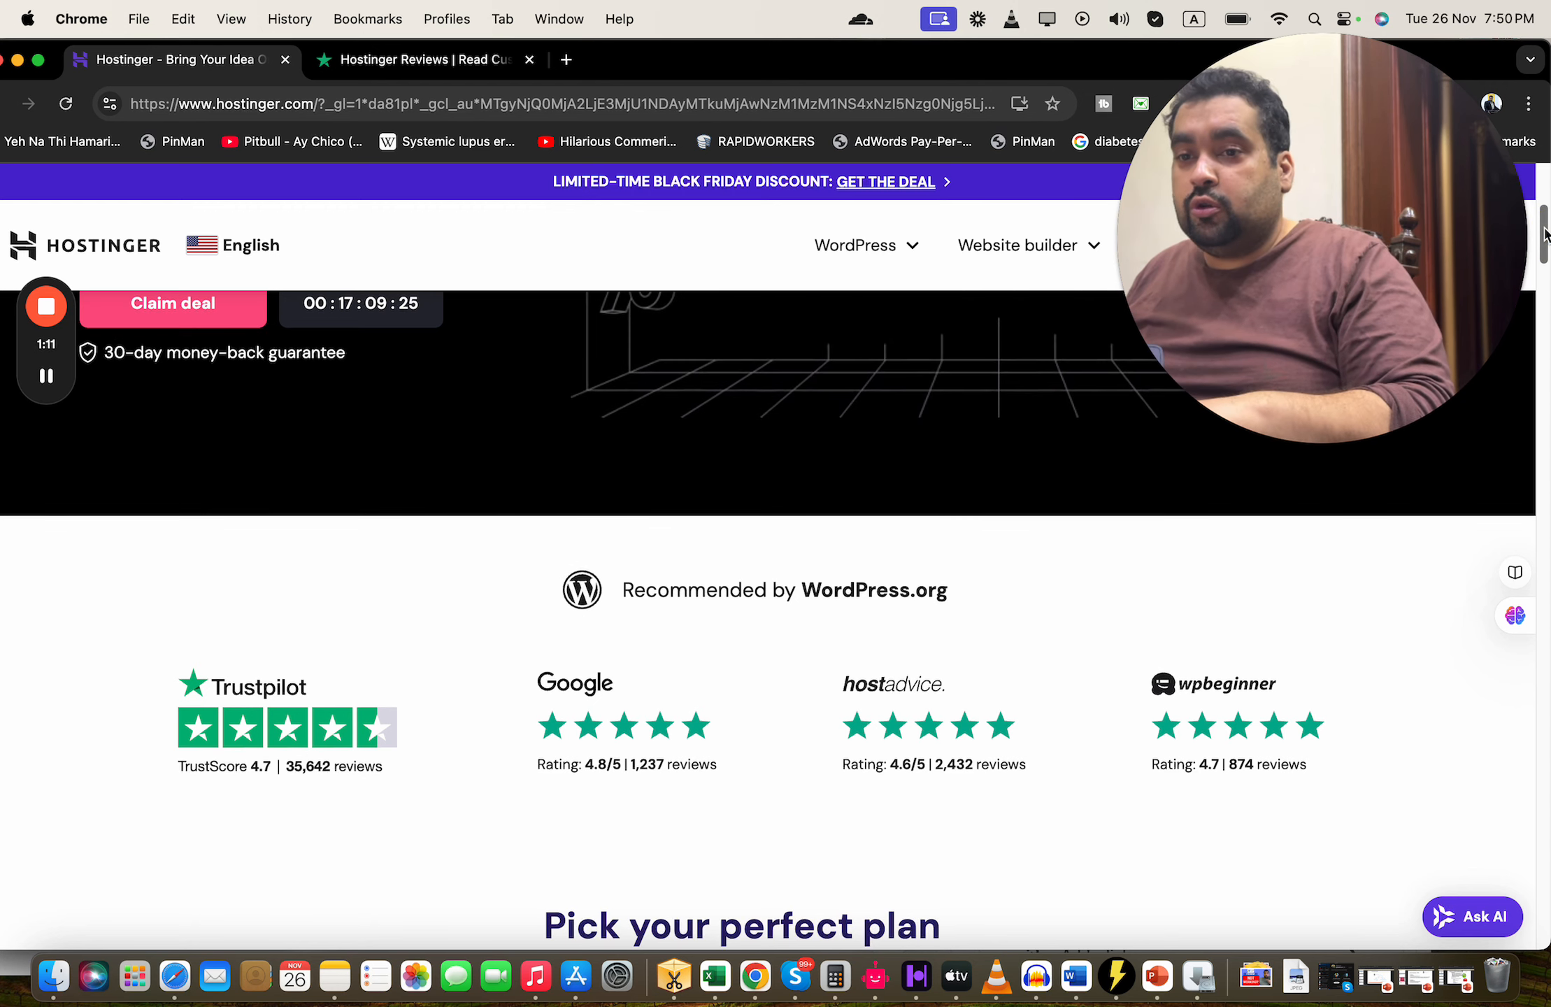
scroll(down, 3)
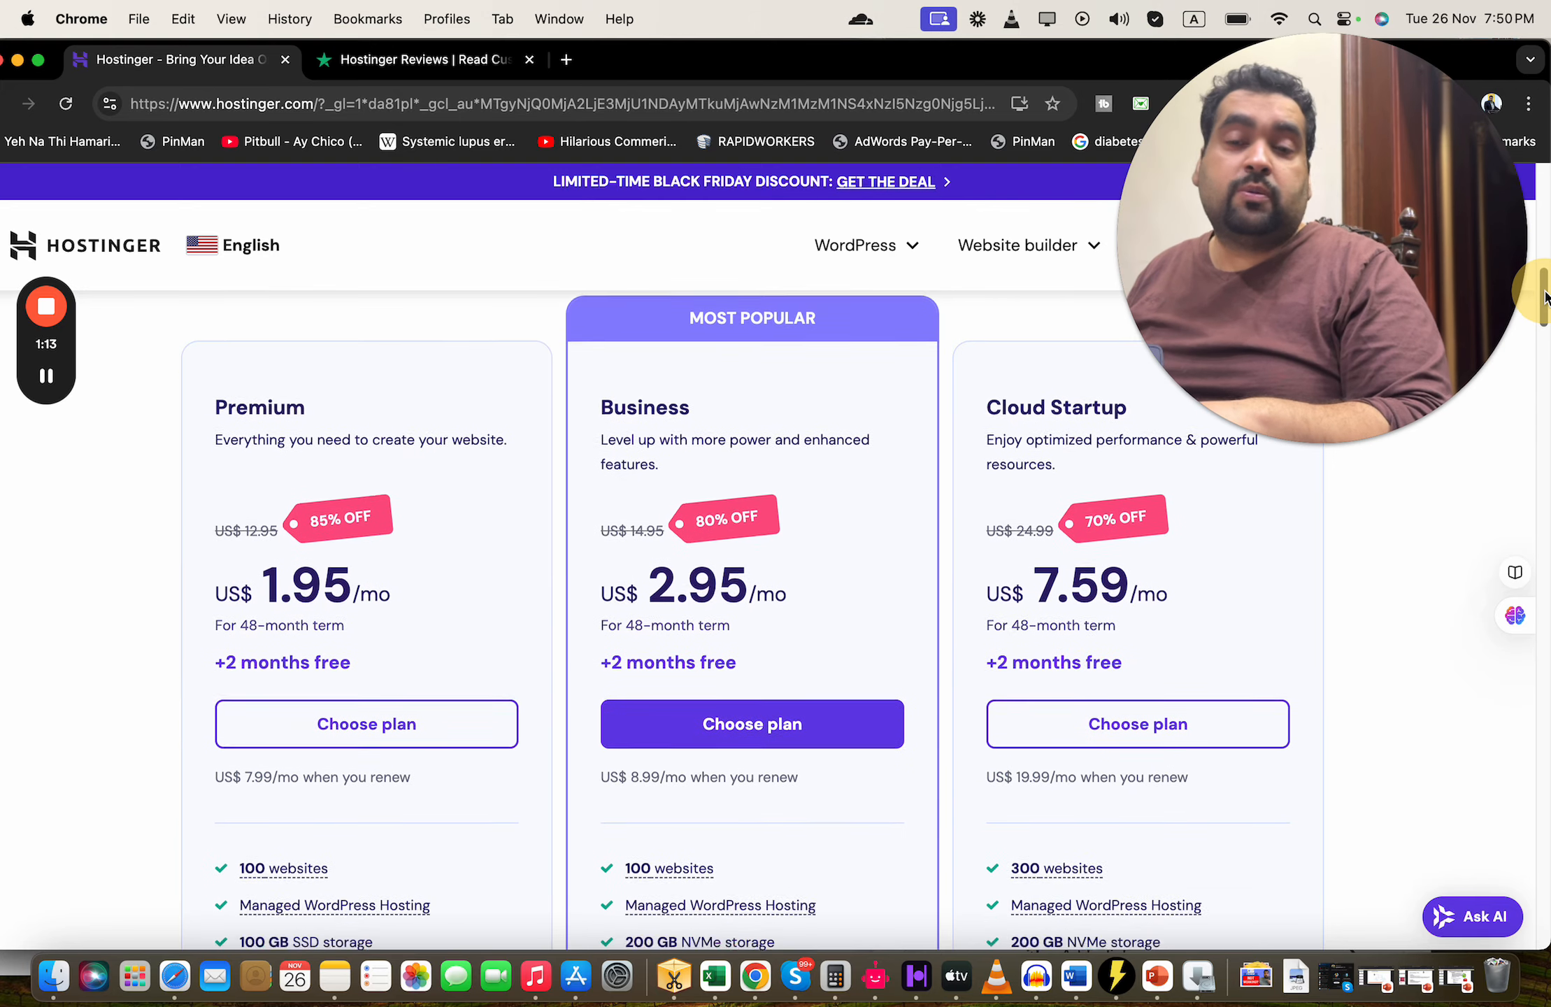
scroll(down, 3)
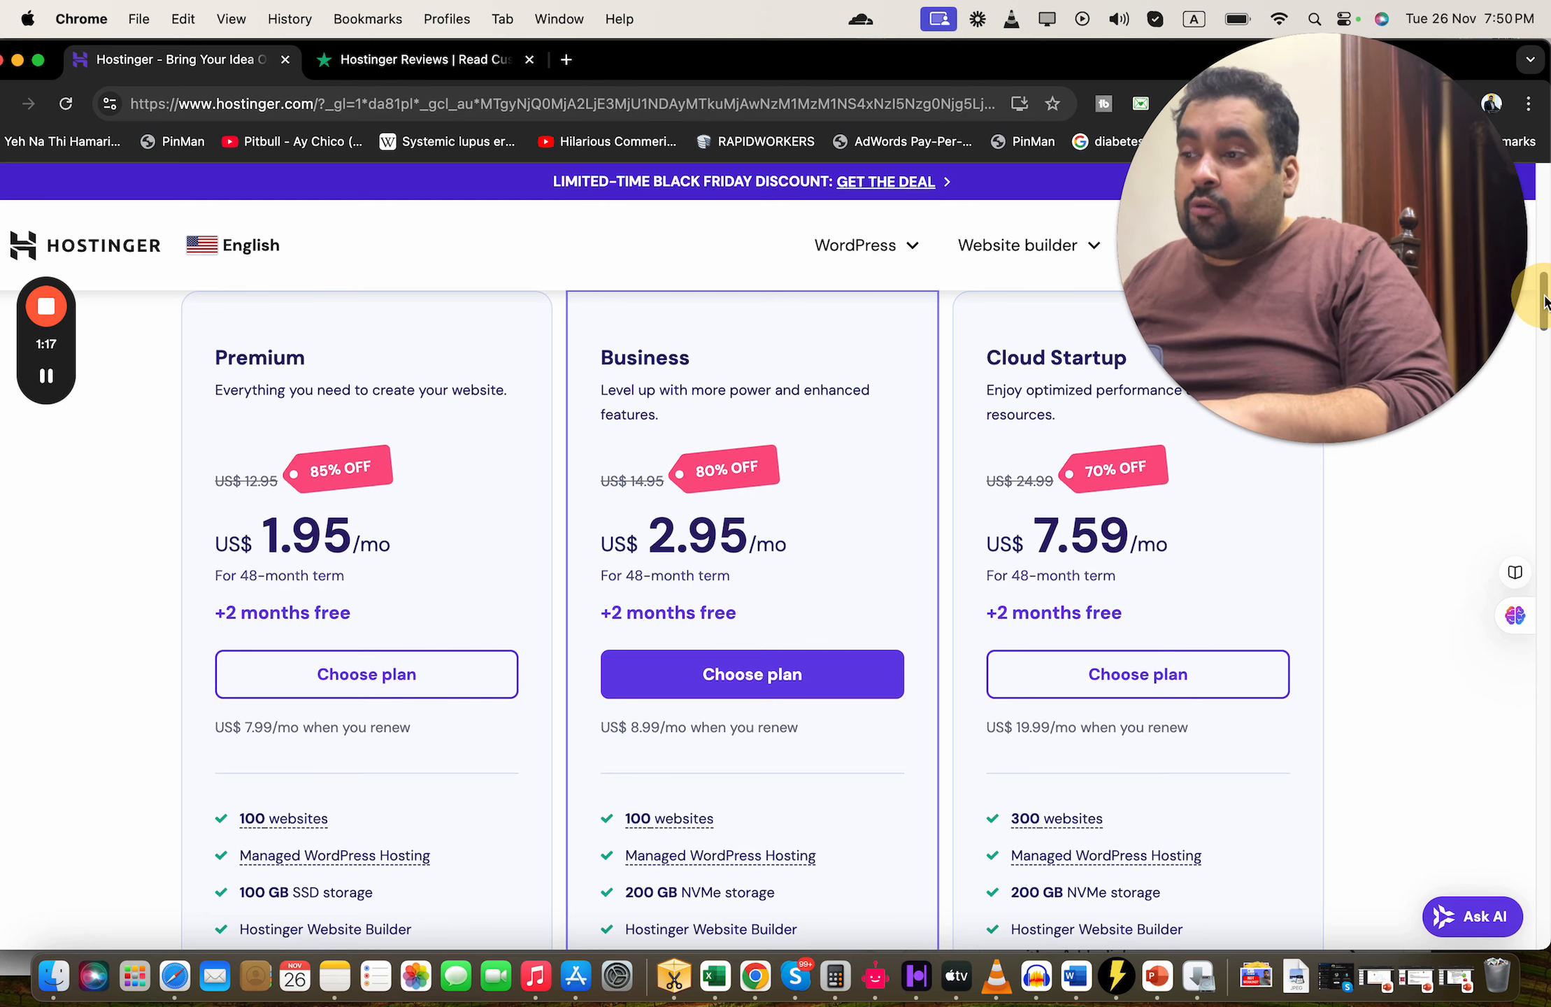
scroll(down, 3)
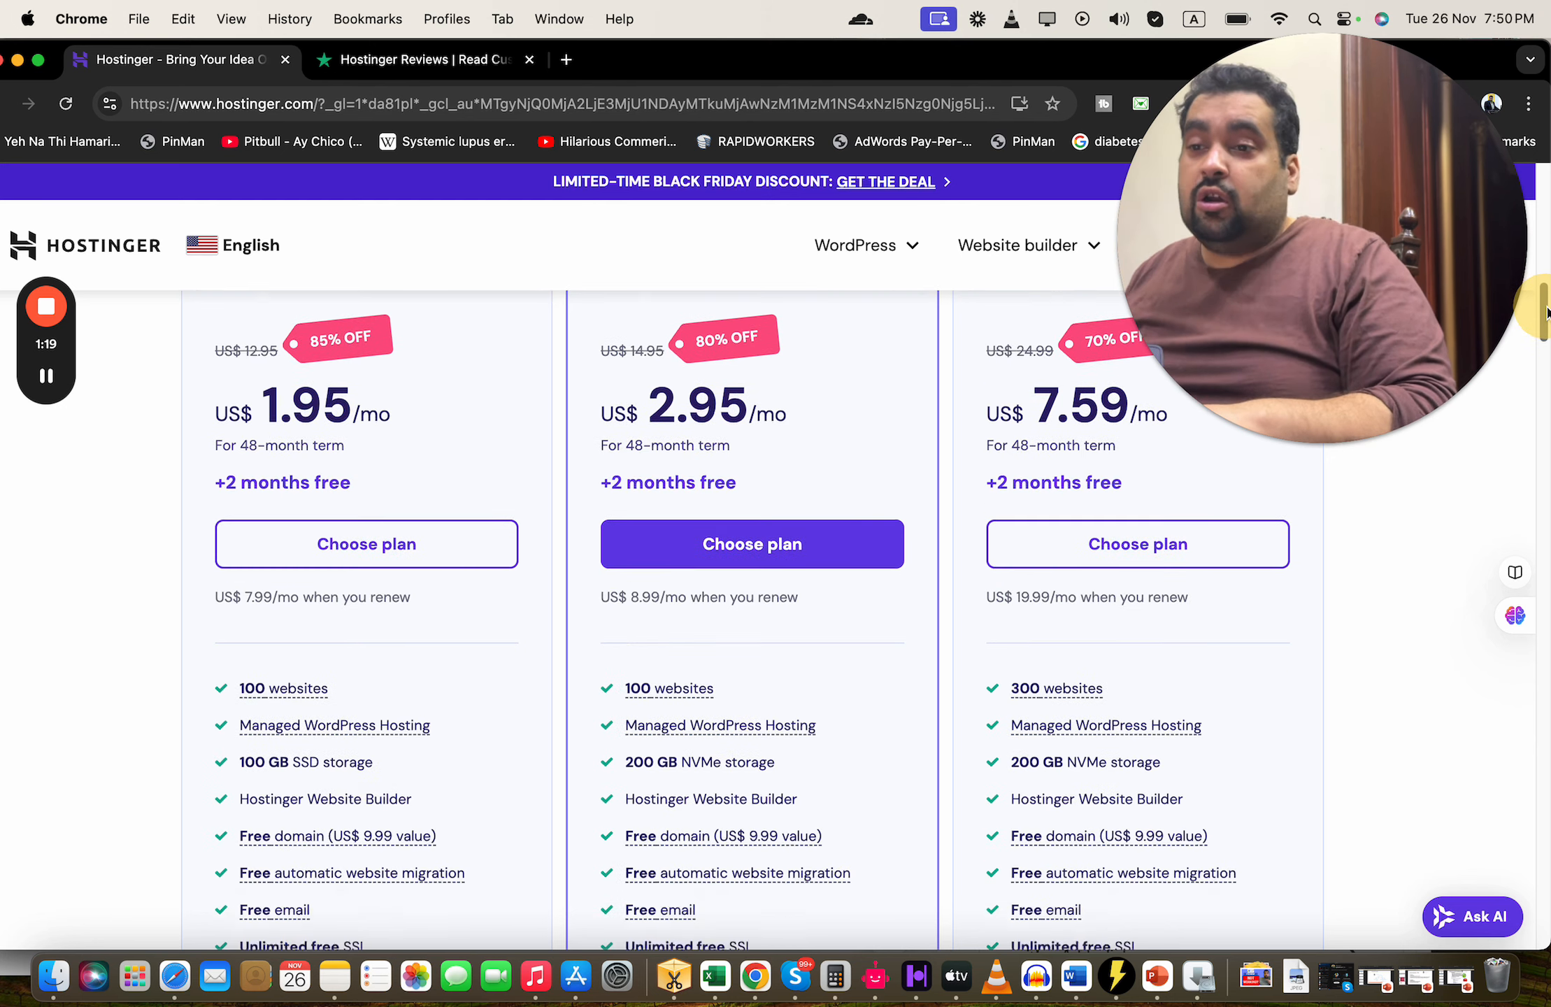
scroll(up, 3)
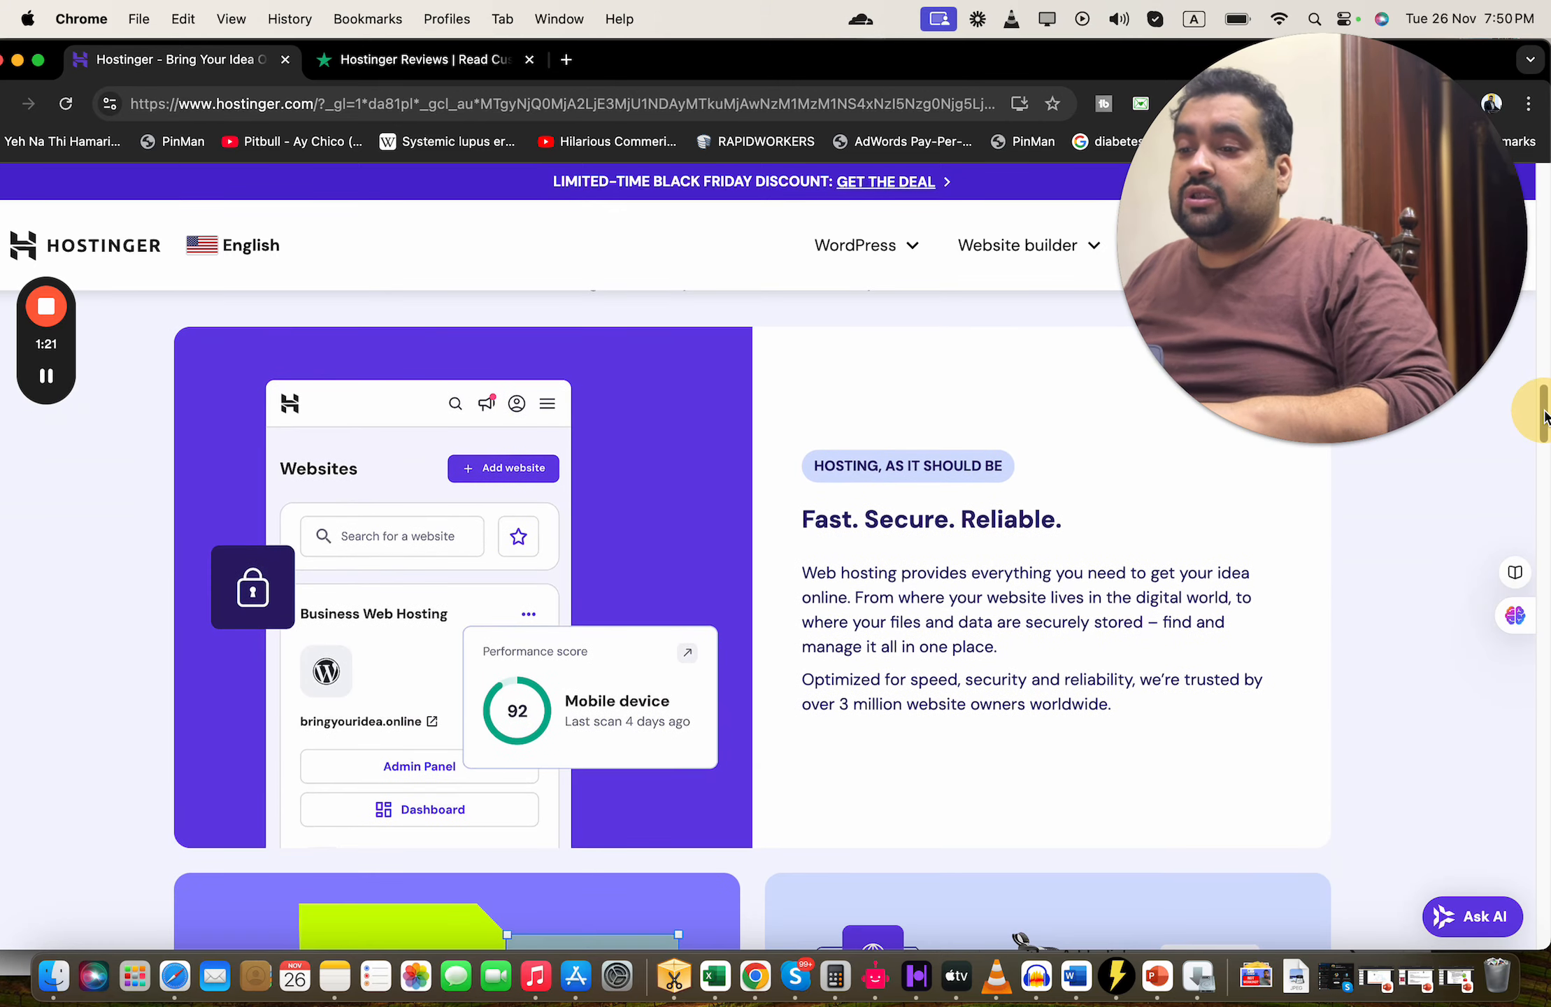
scroll(down, 3)
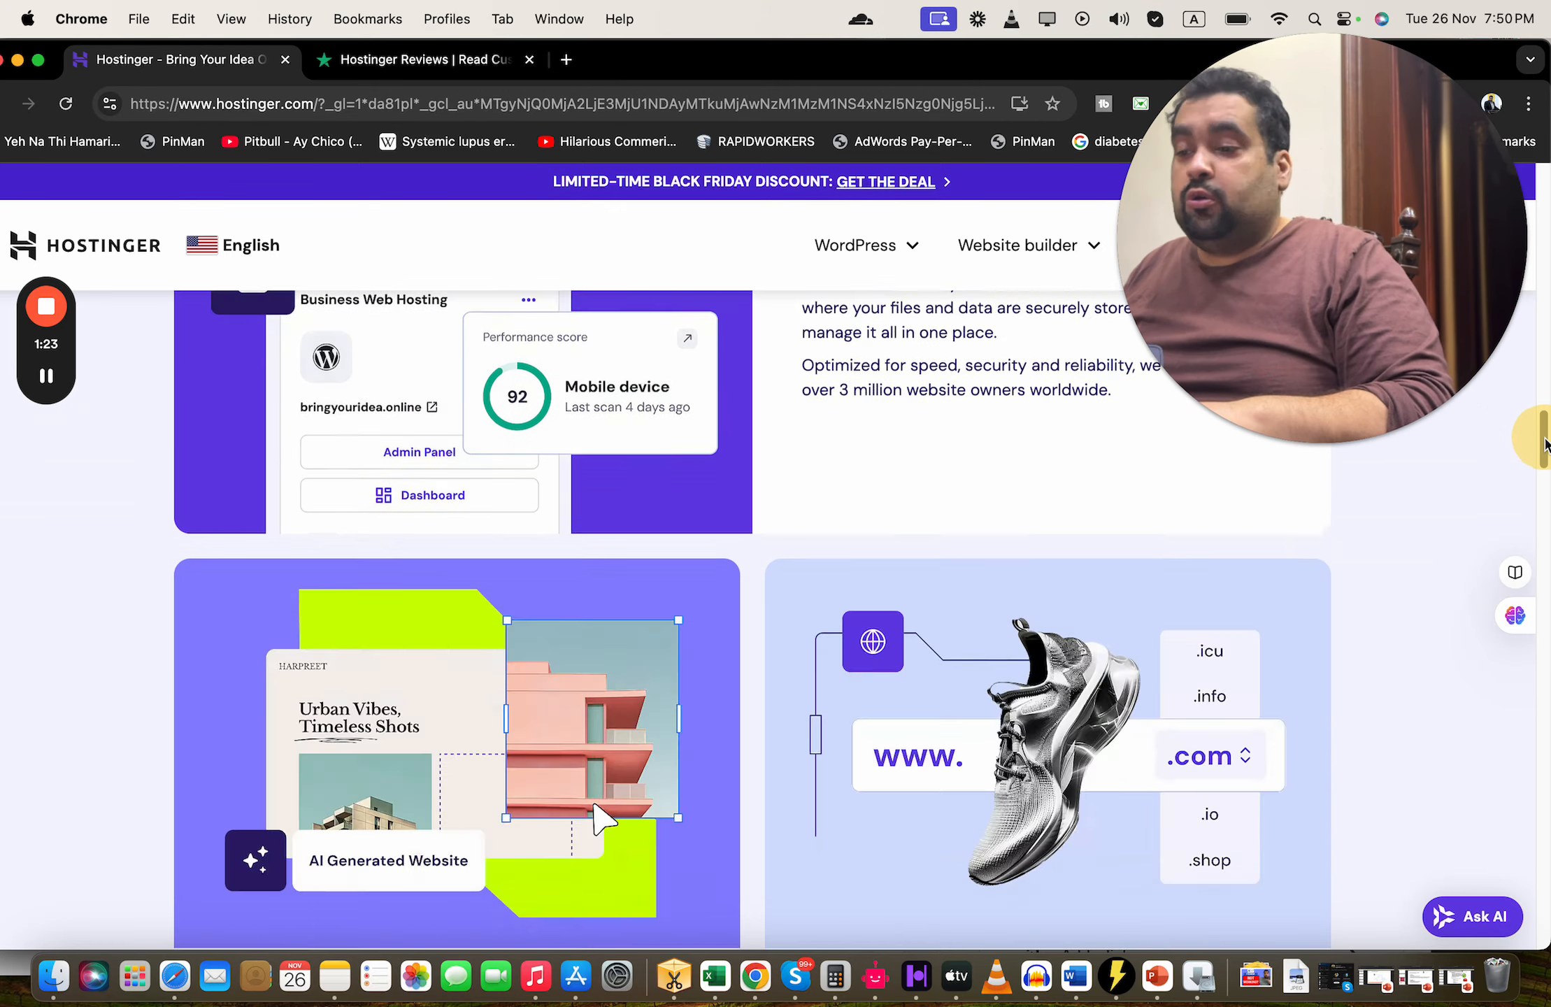
scroll(down, 3)
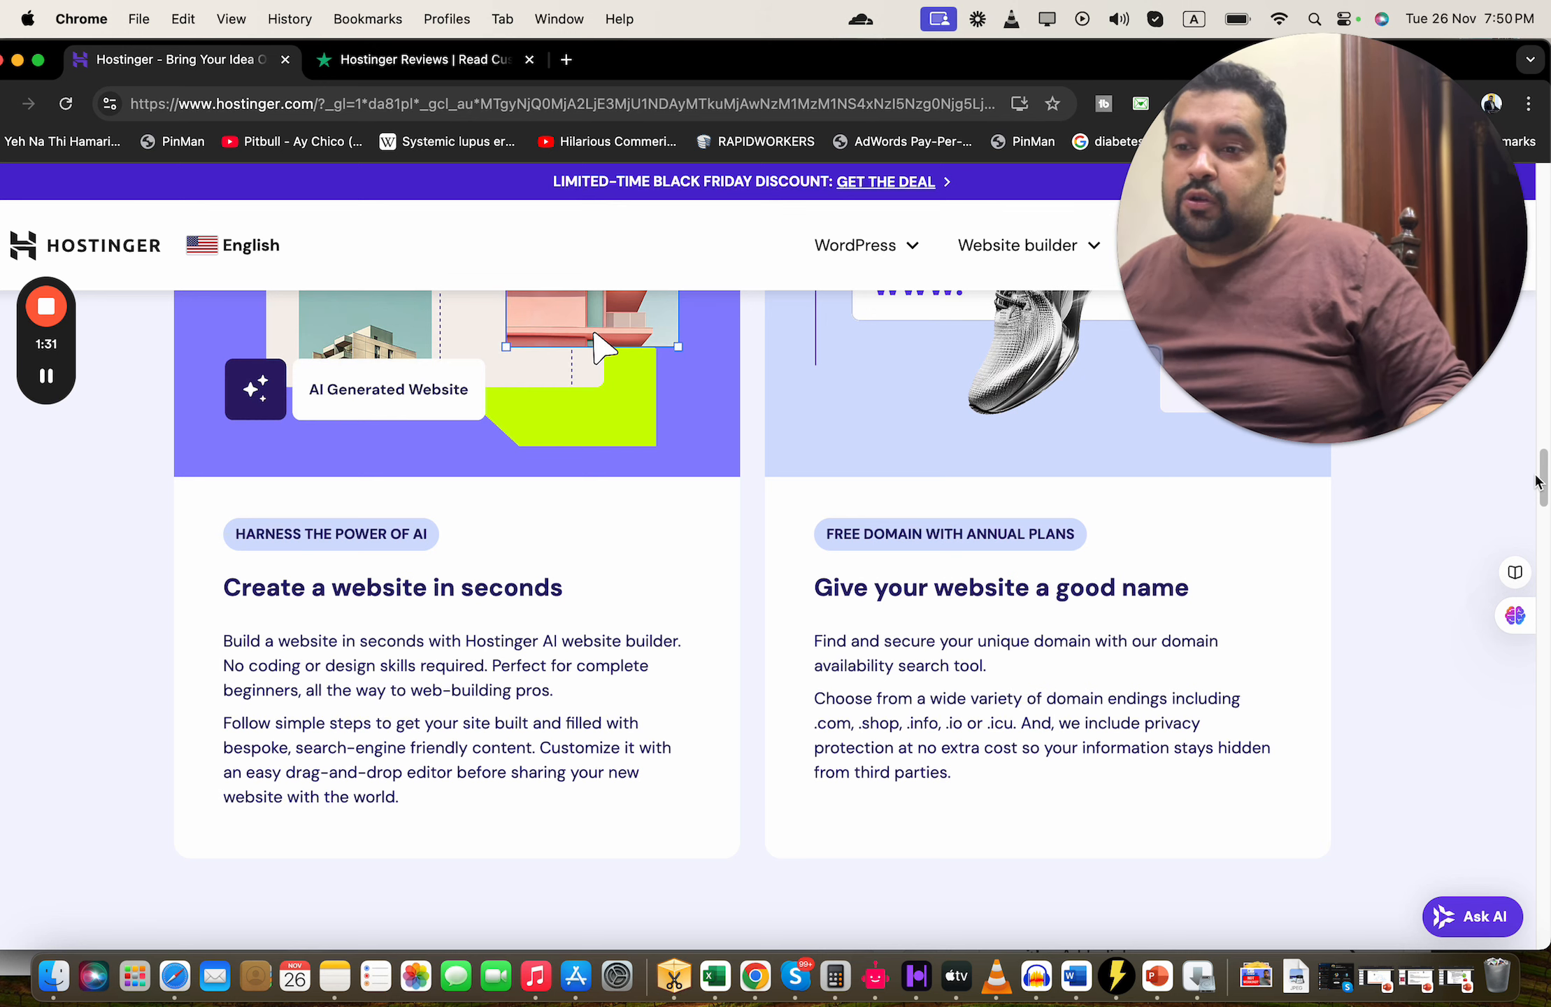
scroll(down, 3)
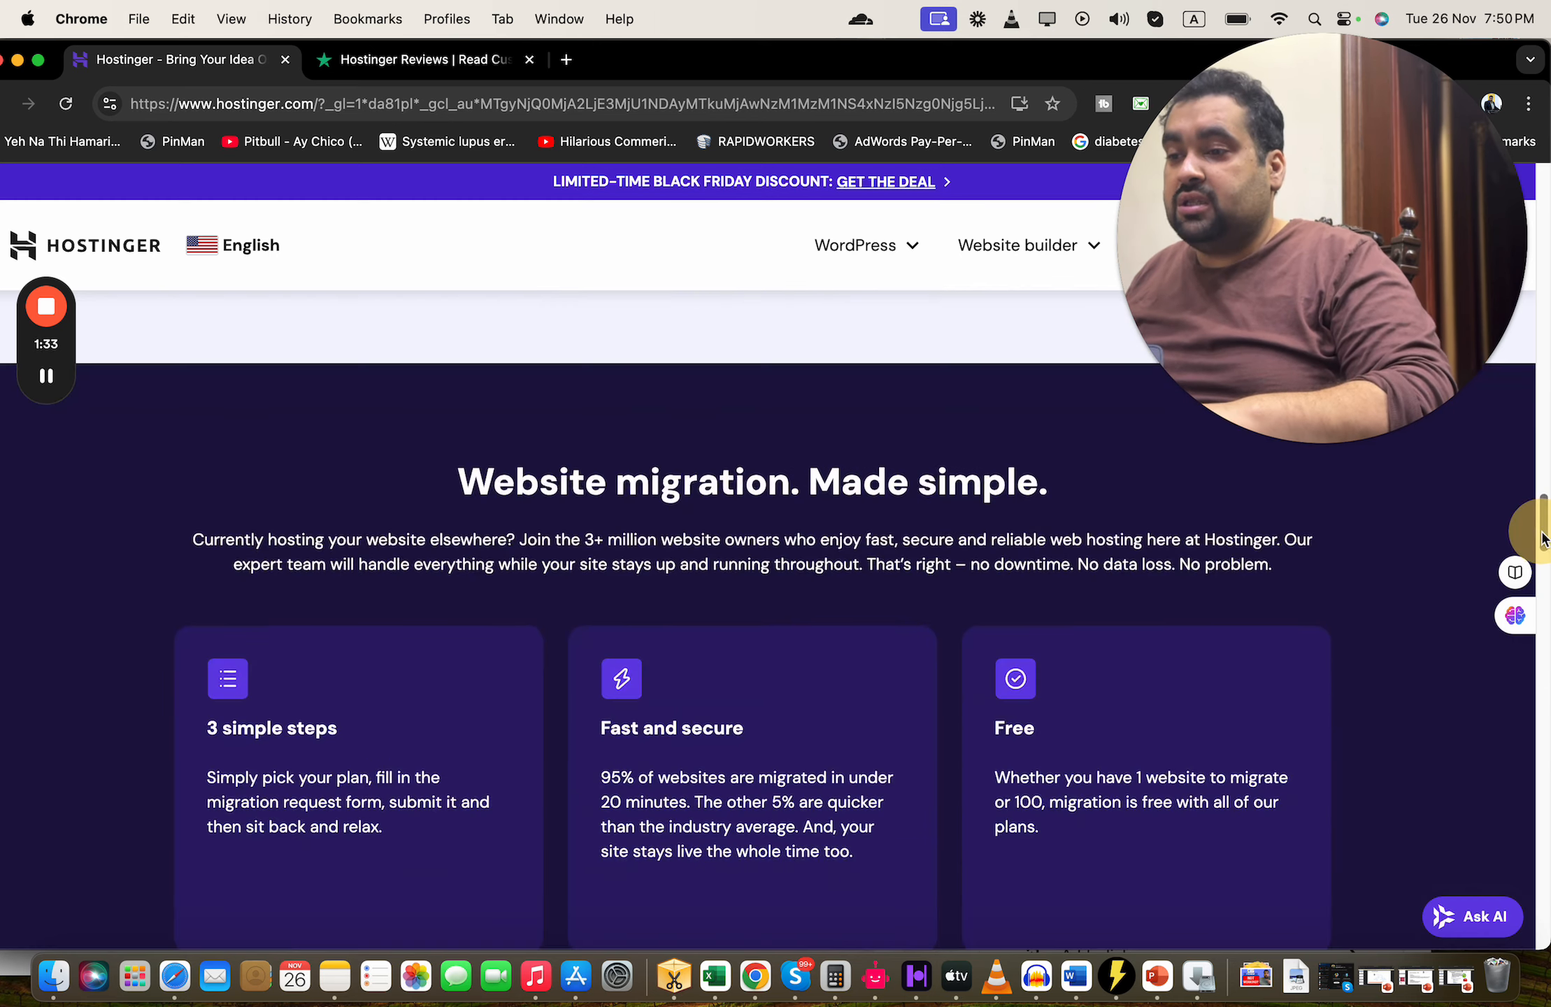
scroll(down, 3)
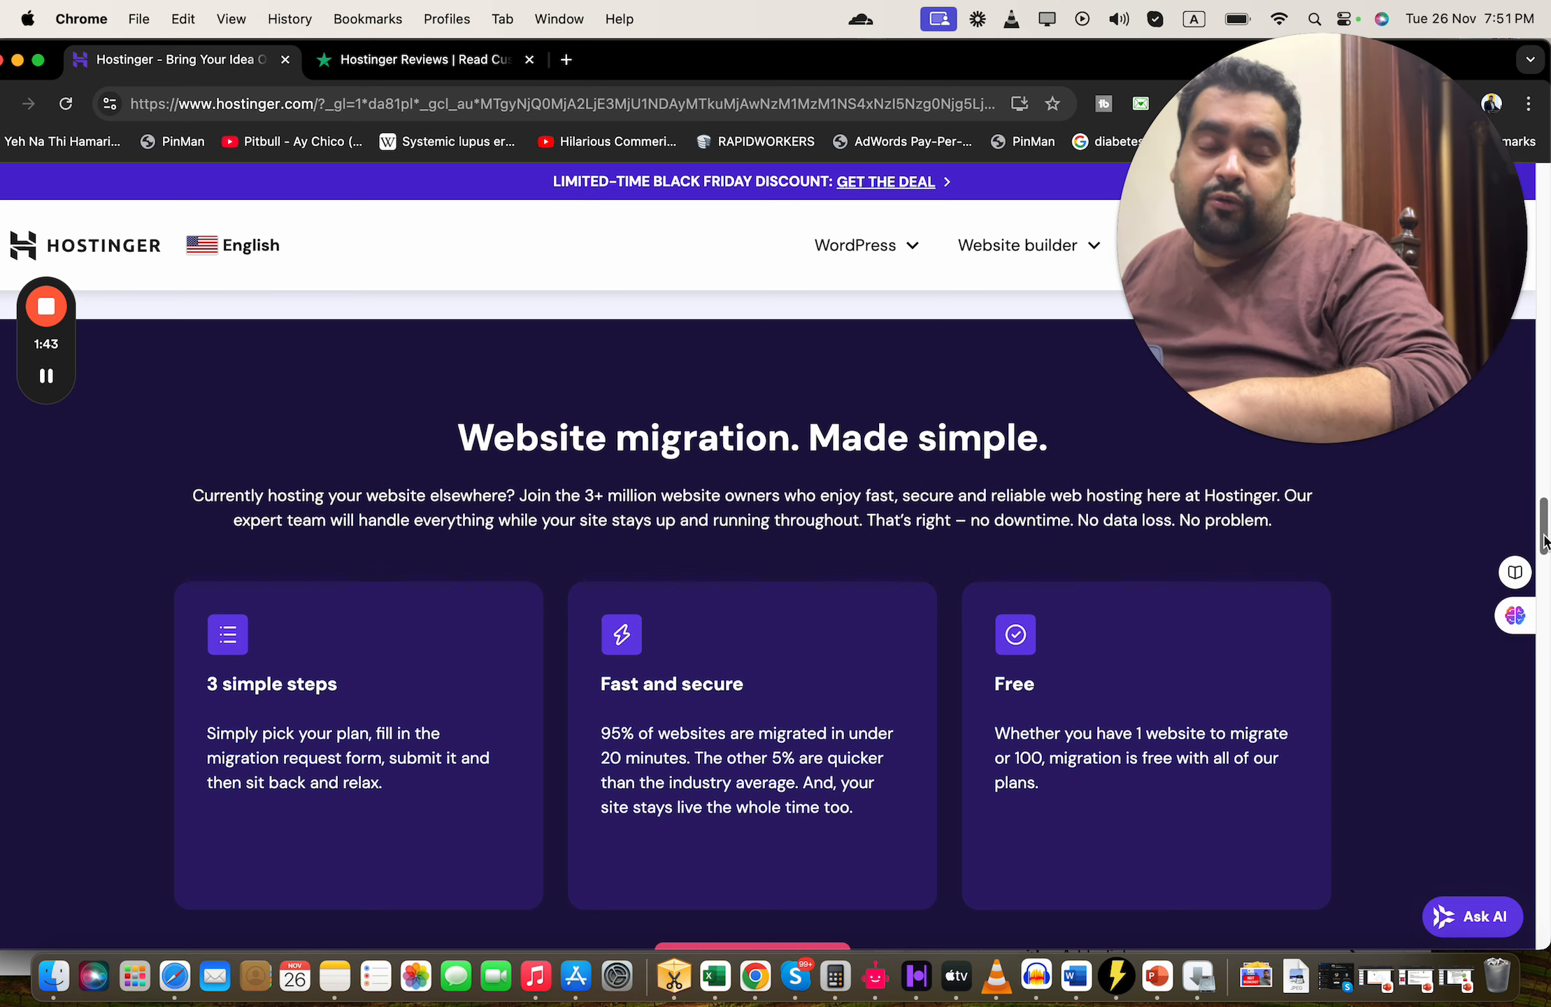
scroll(down, 3)
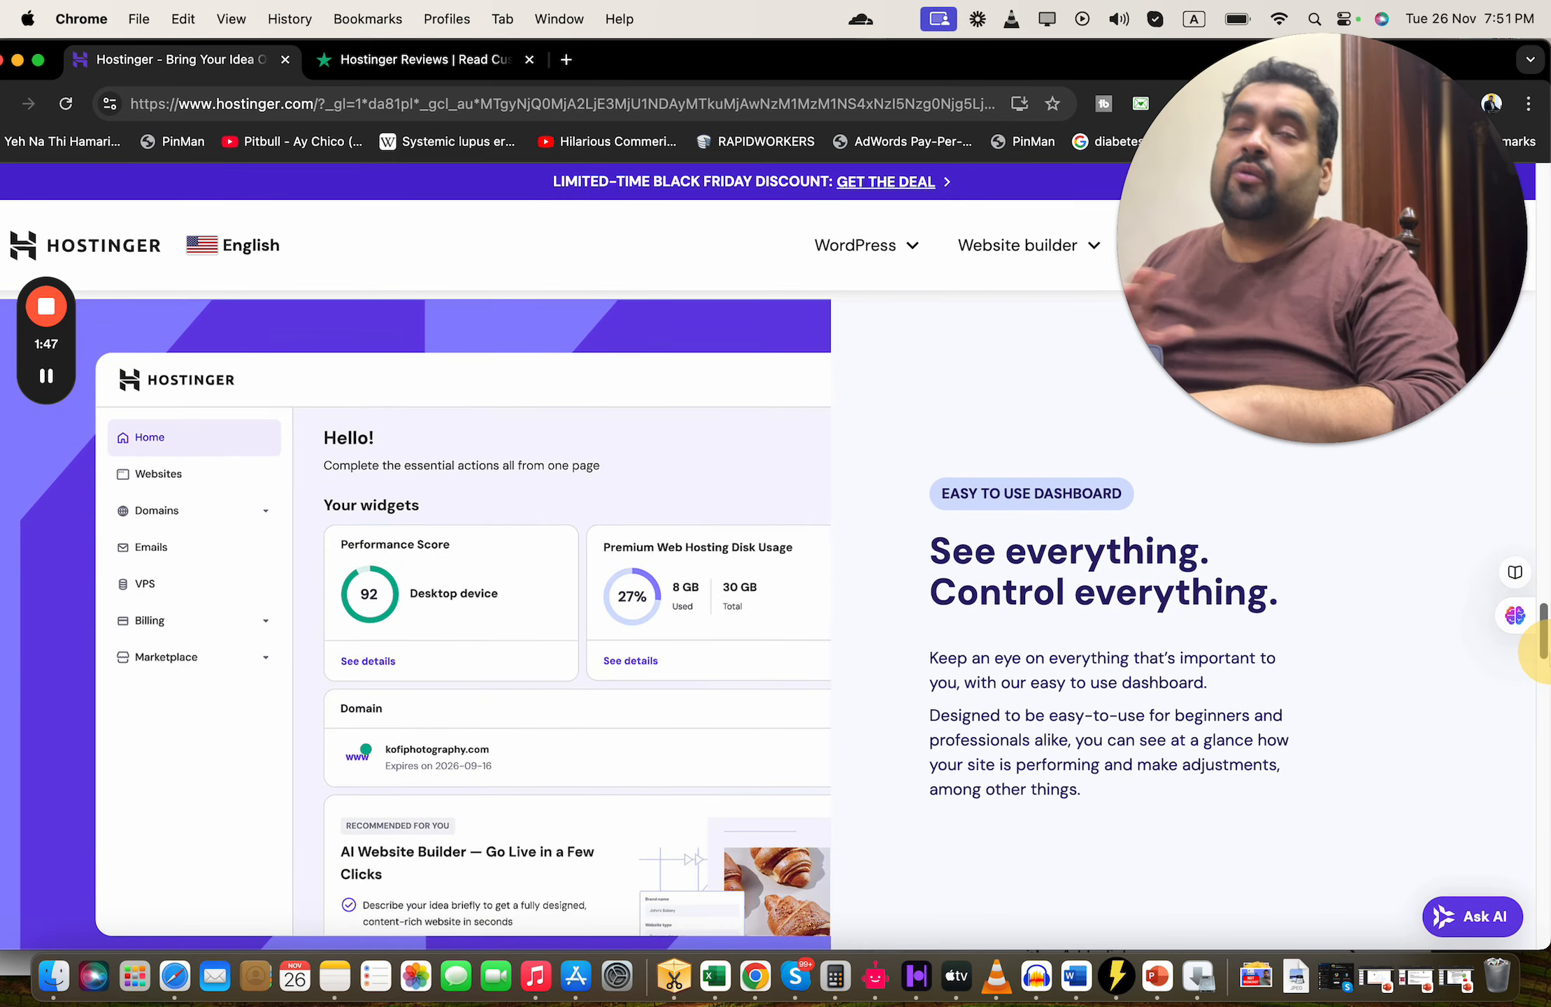
scroll(down, 3)
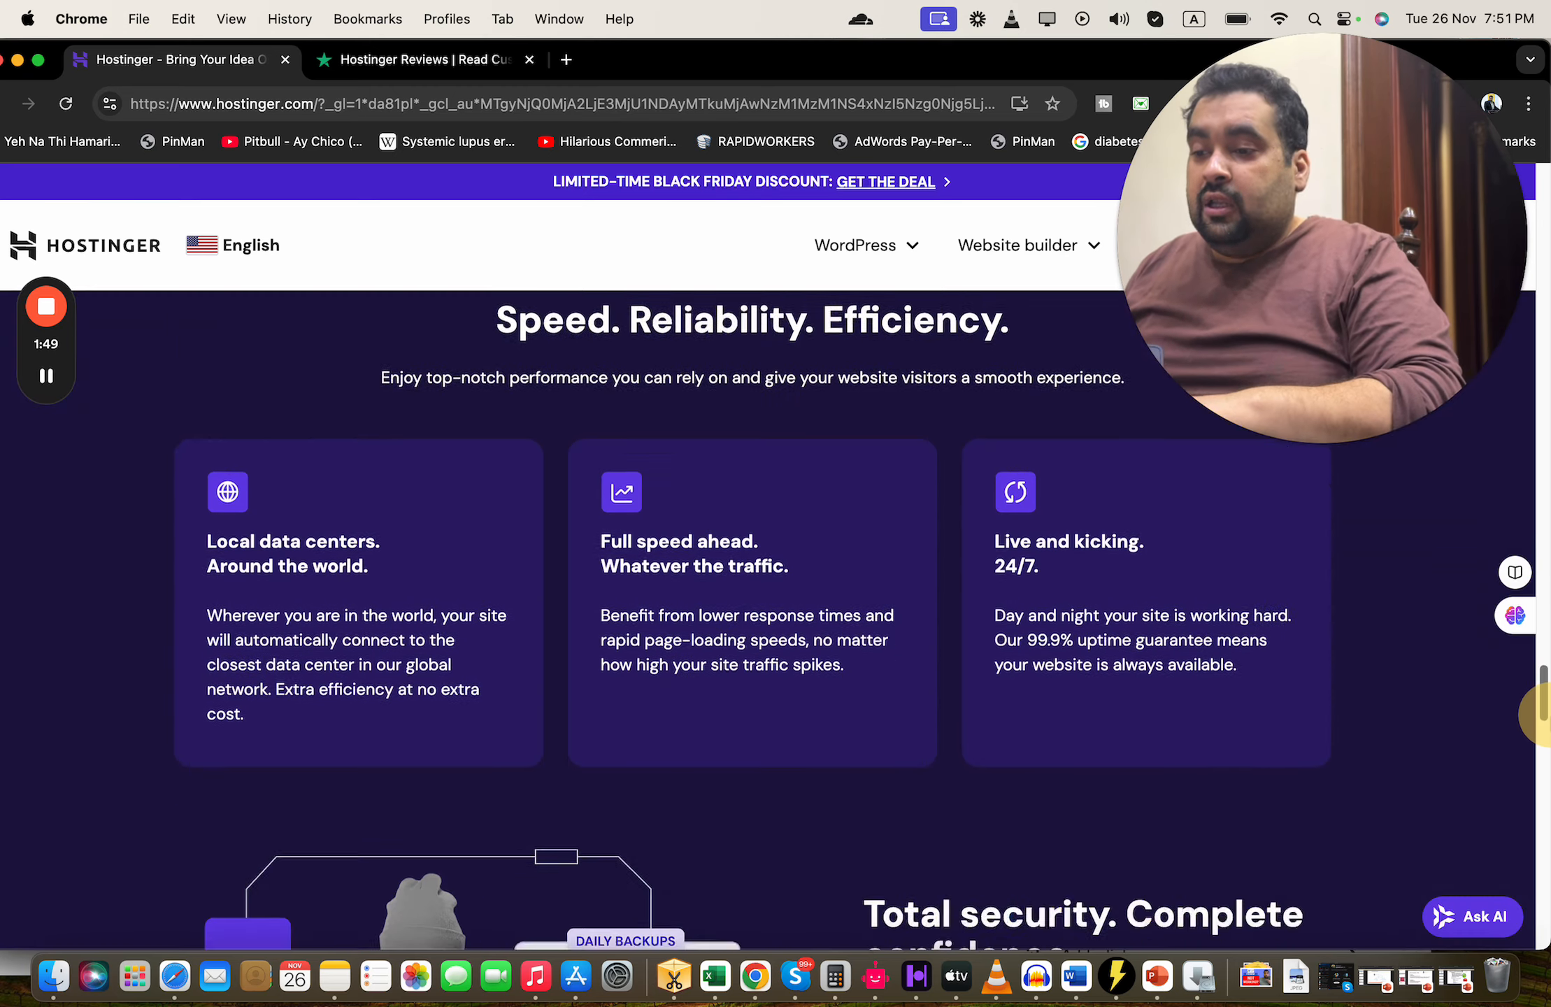
scroll(down, 3)
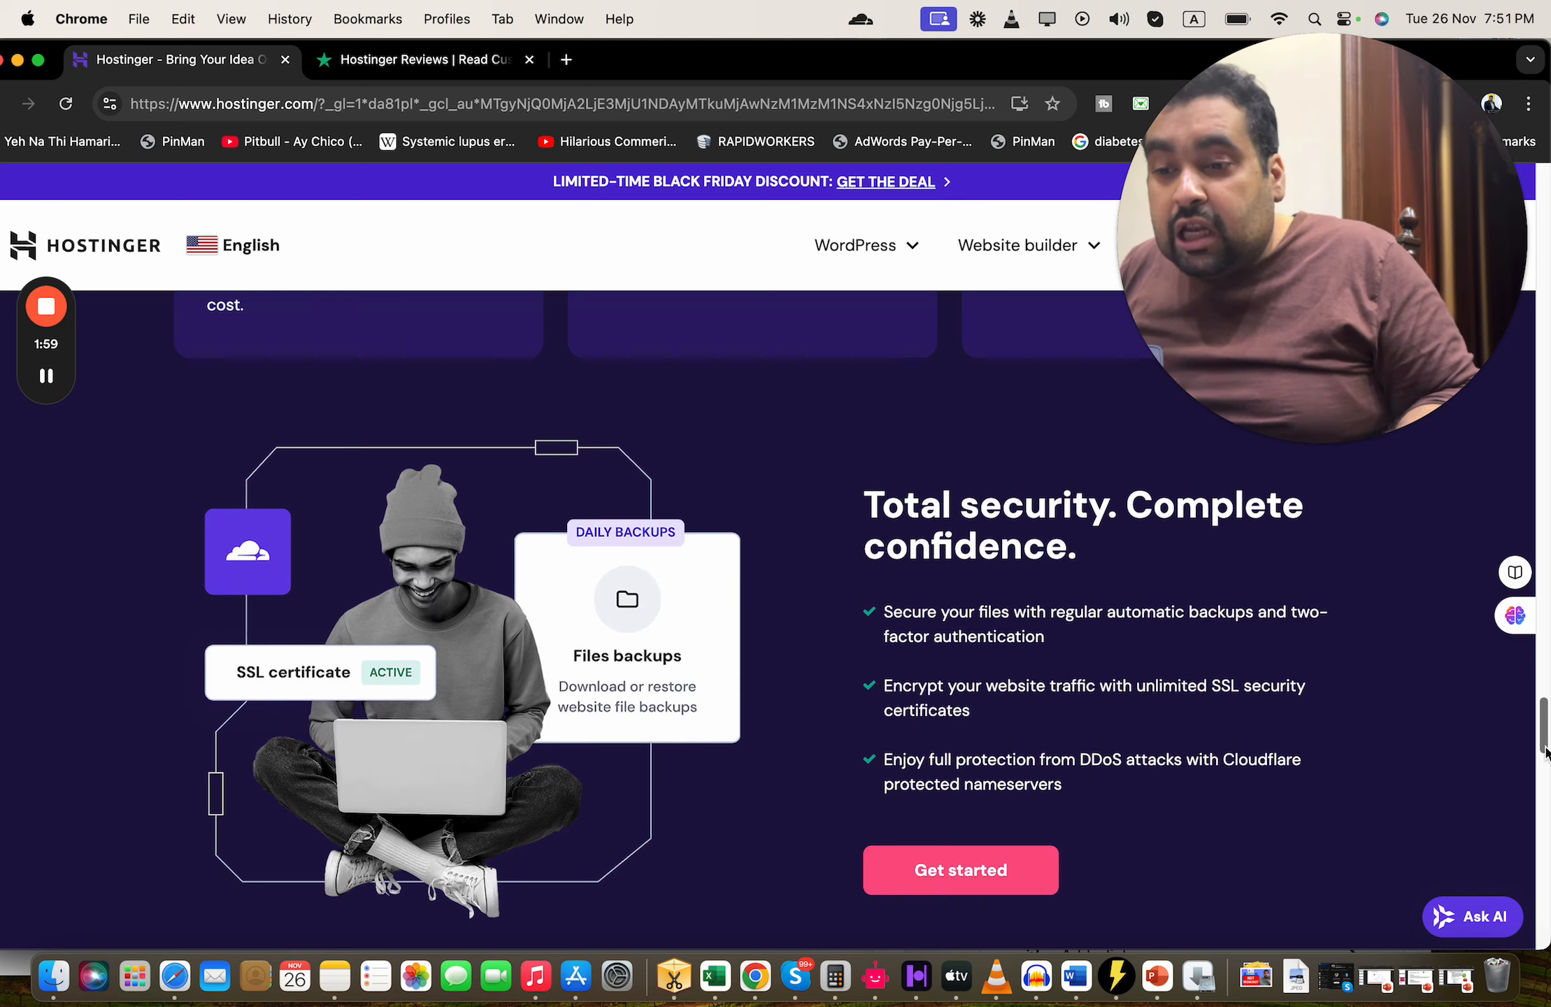
scroll(down, 3)
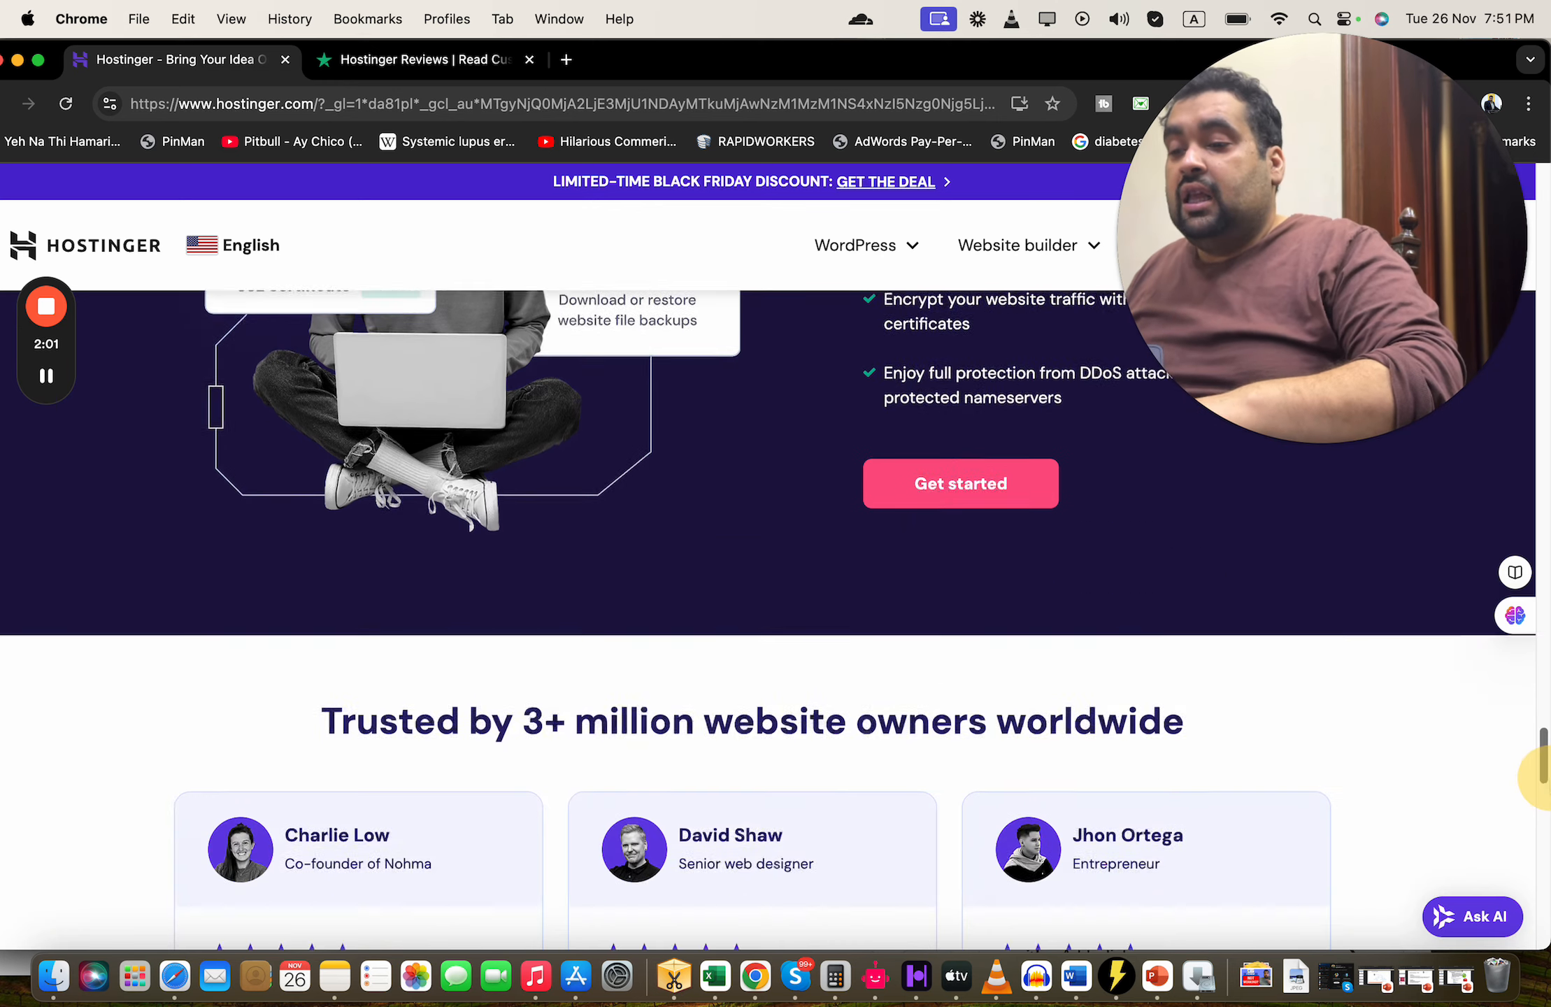
scroll(down, 3)
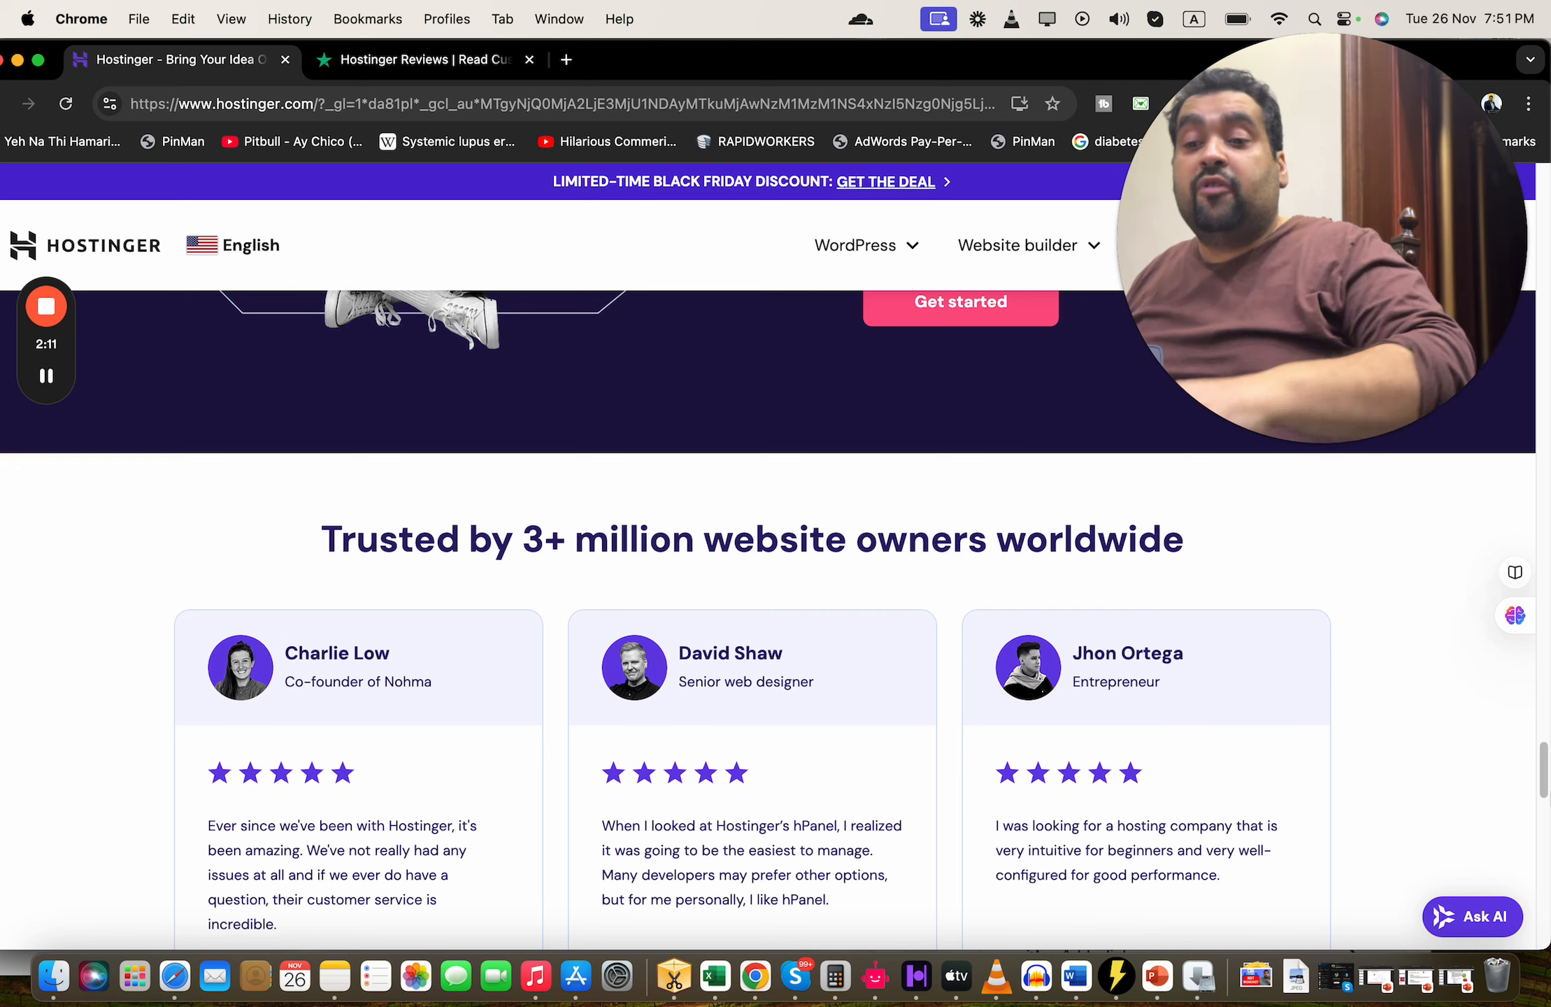
scroll(up, 3)
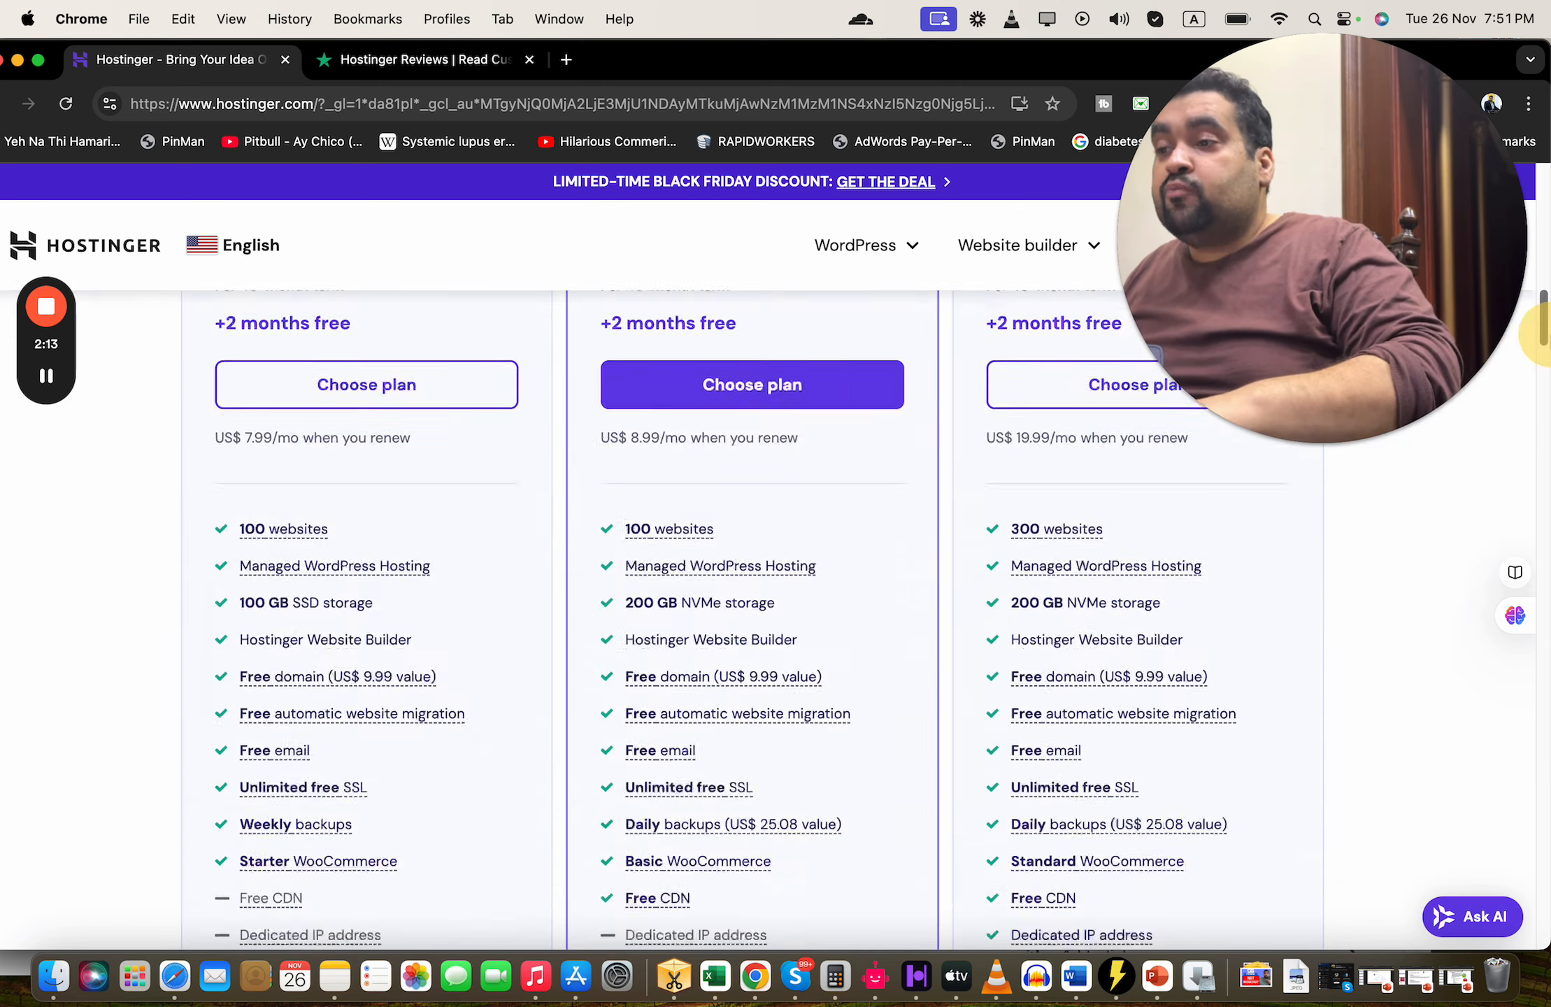
Step: Compare the plan features and choose the Business plan at $2.95/mo
scroll(up, 3)
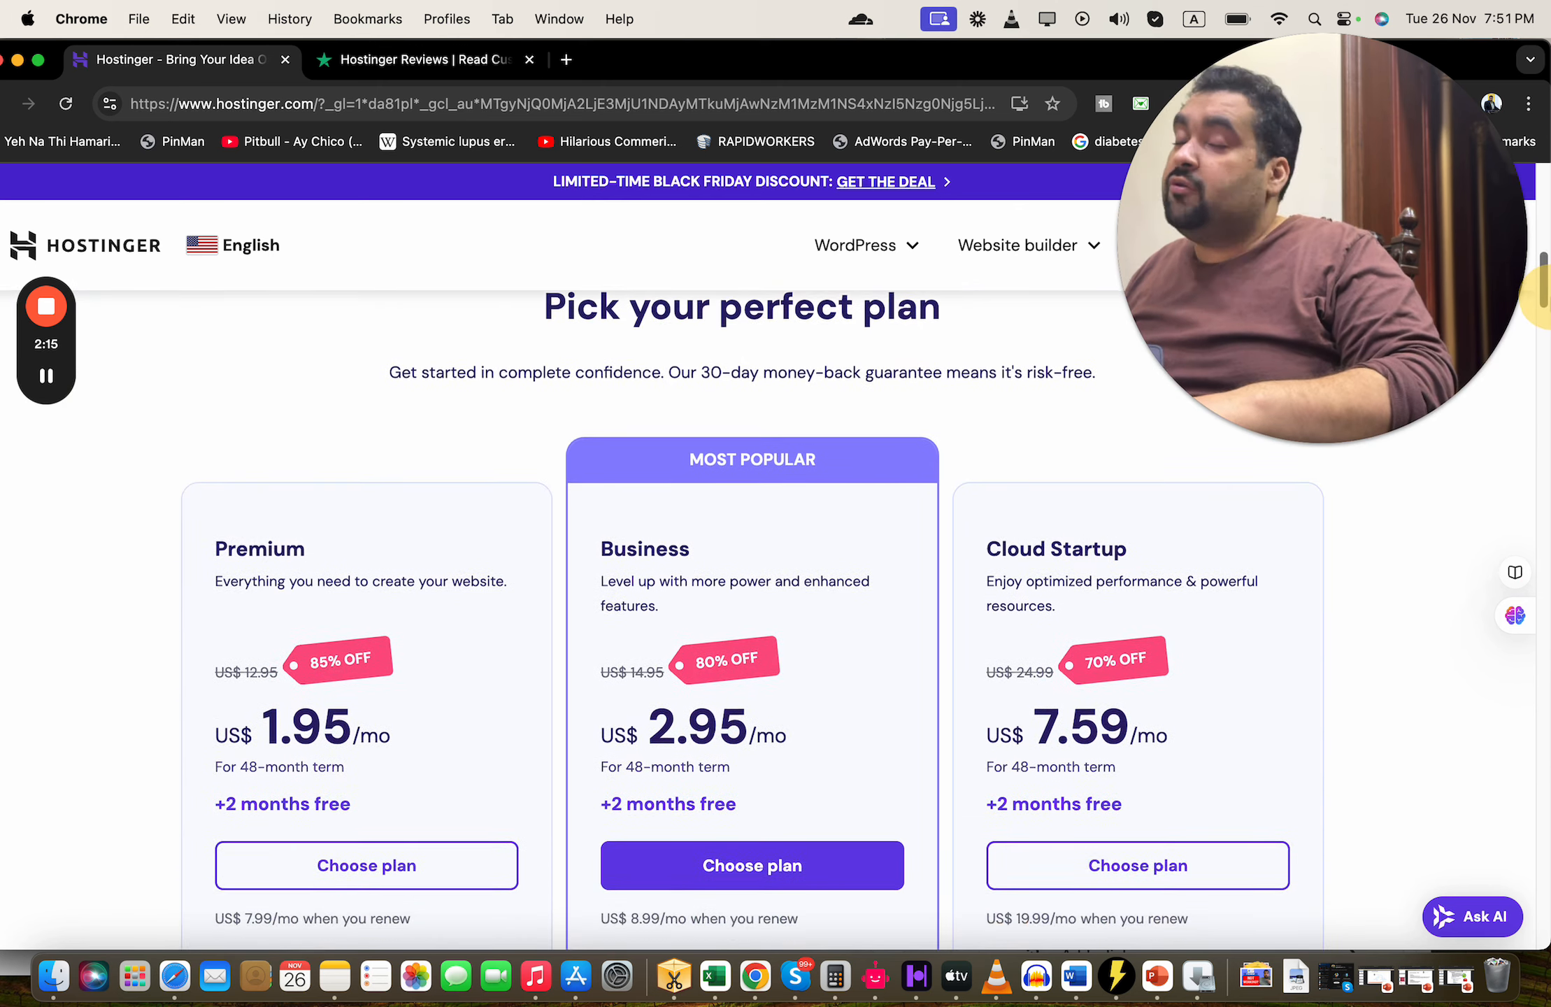
scroll(down, 3)
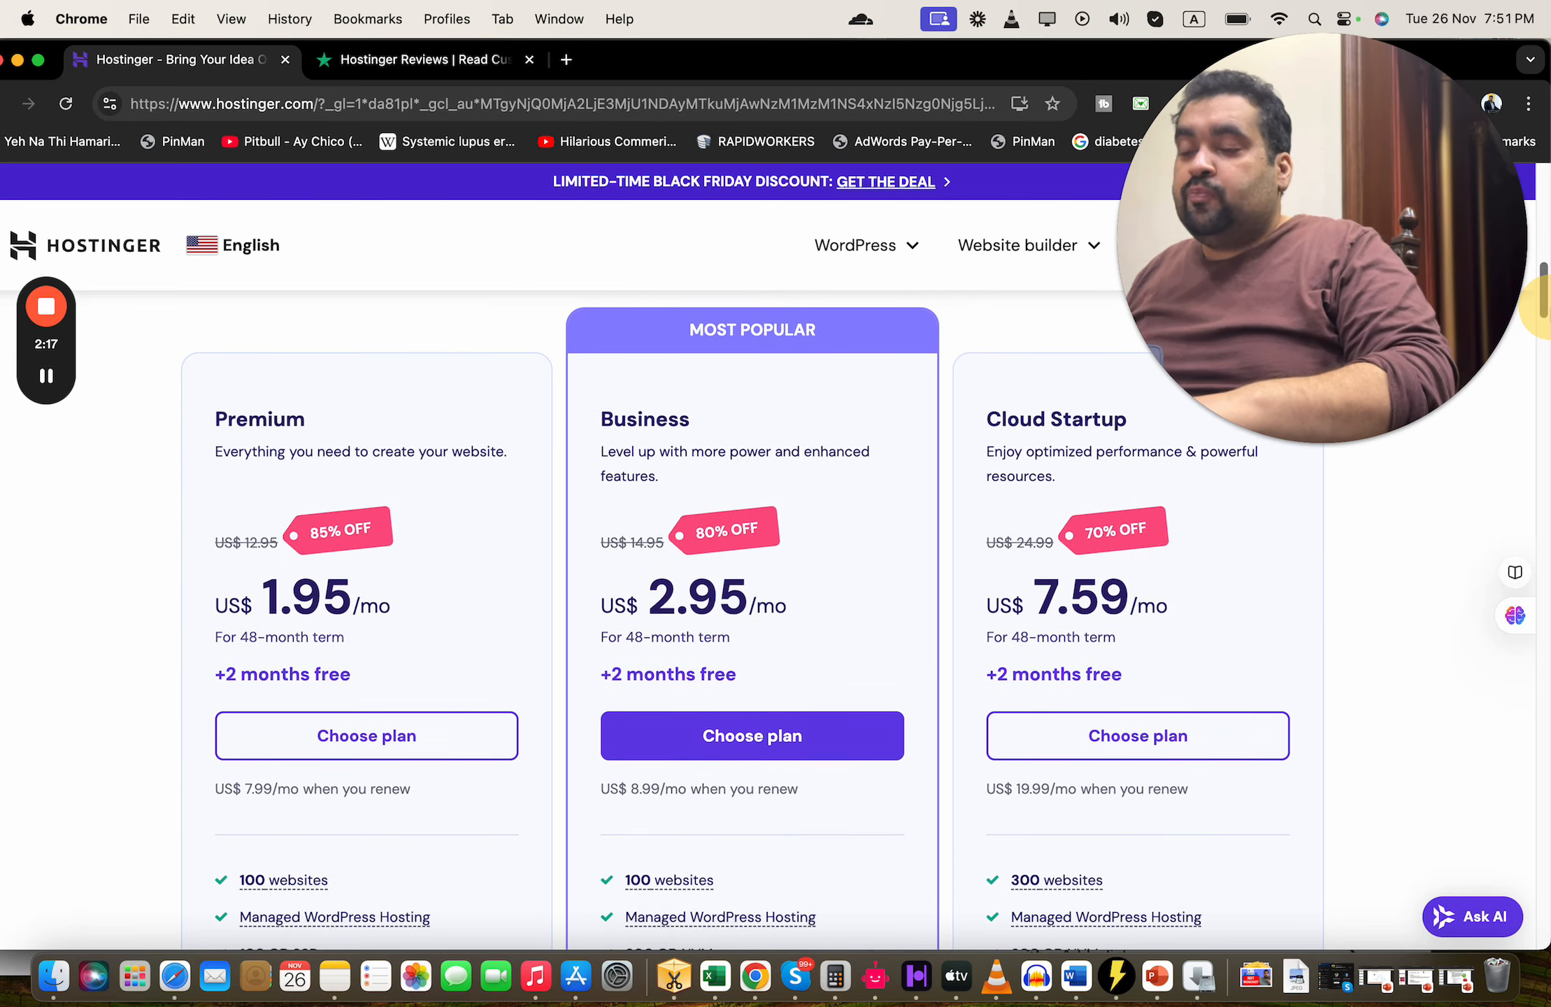
scroll(down, 3)
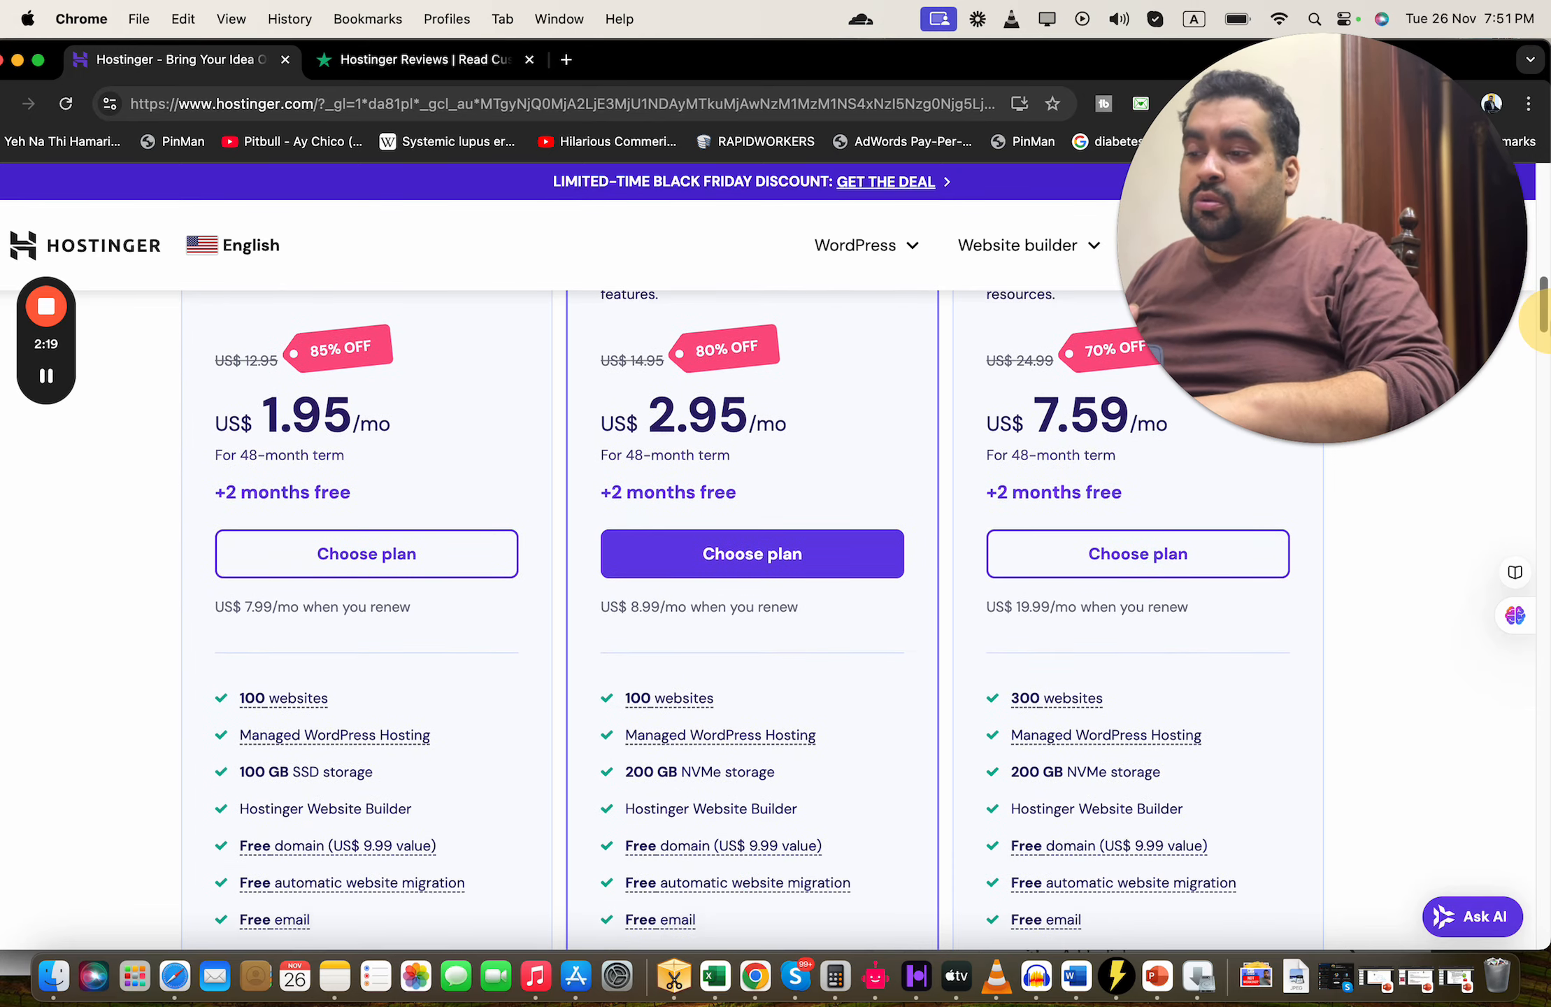
scroll(down, 3)
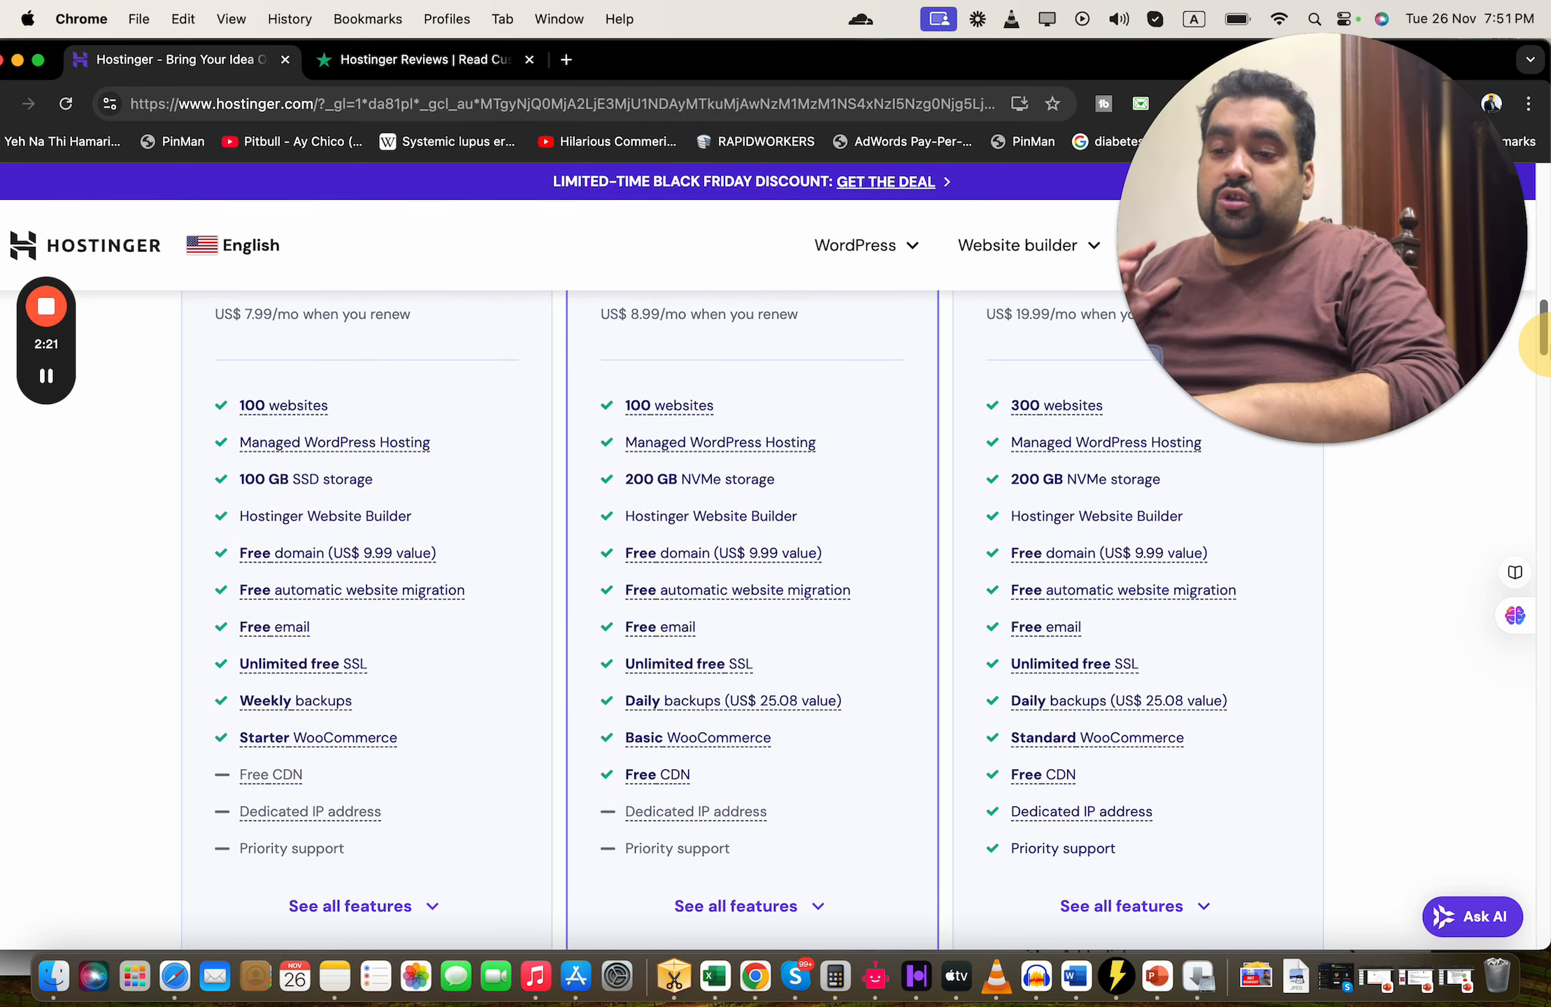
scroll(up, 3)
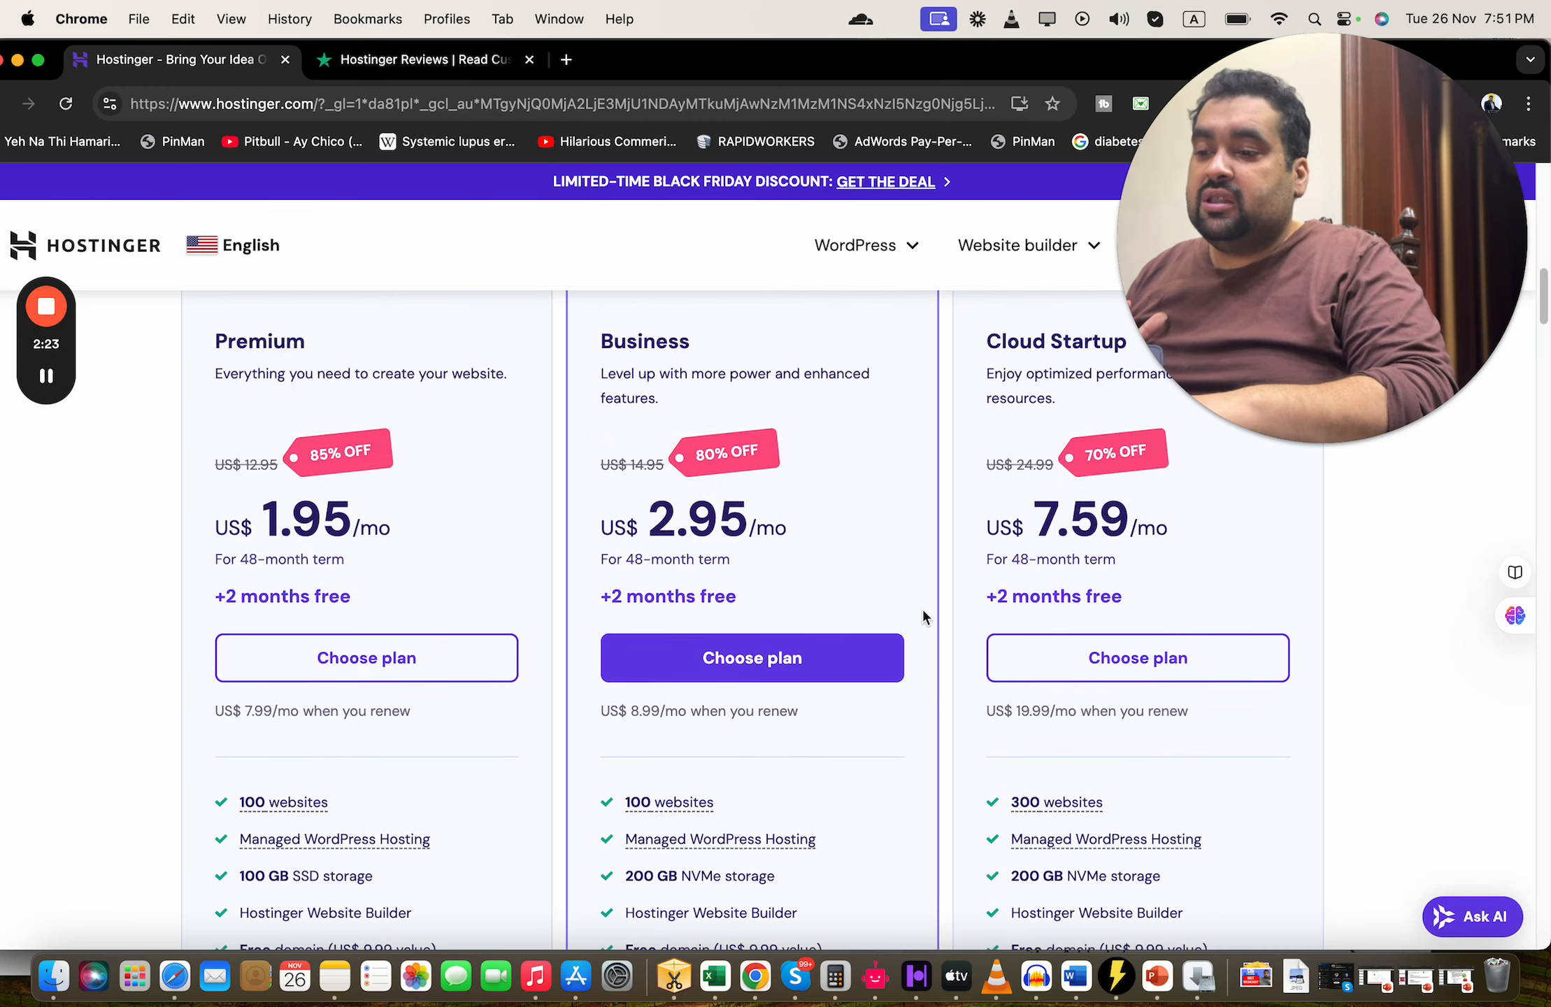
click(752, 657)
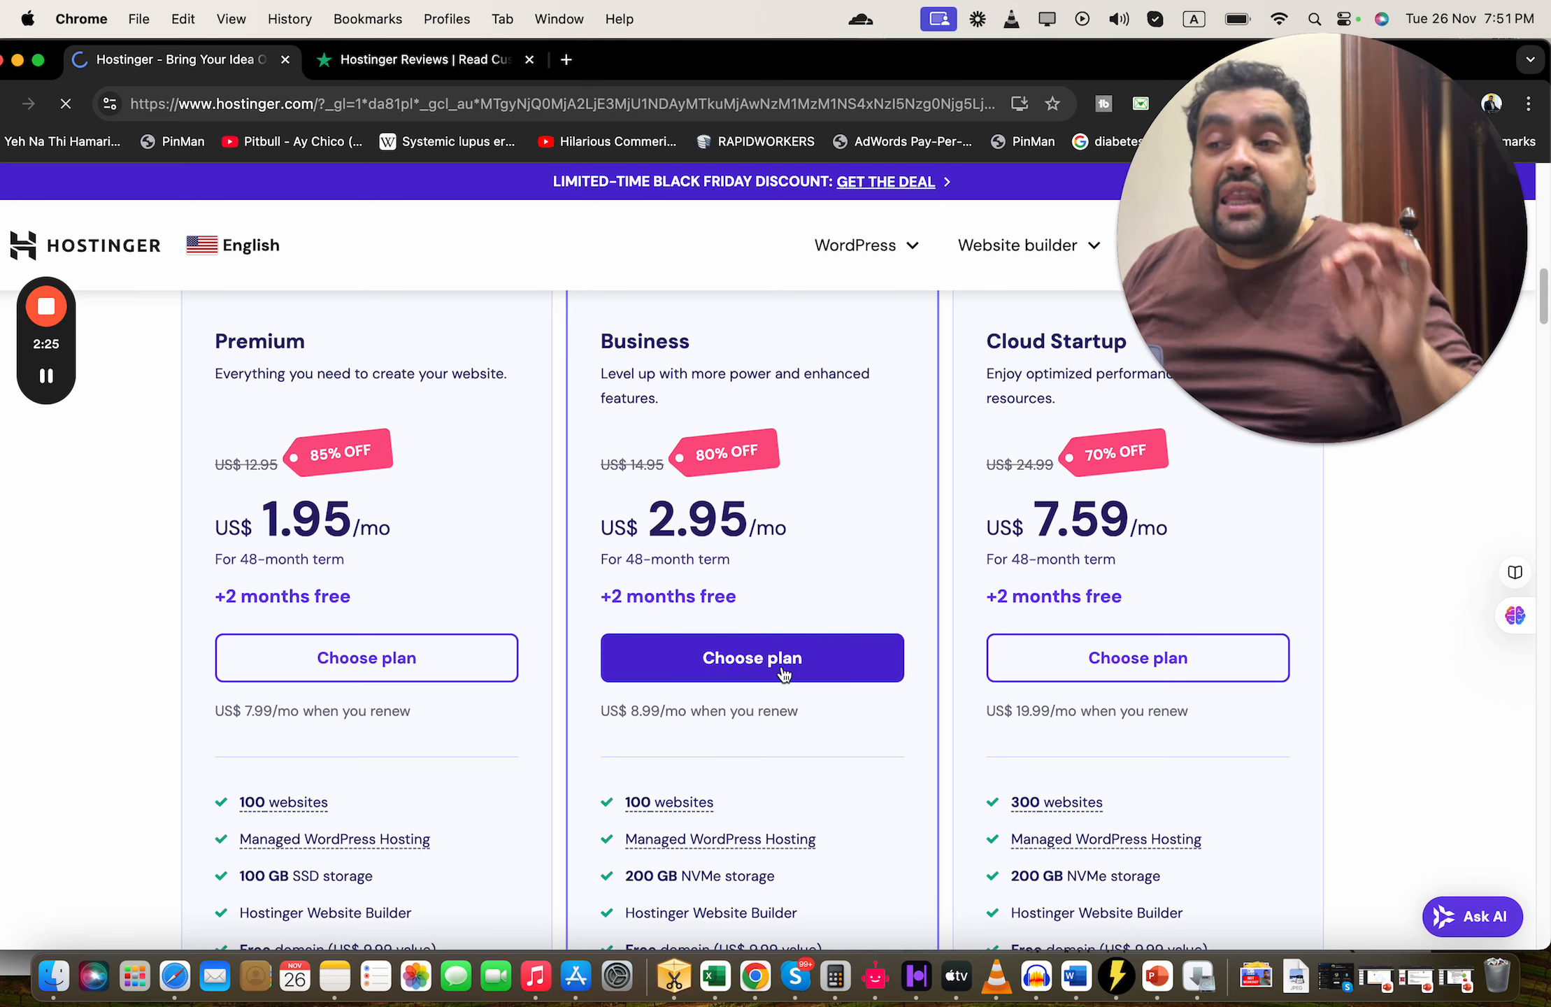
Step: Add the Business plan to the cart, loading cart.hostinger.com with a 48-month period
click(752, 658)
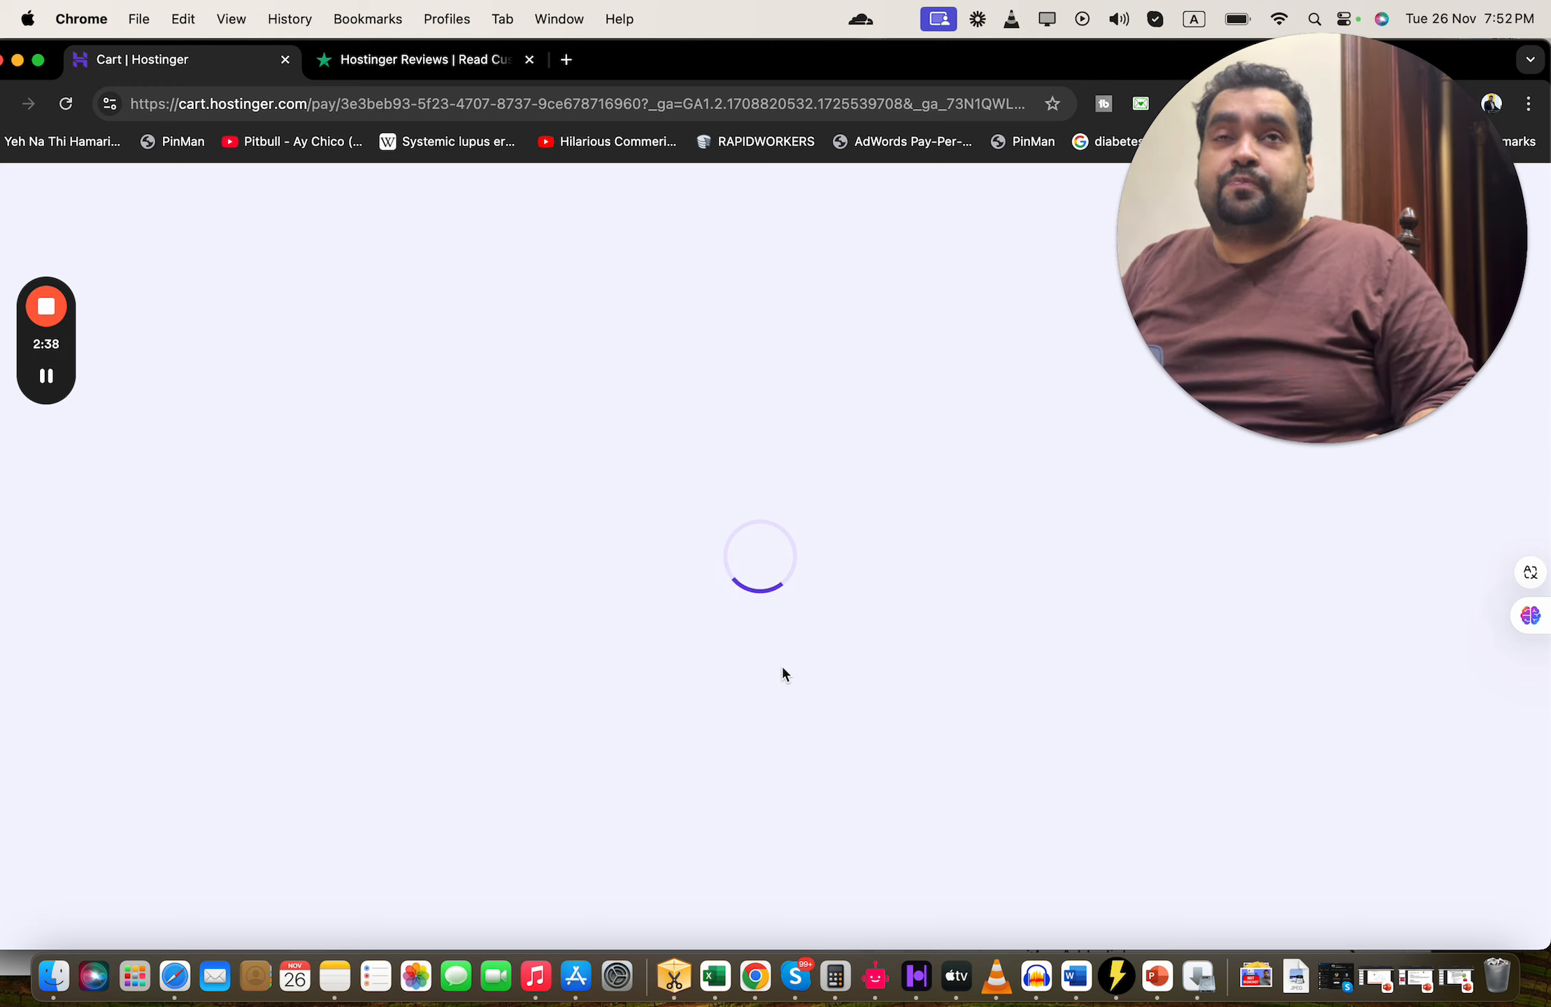
mouse_move(57, 430)
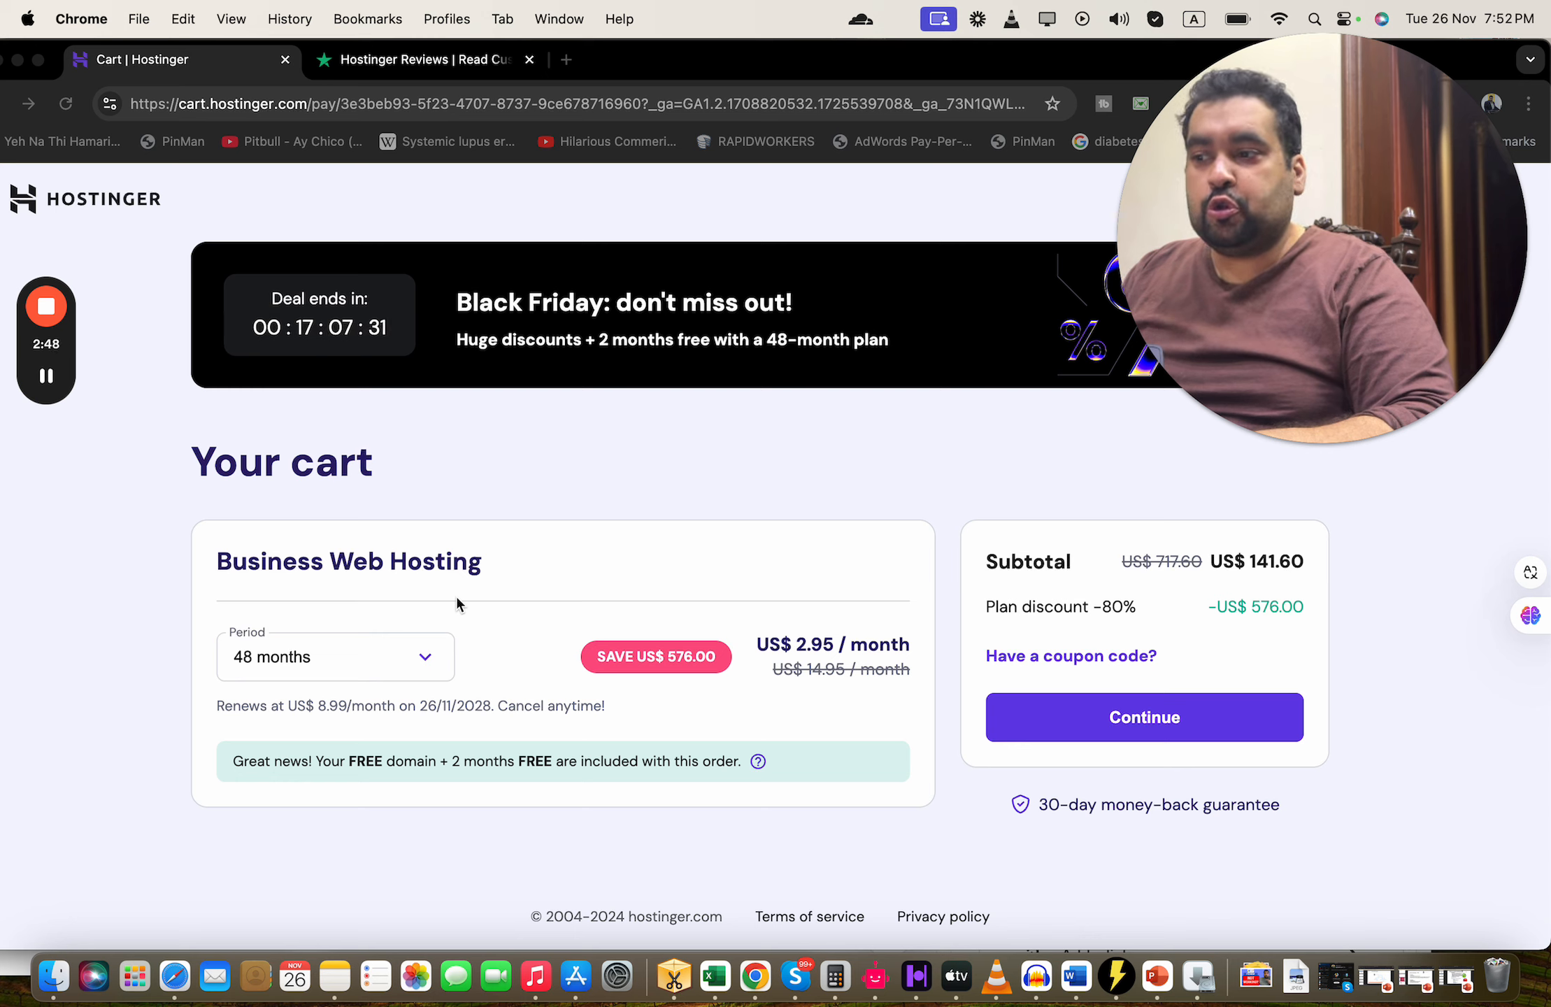
click(334, 656)
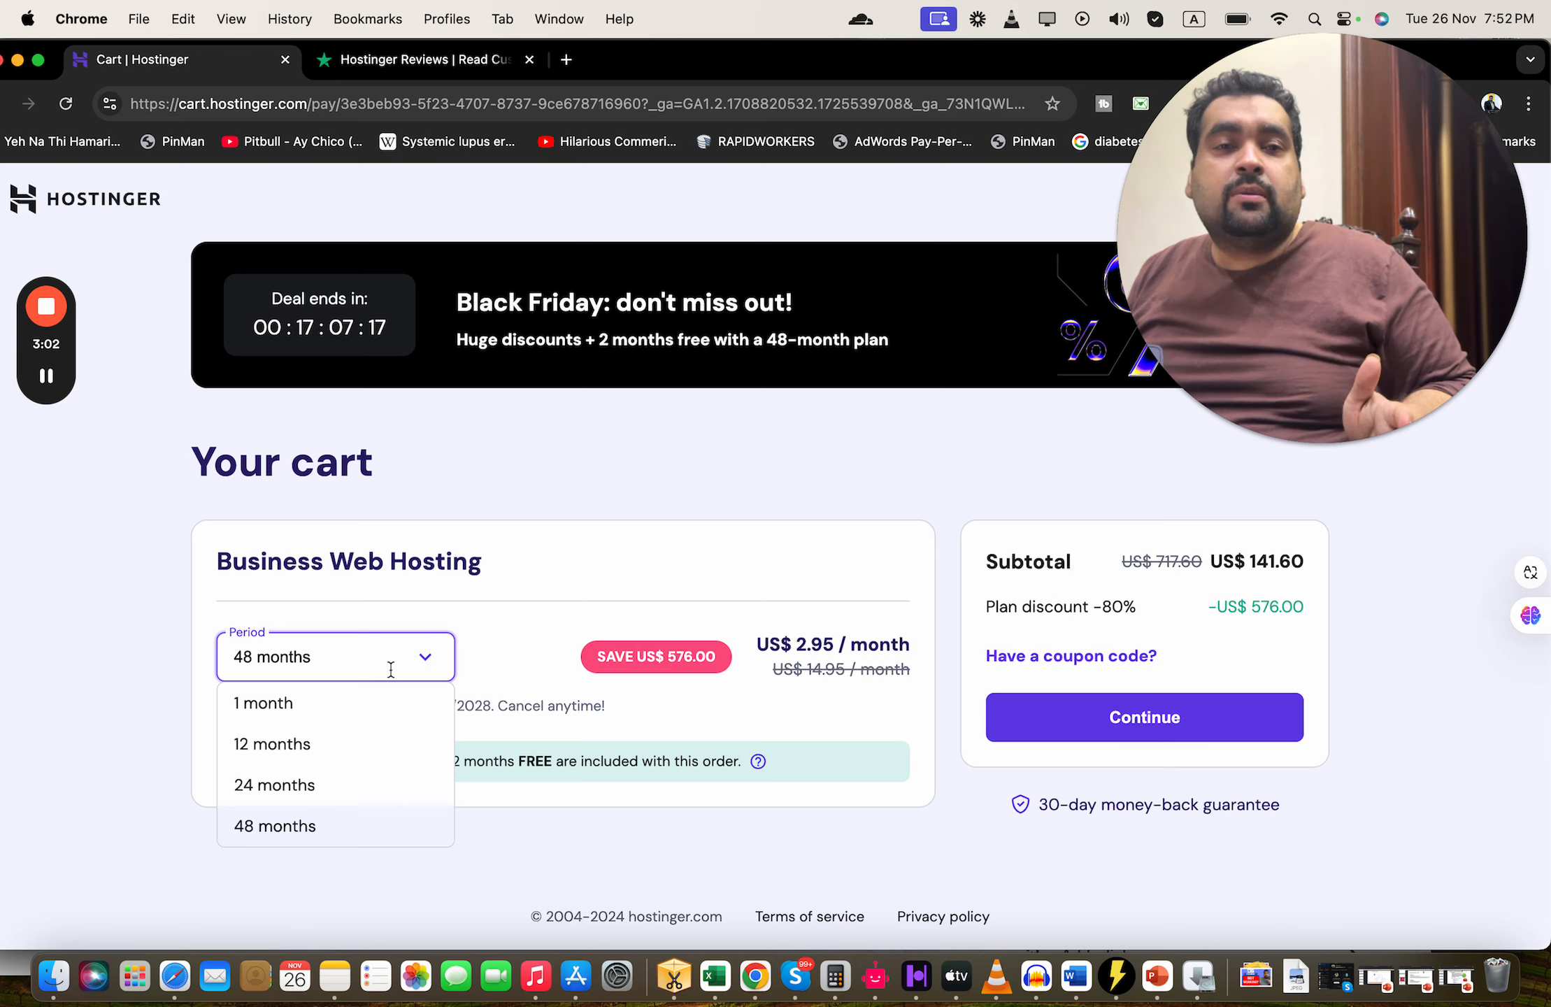
click(274, 826)
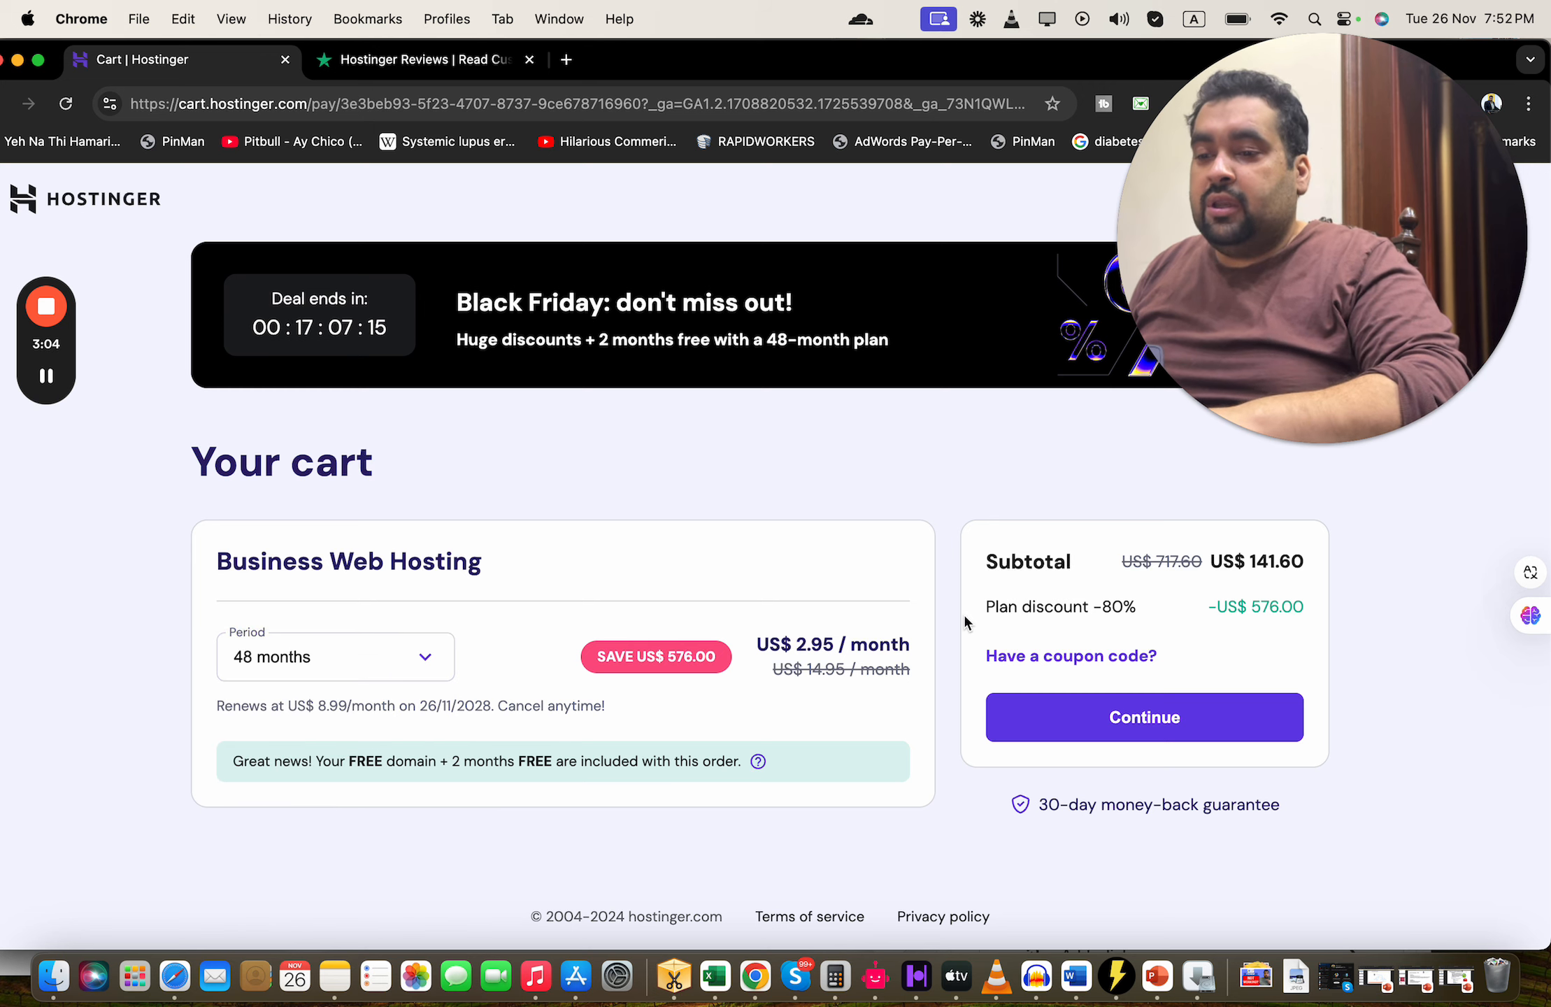
Step: Enter and apply coupon ALIRAZAMARKETING, bringing the plan to US$2.65/month
click(1071, 656)
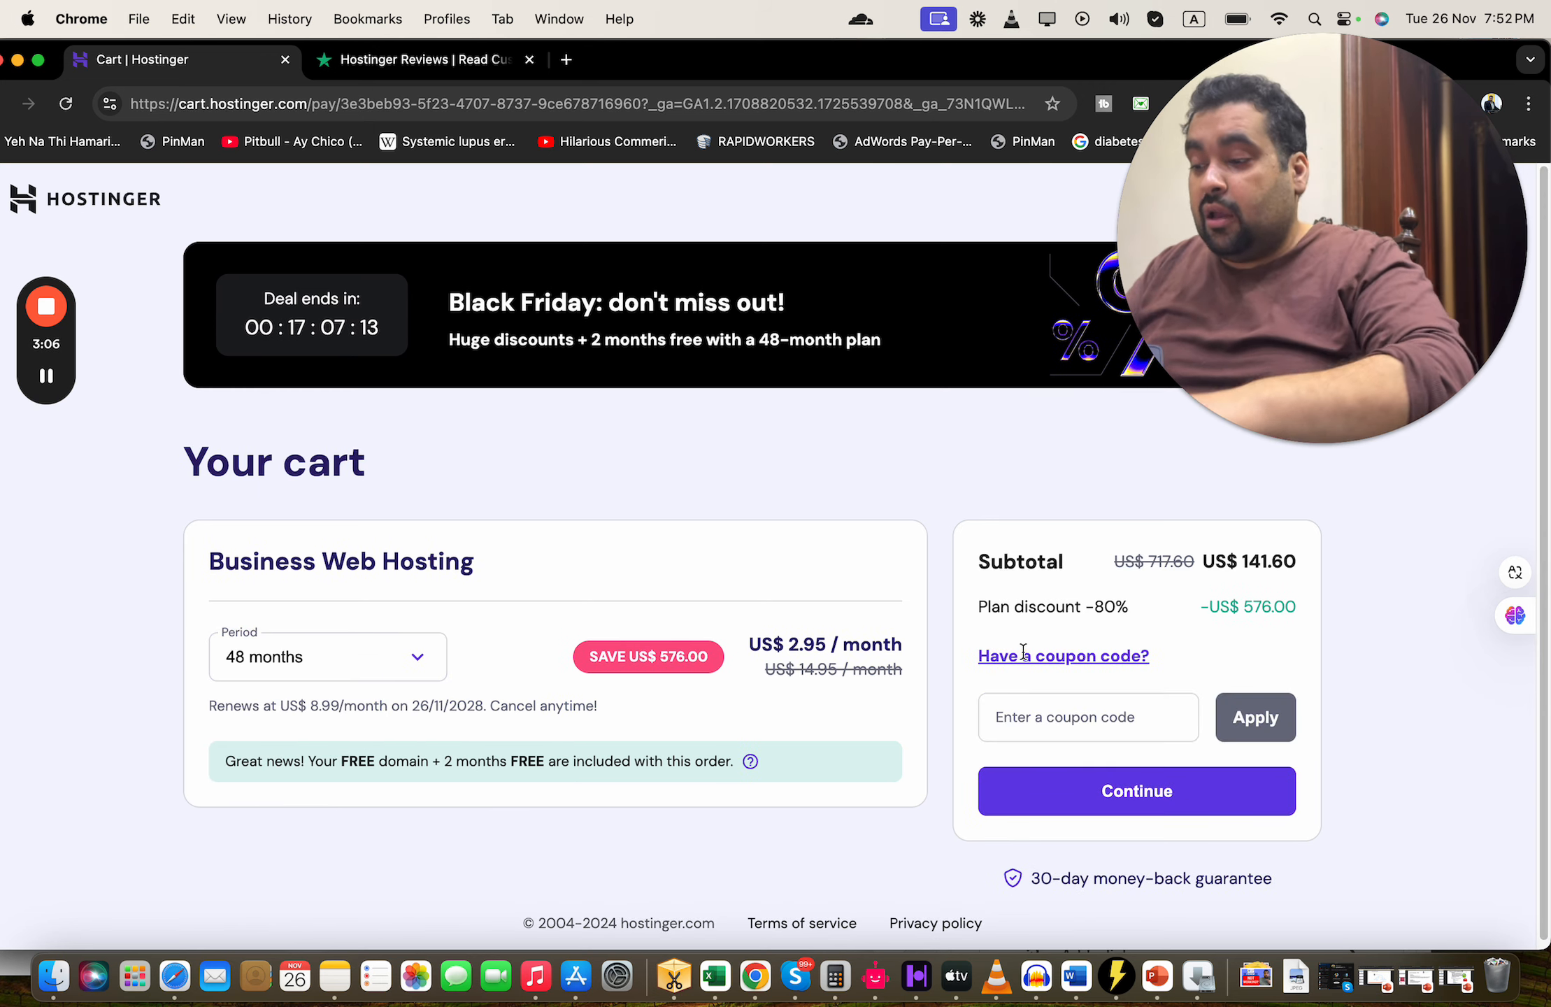
text(ALIRA)
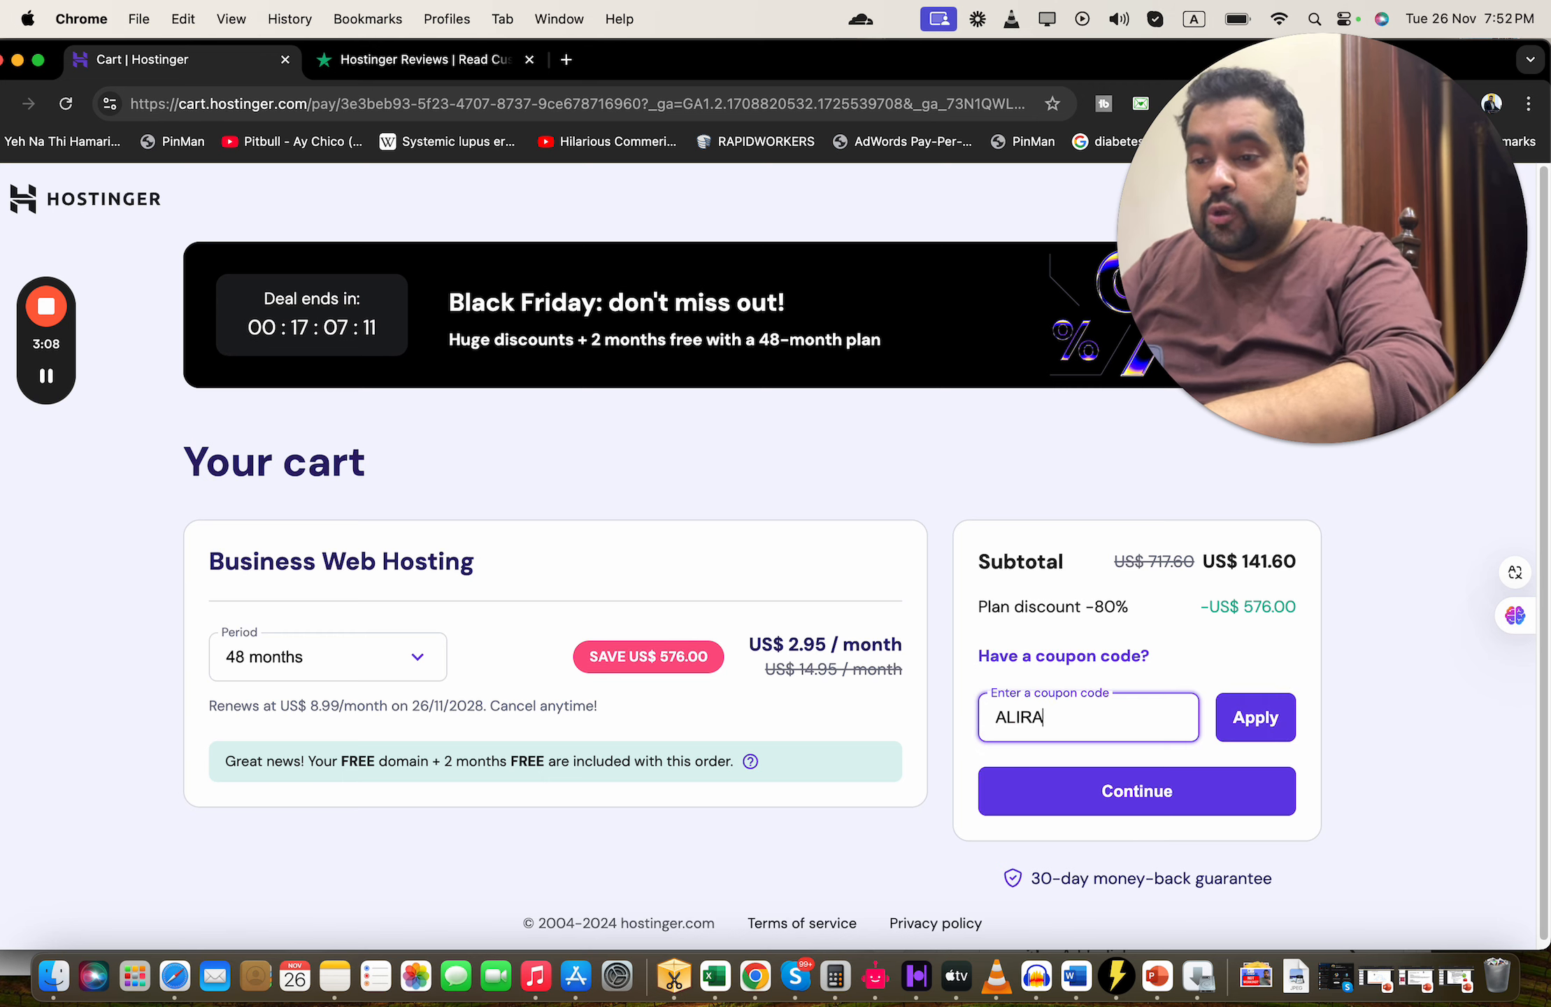
text(ZAMARKETIN)
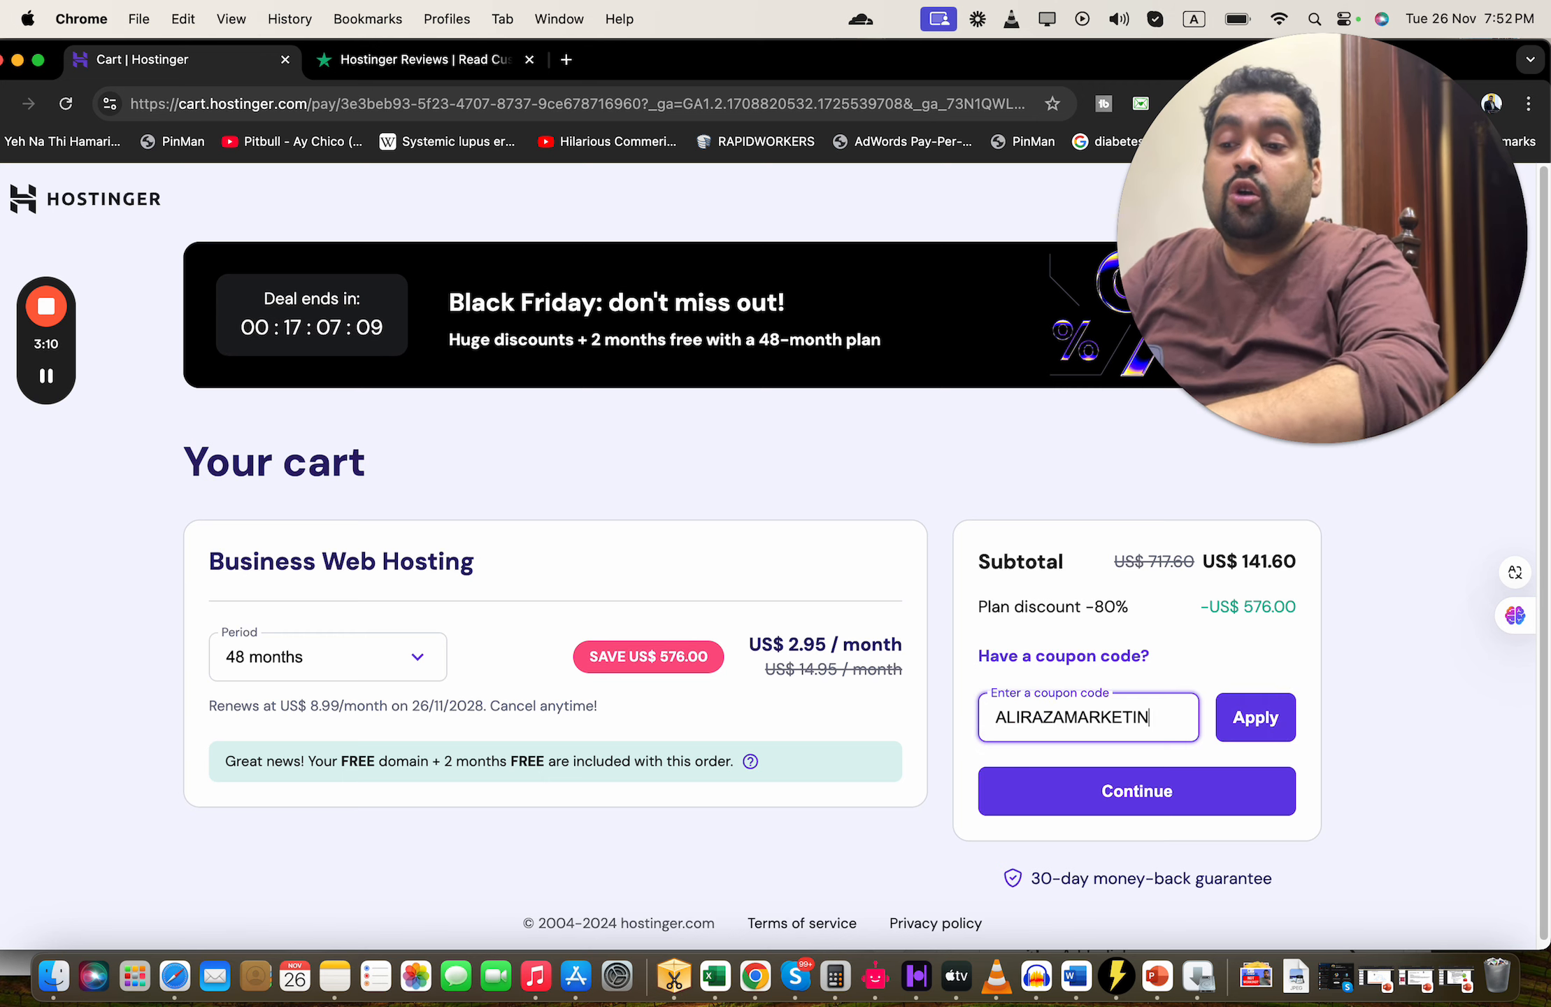
click(1254, 717)
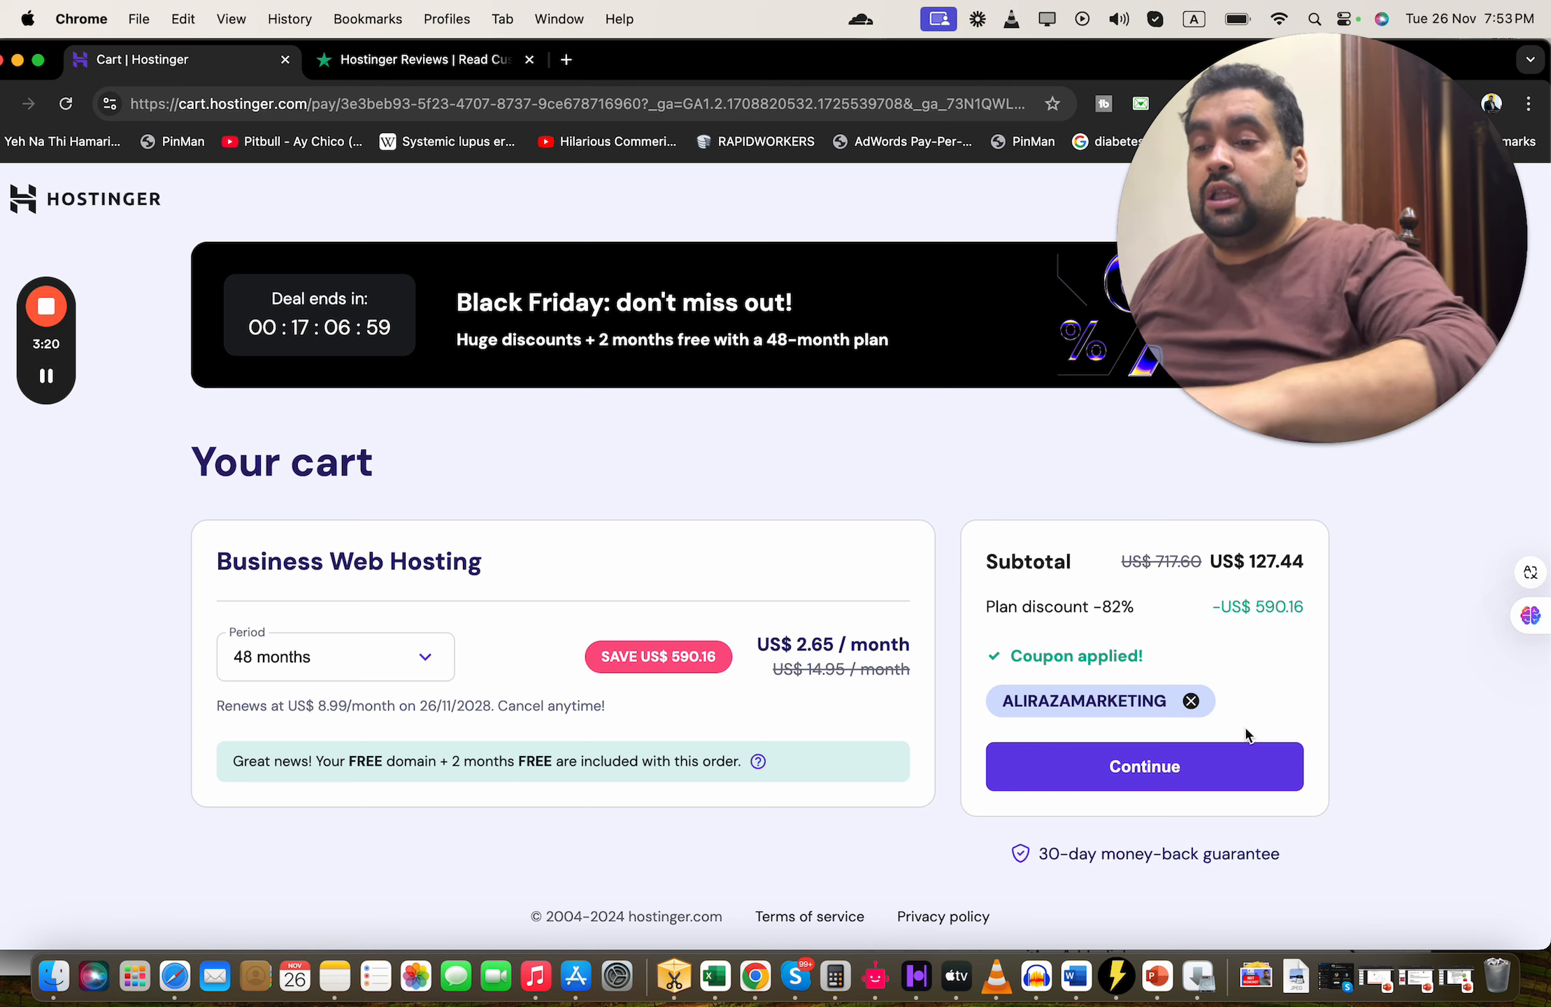
Step: Remove the ALIRAZAMARKETING coupon and apply HI10 instead
click(1192, 700)
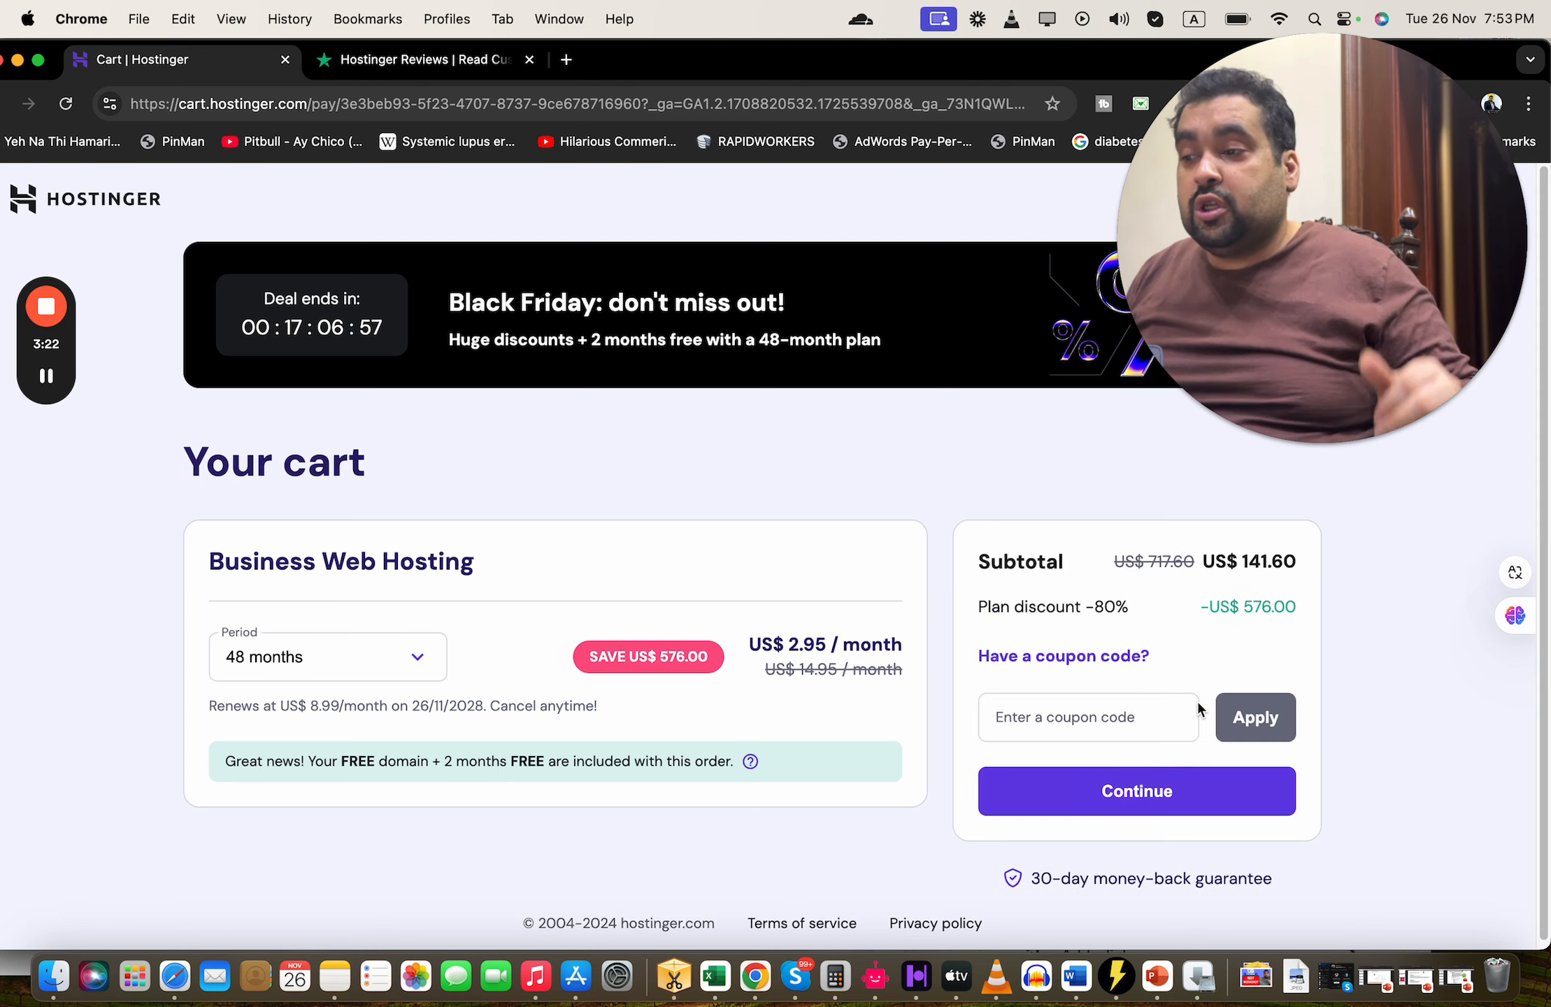
click(1088, 718)
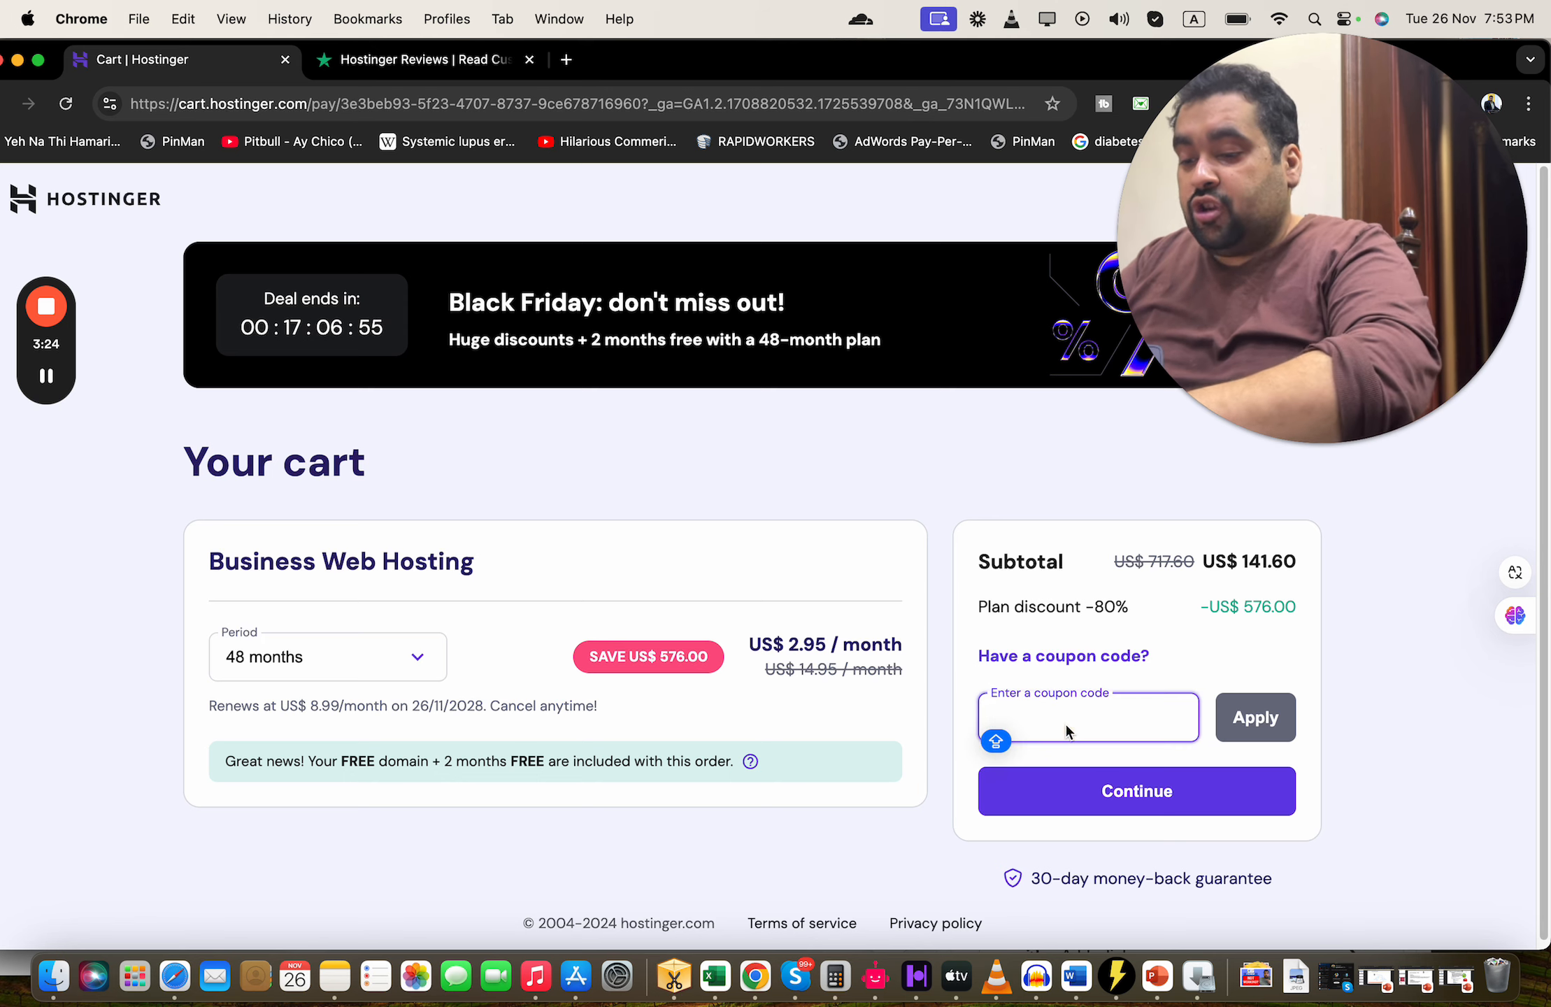
click(1136, 790)
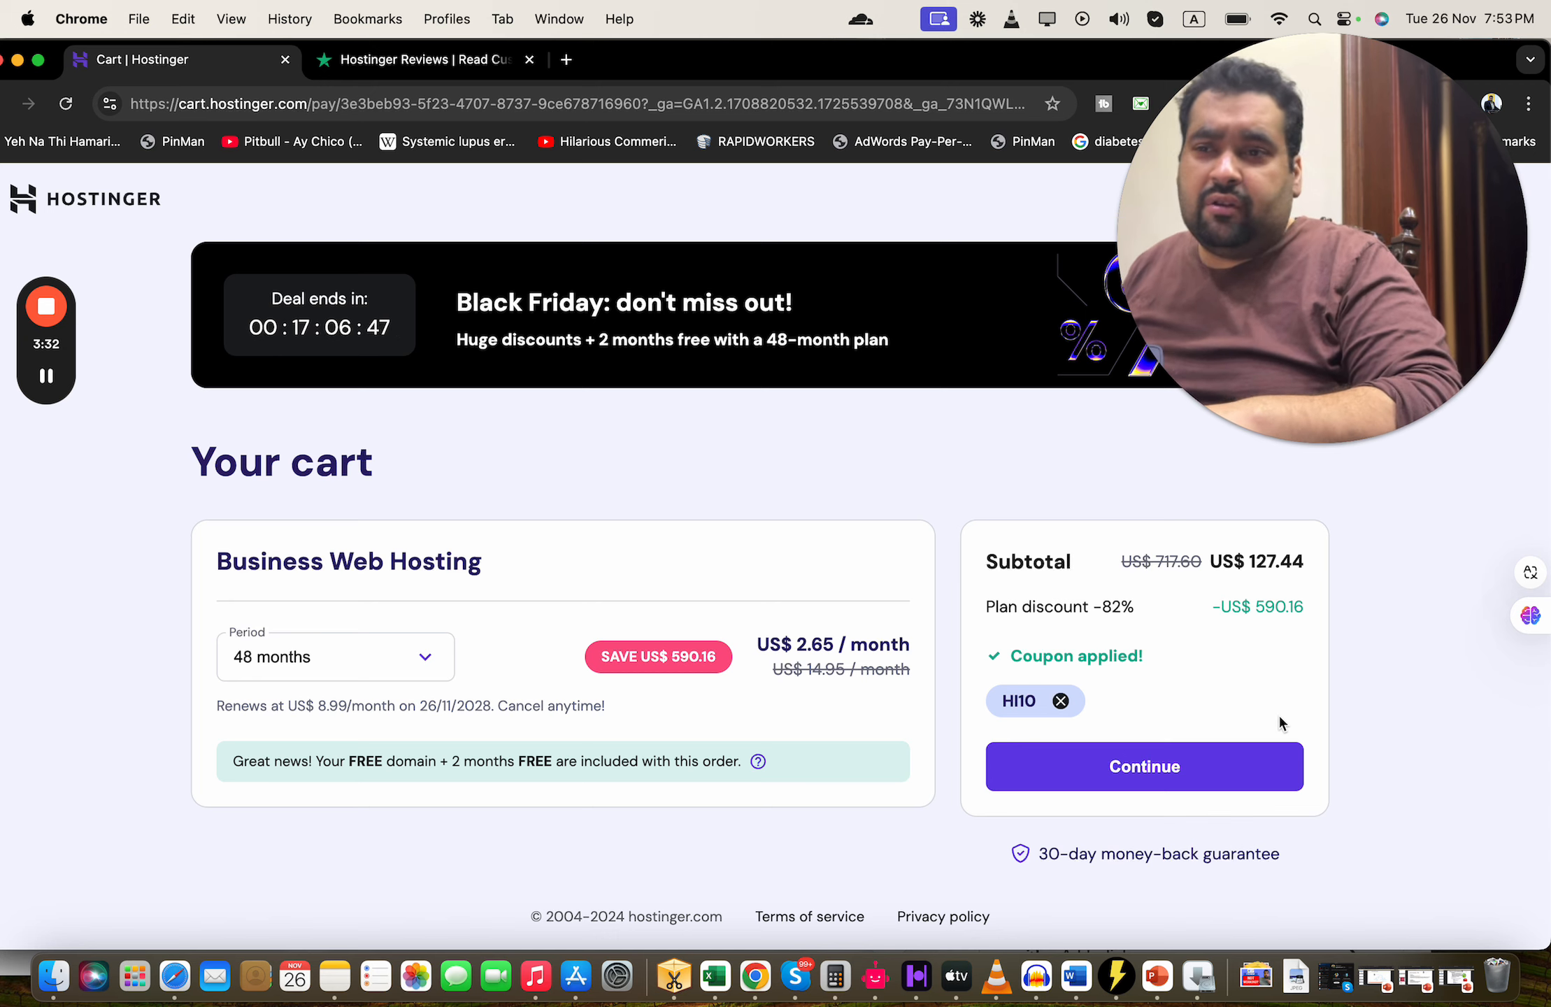
Step: Continue to checkout and submit the Billing address form for Pakistan
click(1143, 766)
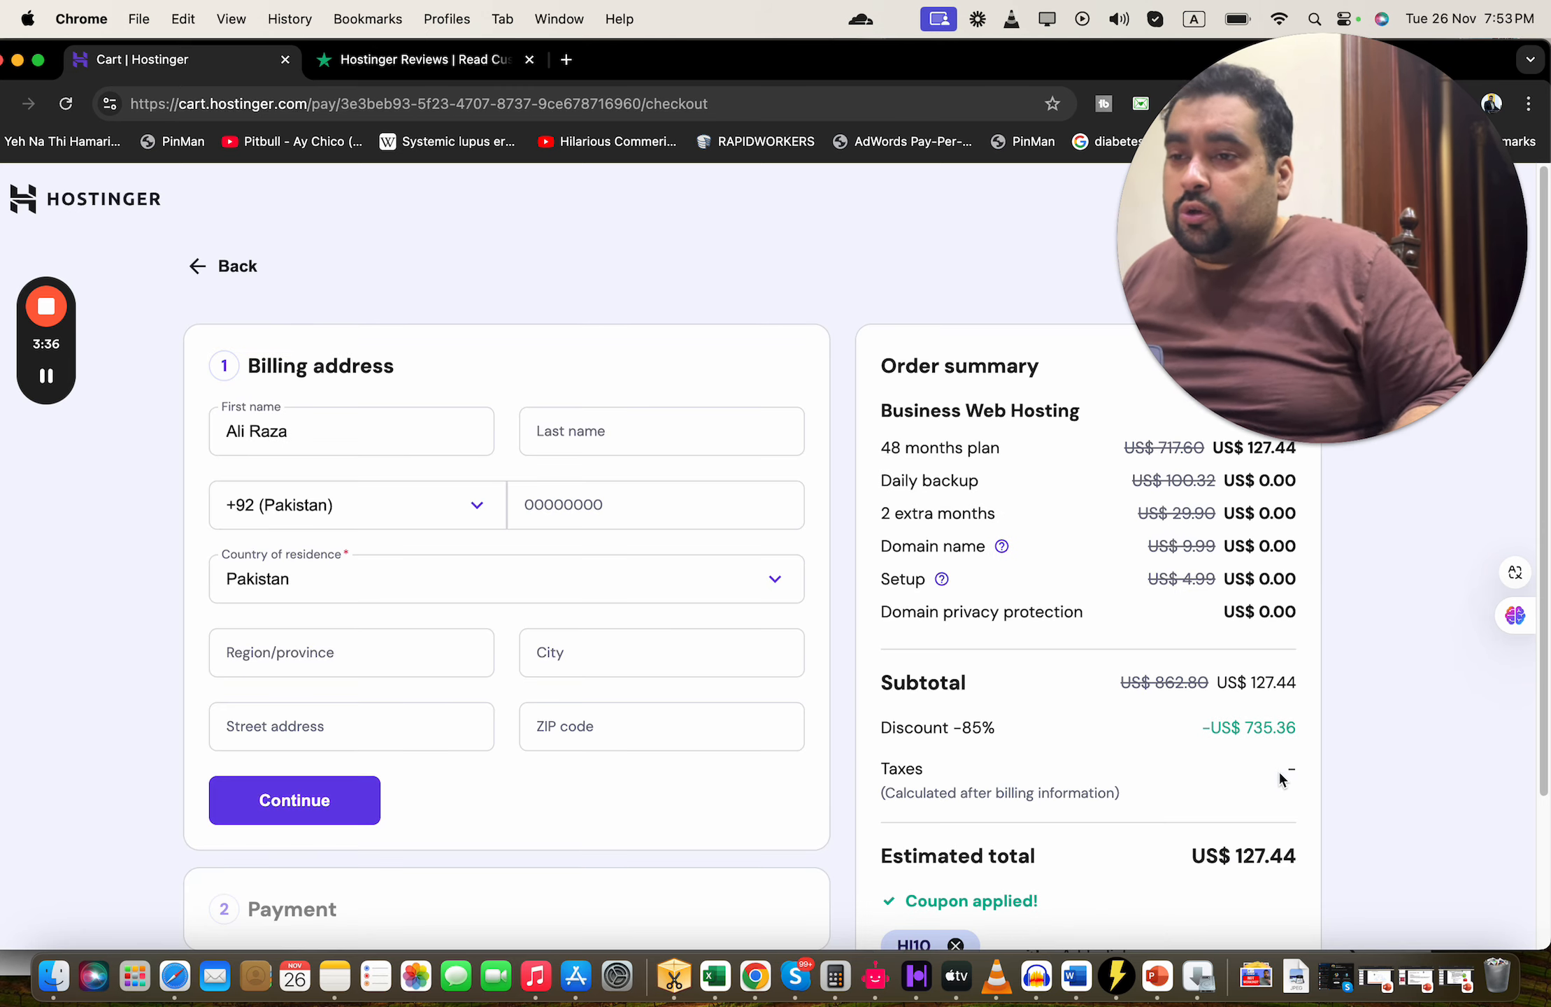
mouse_move(1328, 278)
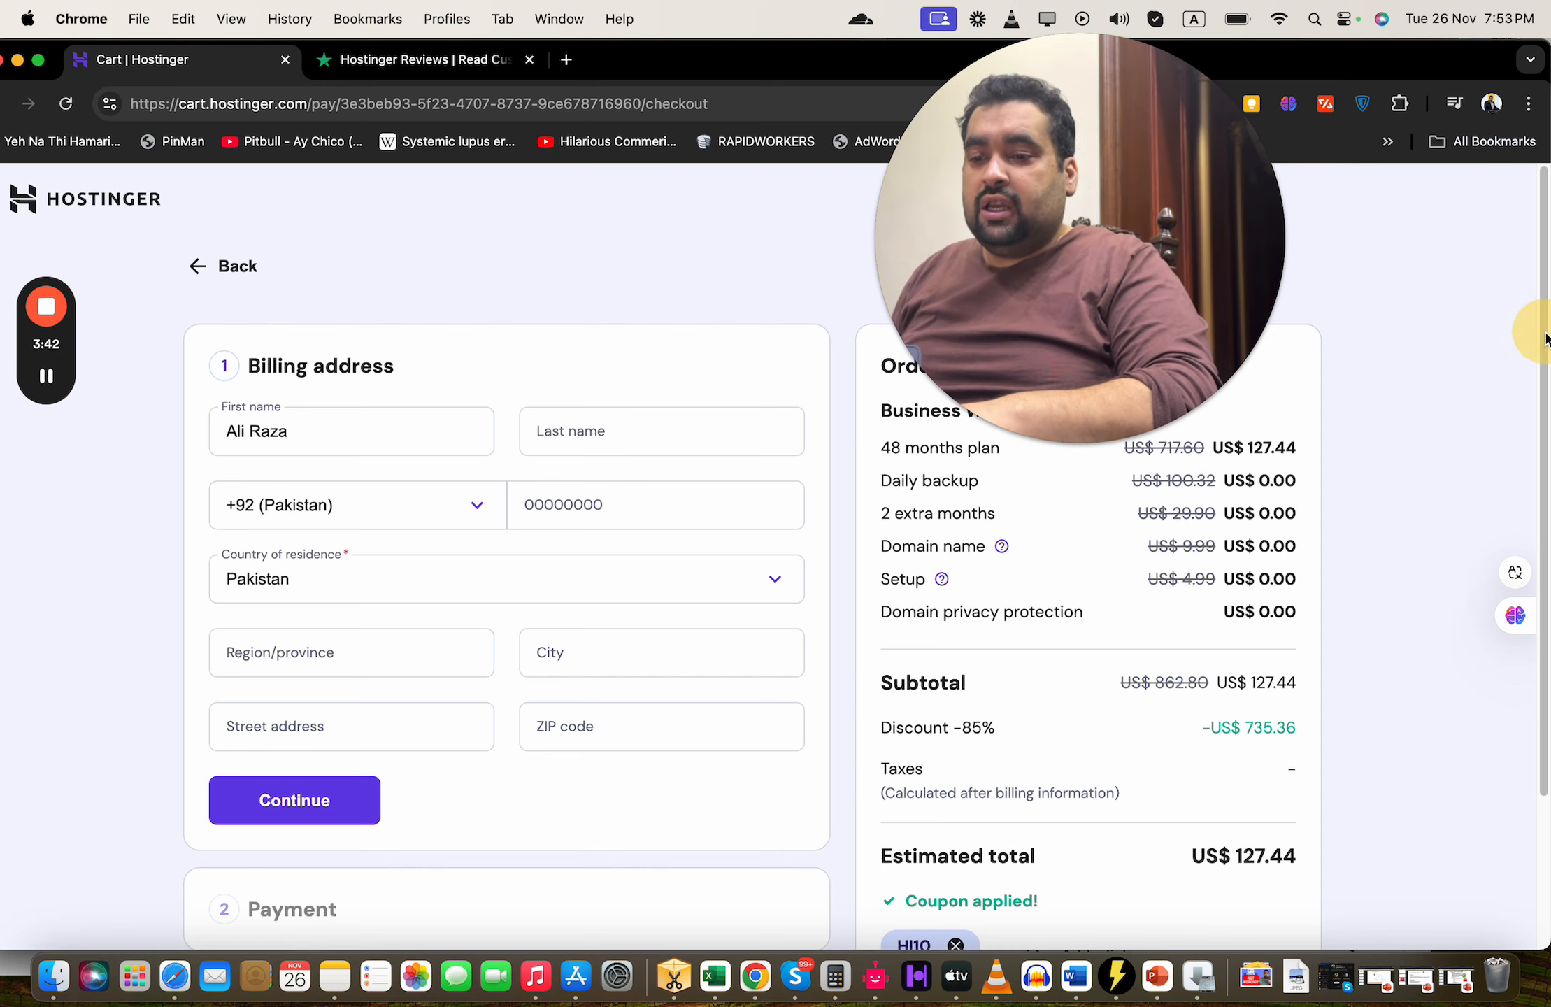
scroll(down, 3)
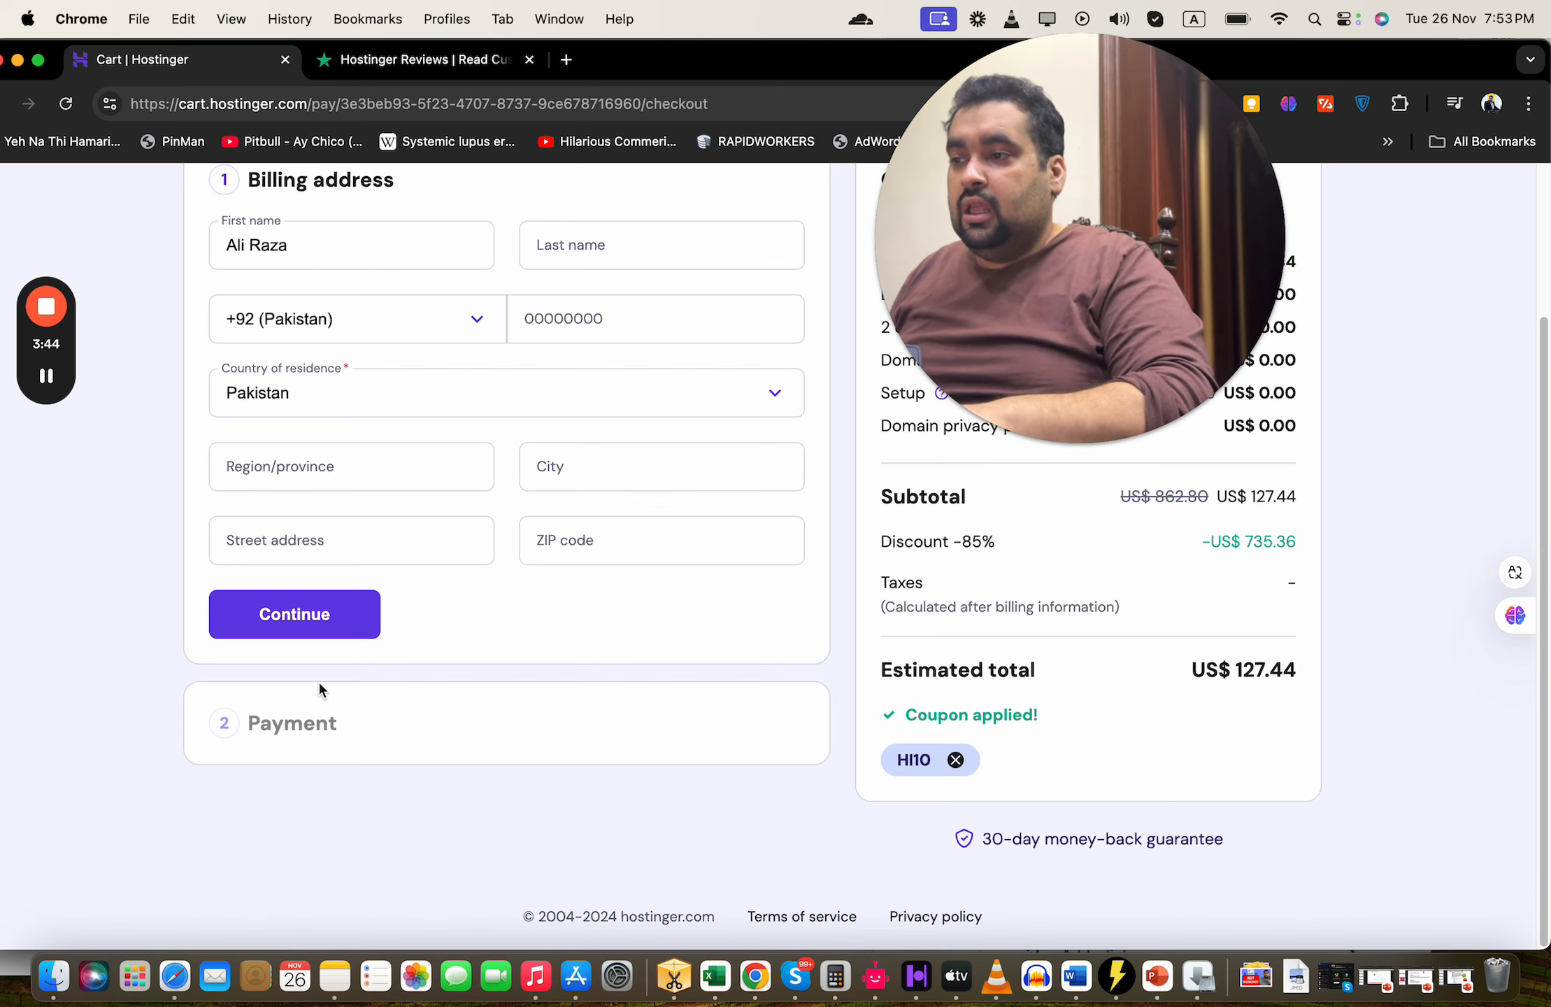
click(294, 614)
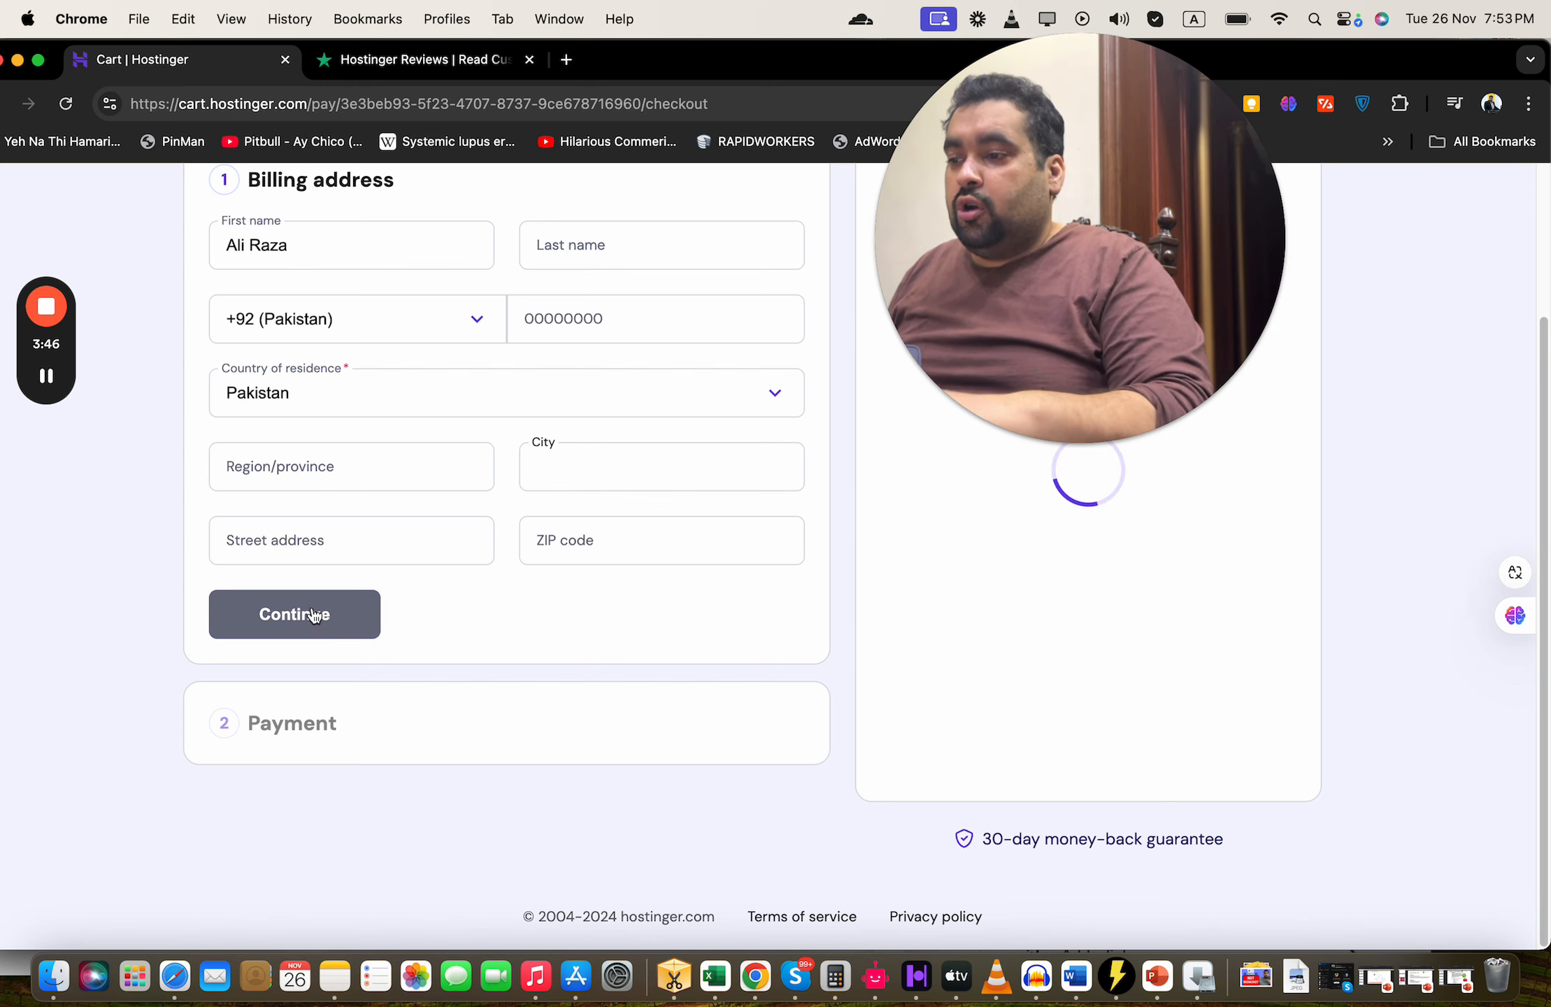
Step: Expand the Card payment option to show the card fields with a US$127.44 total
click(293, 613)
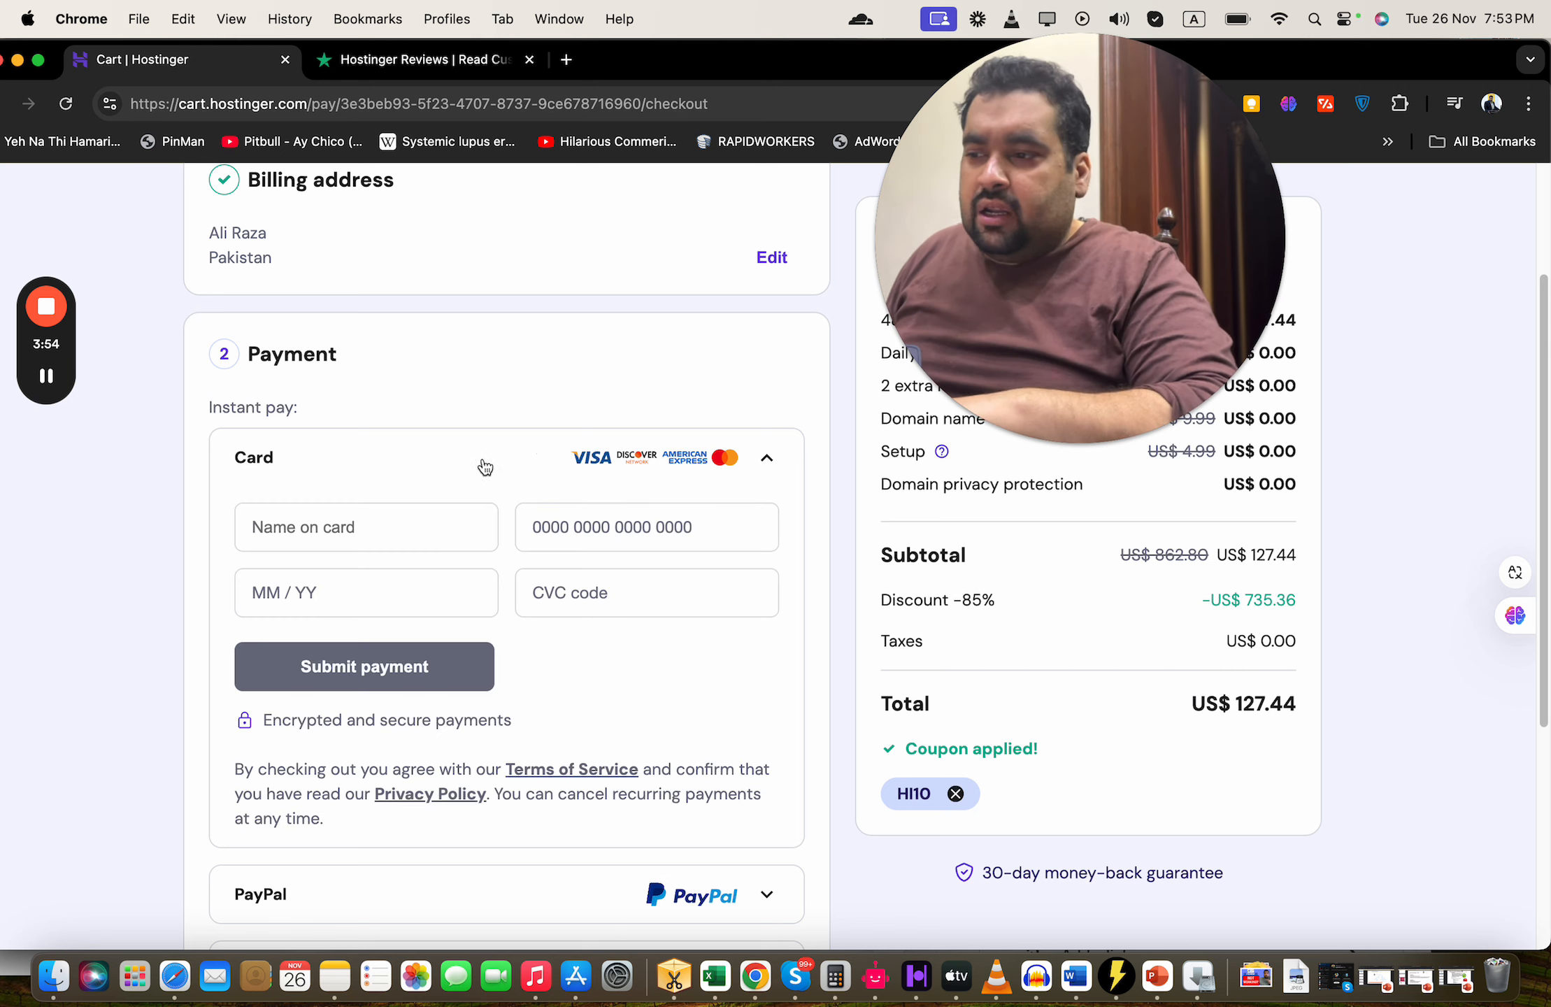
mouse_move(442, 675)
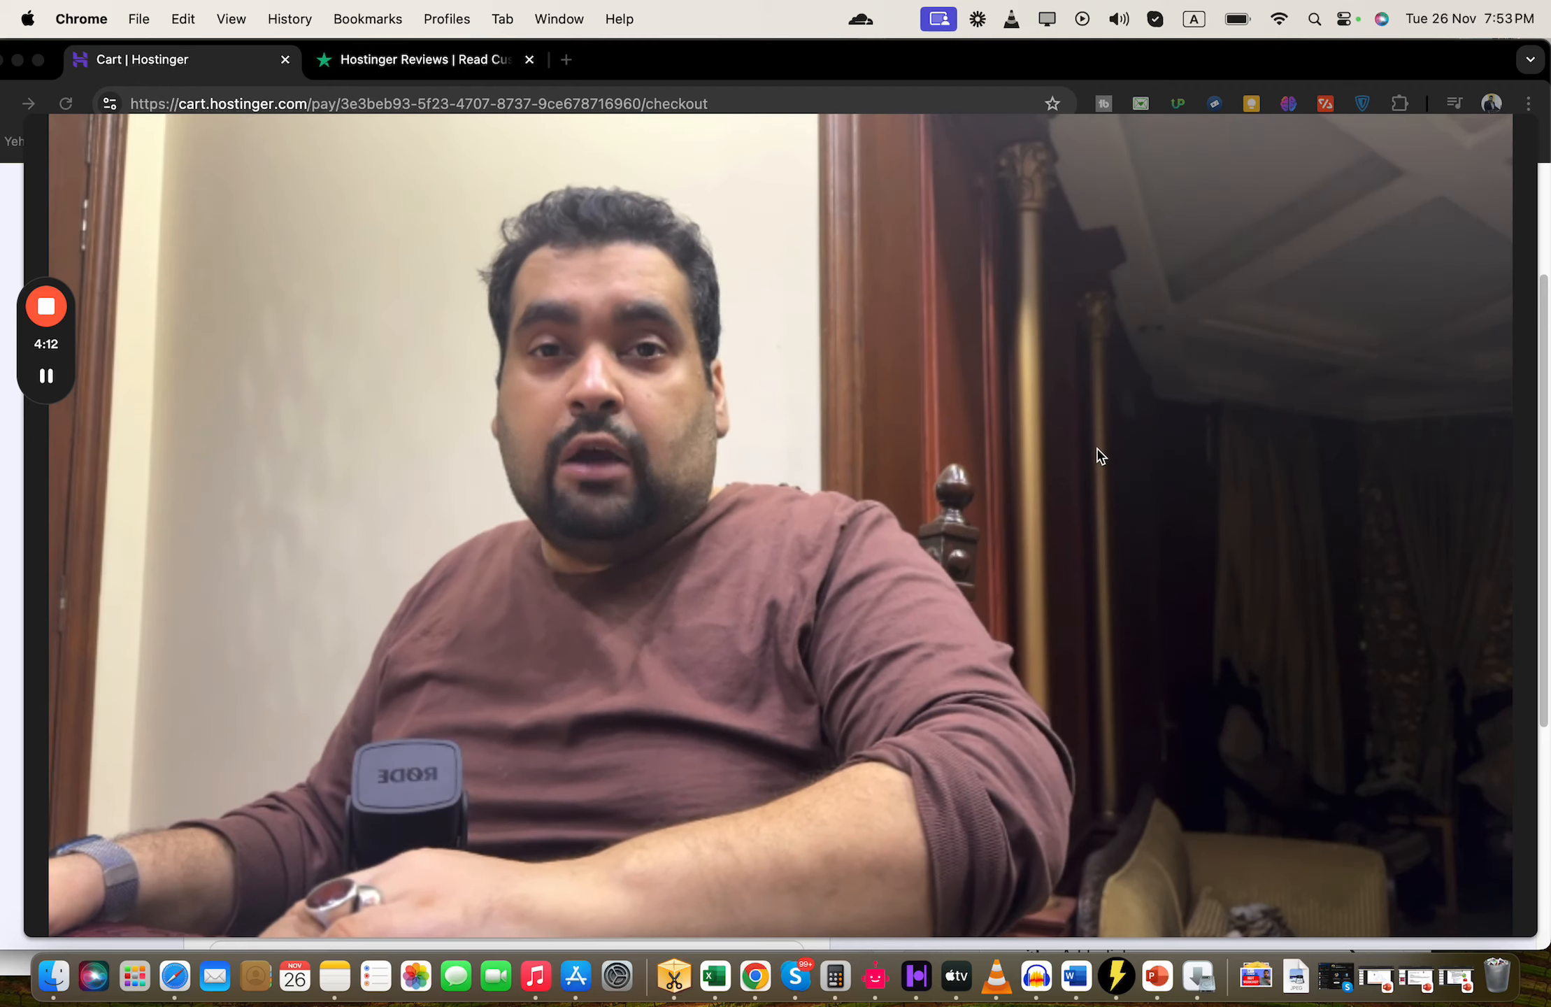
mouse_move(898, 369)
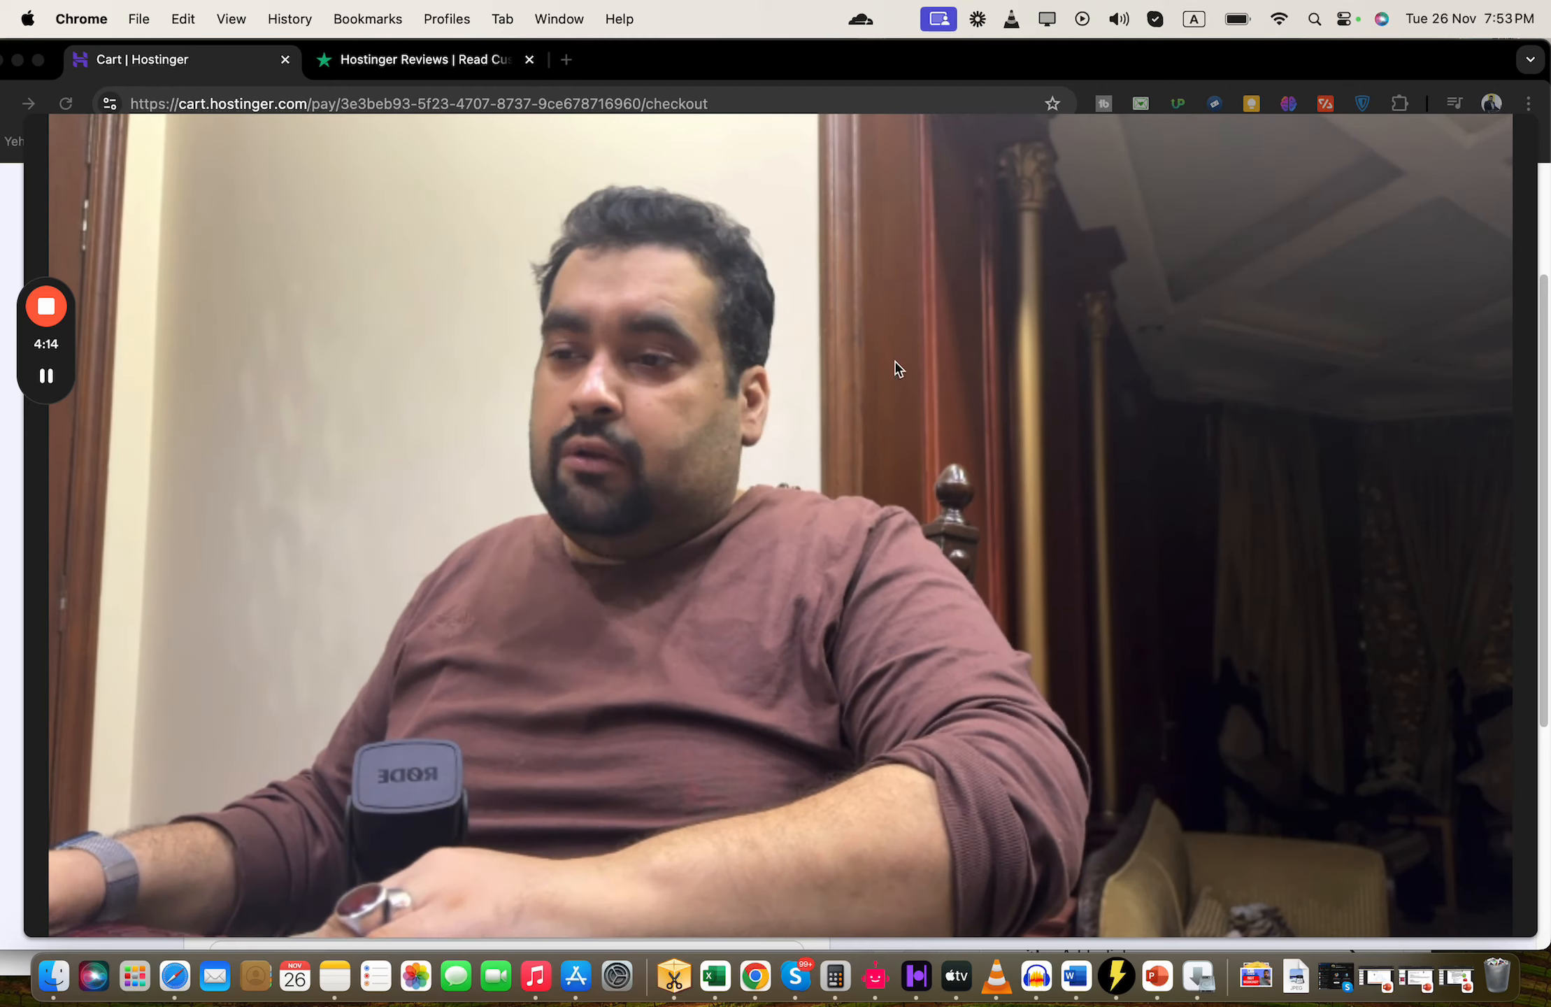